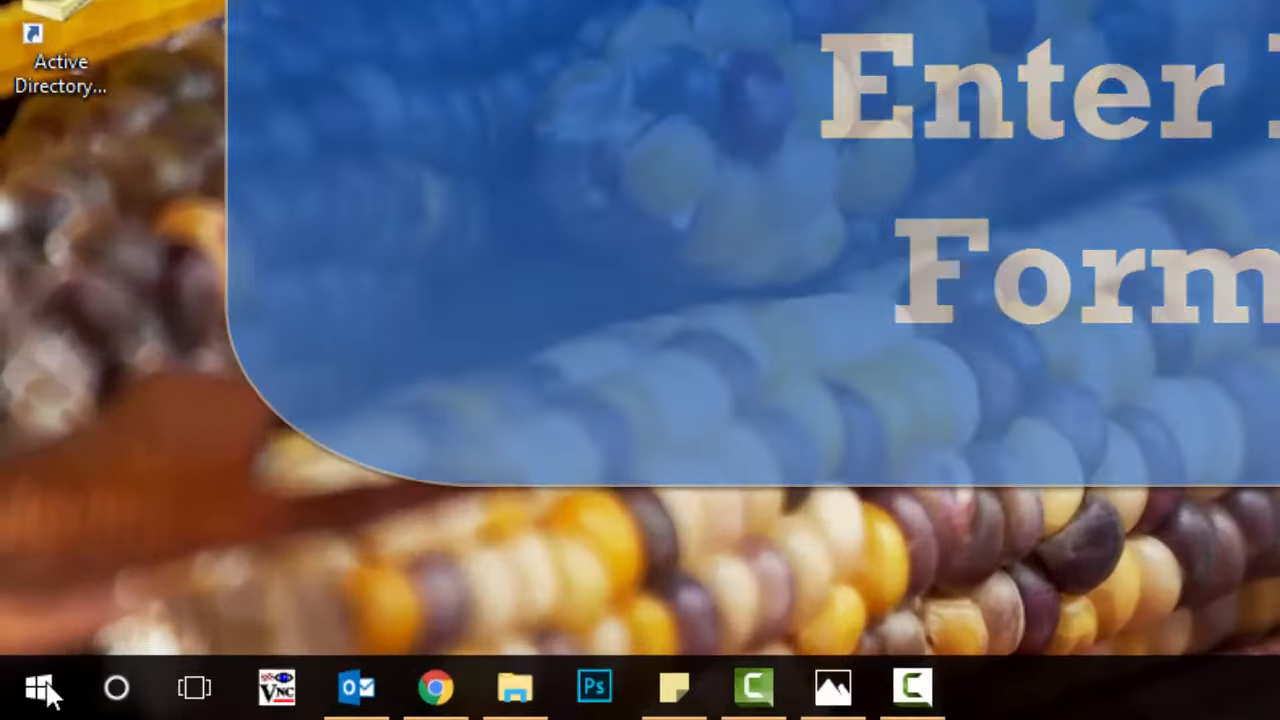
- Browse the Start menu's app list past Excel 2016 and bring up the Cortana search panel
left_click(40, 688)
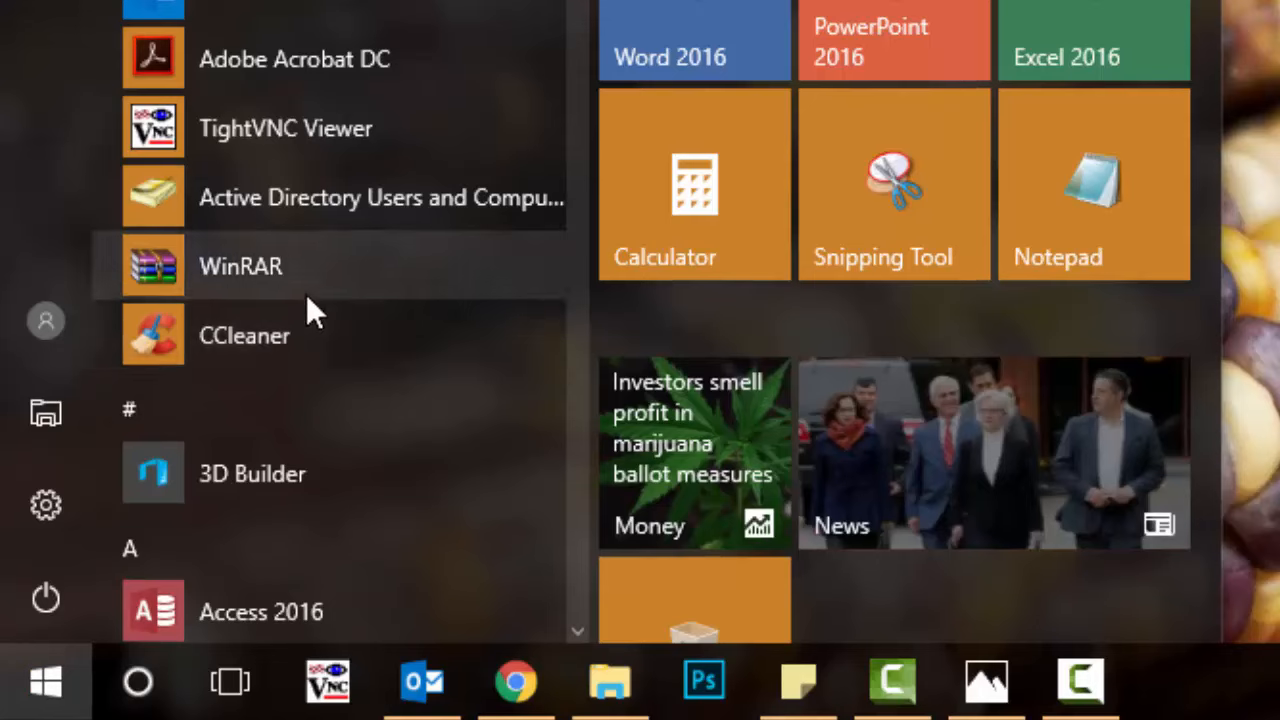
scroll("up", 3)
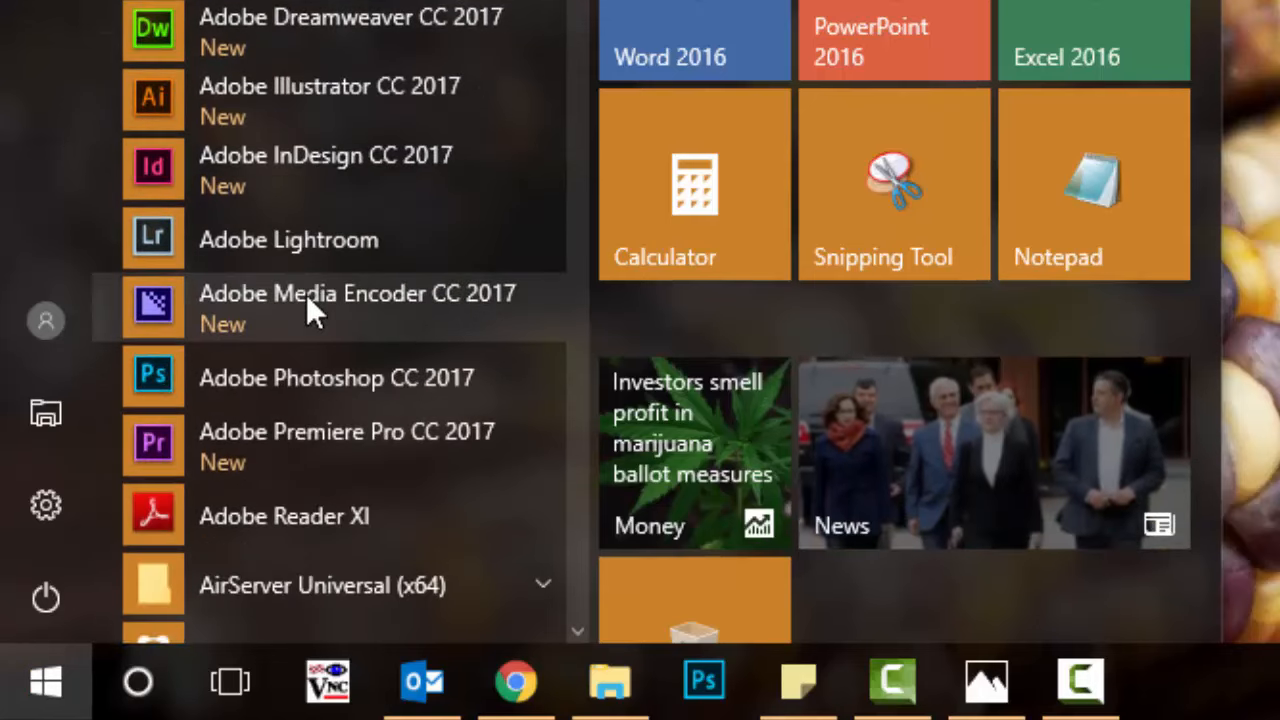
scroll("down", 3)
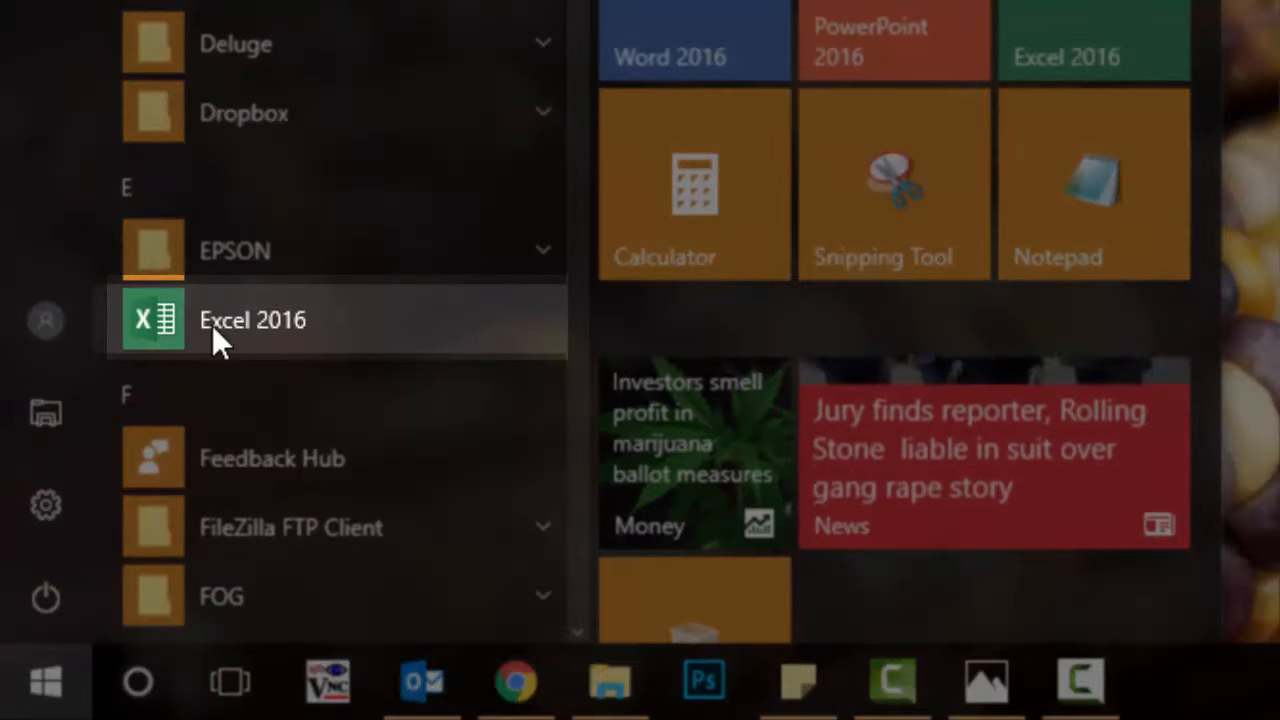
mouse_move(176, 604)
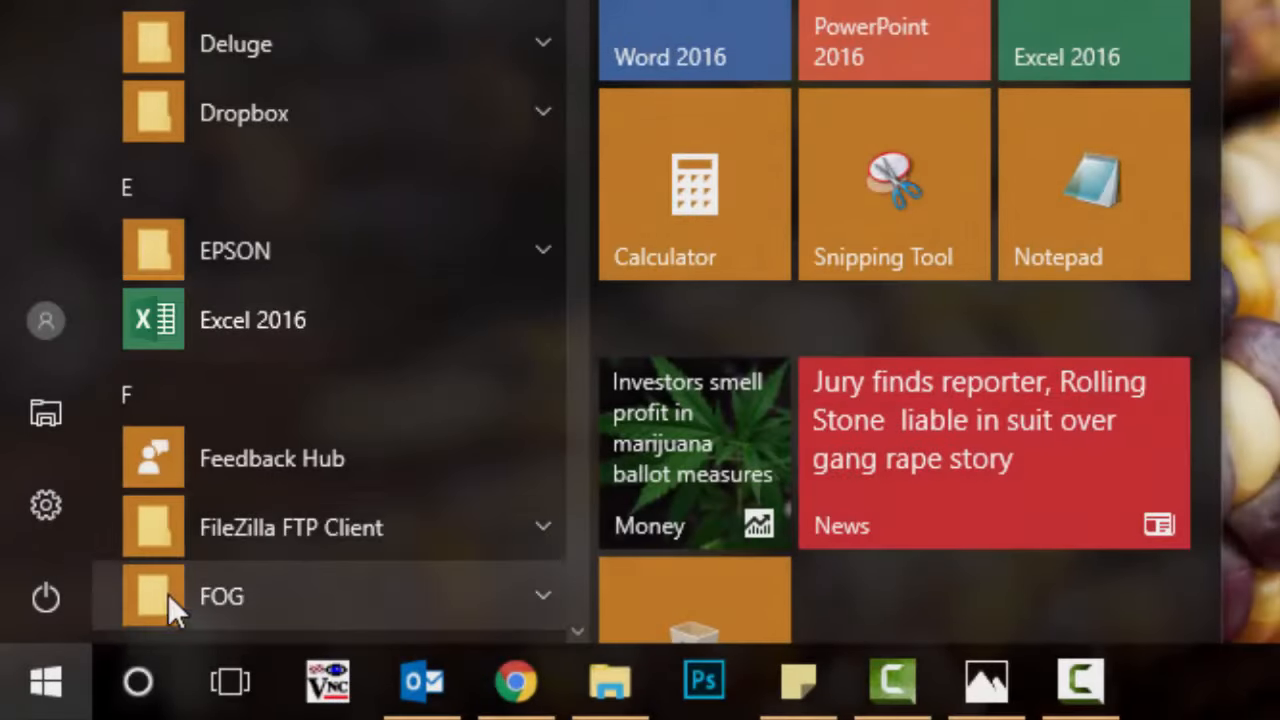
left_click(138, 680)
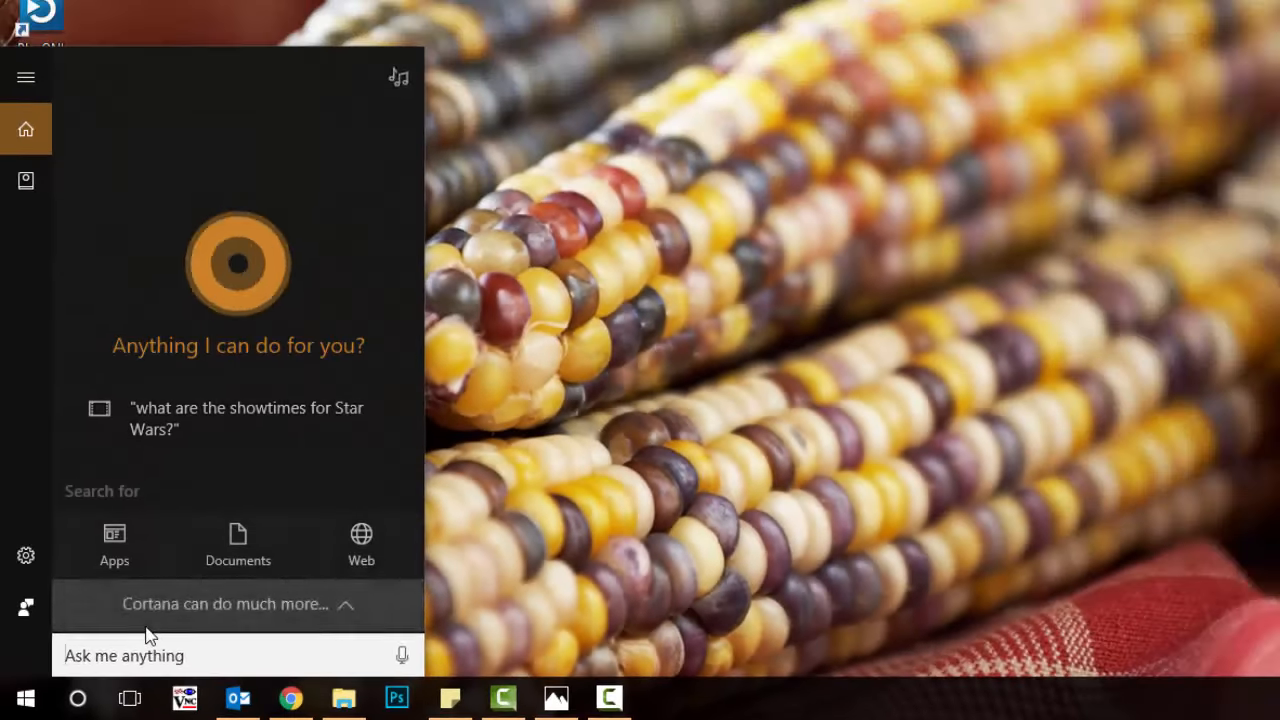
type("excel 2016 parts of the screen")
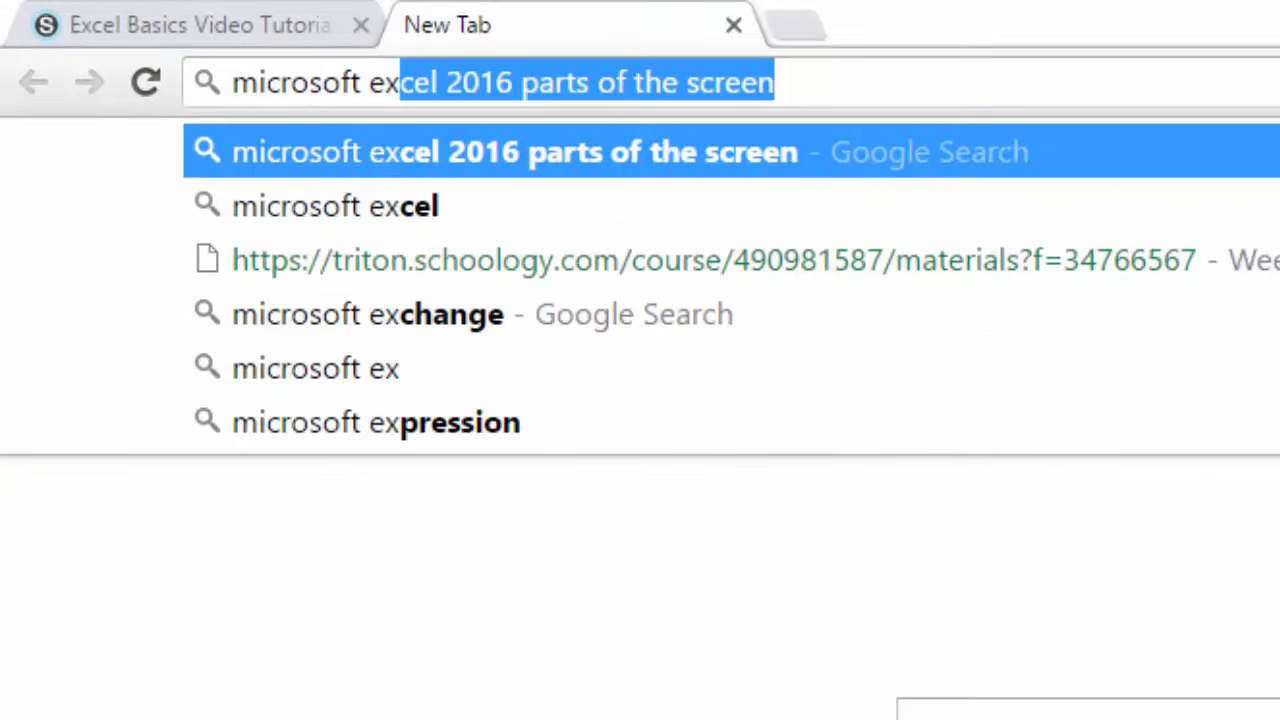
- Run the Google search for 'microsoft excel 2016 parts of the screen' and scan the results
key("Return")
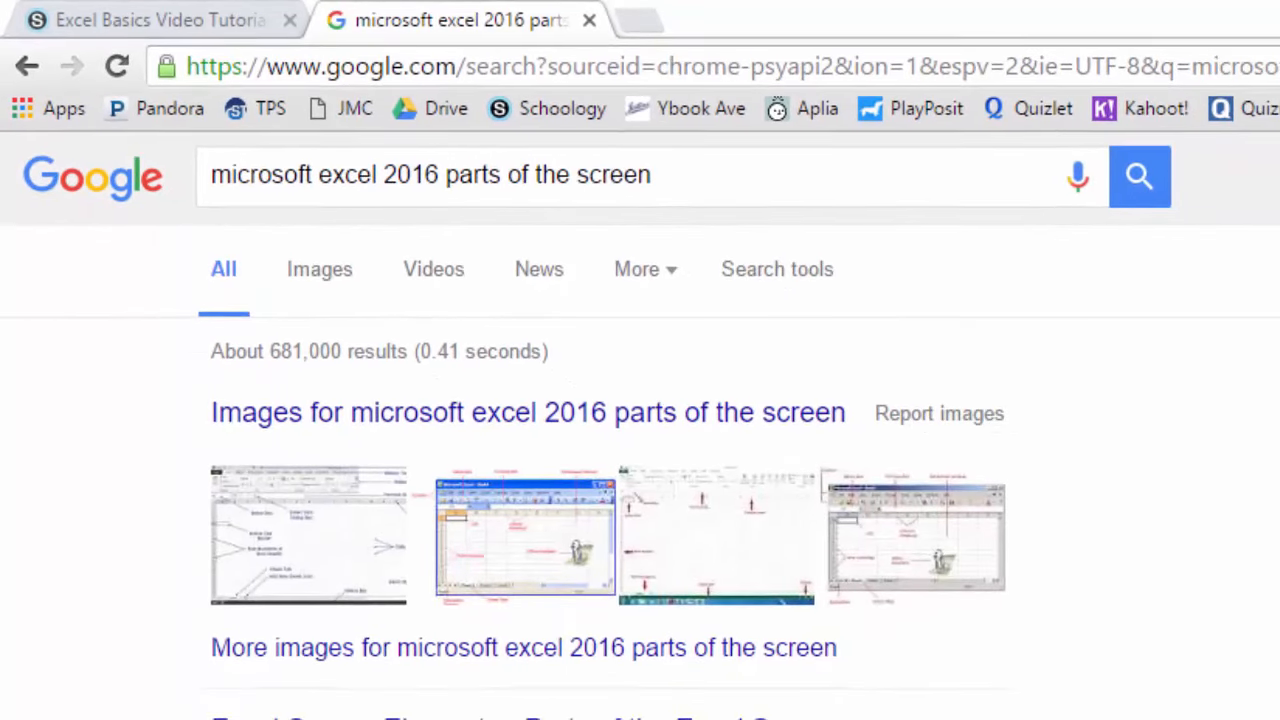
scroll("down", 3)
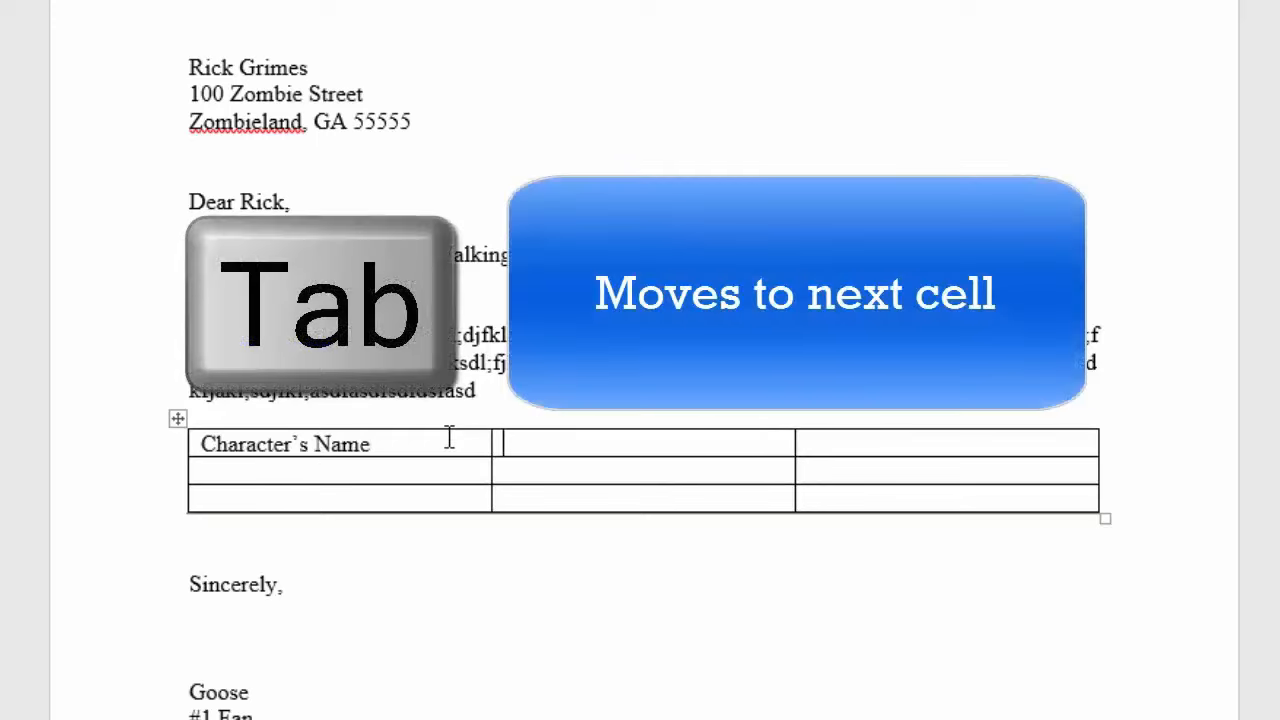
- Move among the Word table's header cells for Character's Name, Years on Show and Relationships
key("Tab")
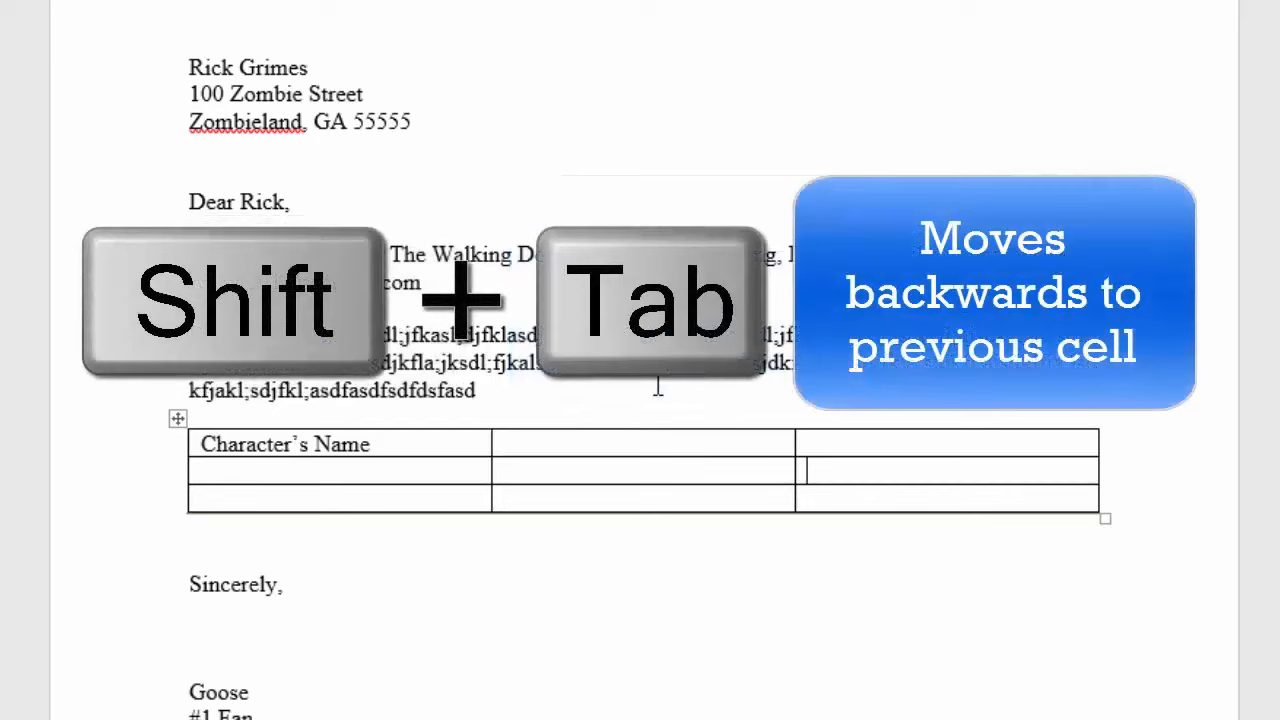
key("shift+tab")
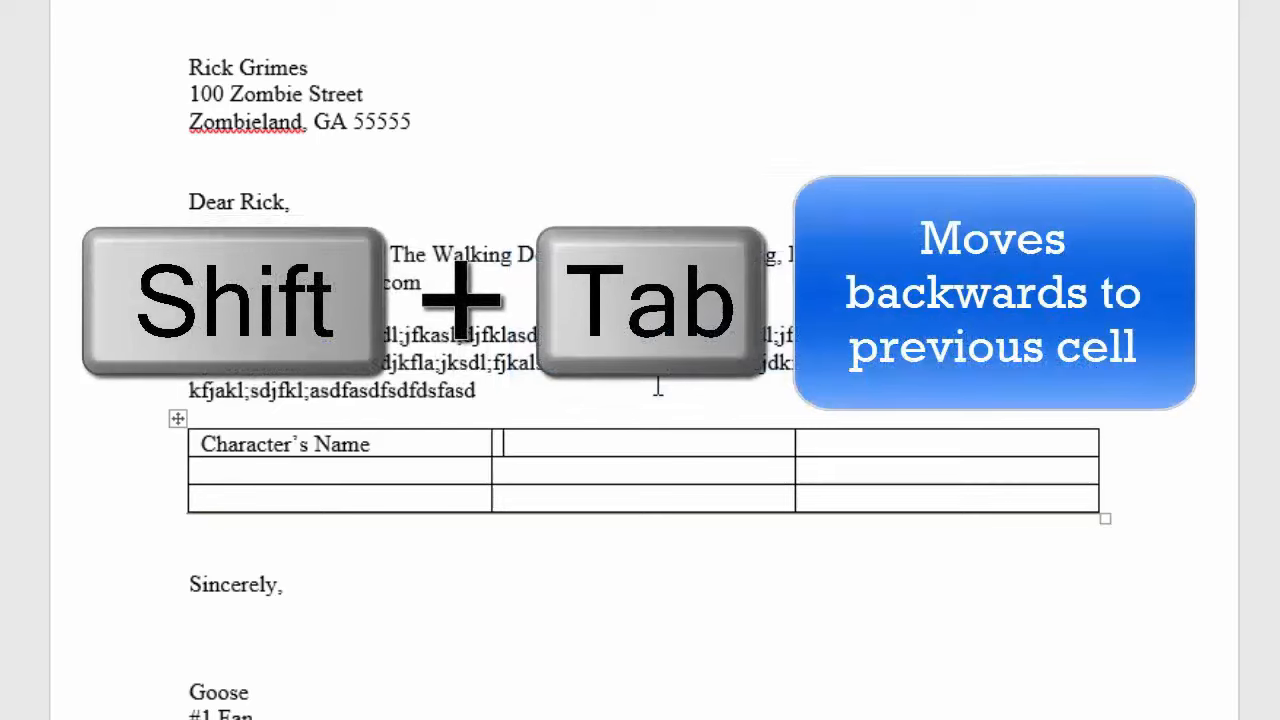
key("shift+tab")
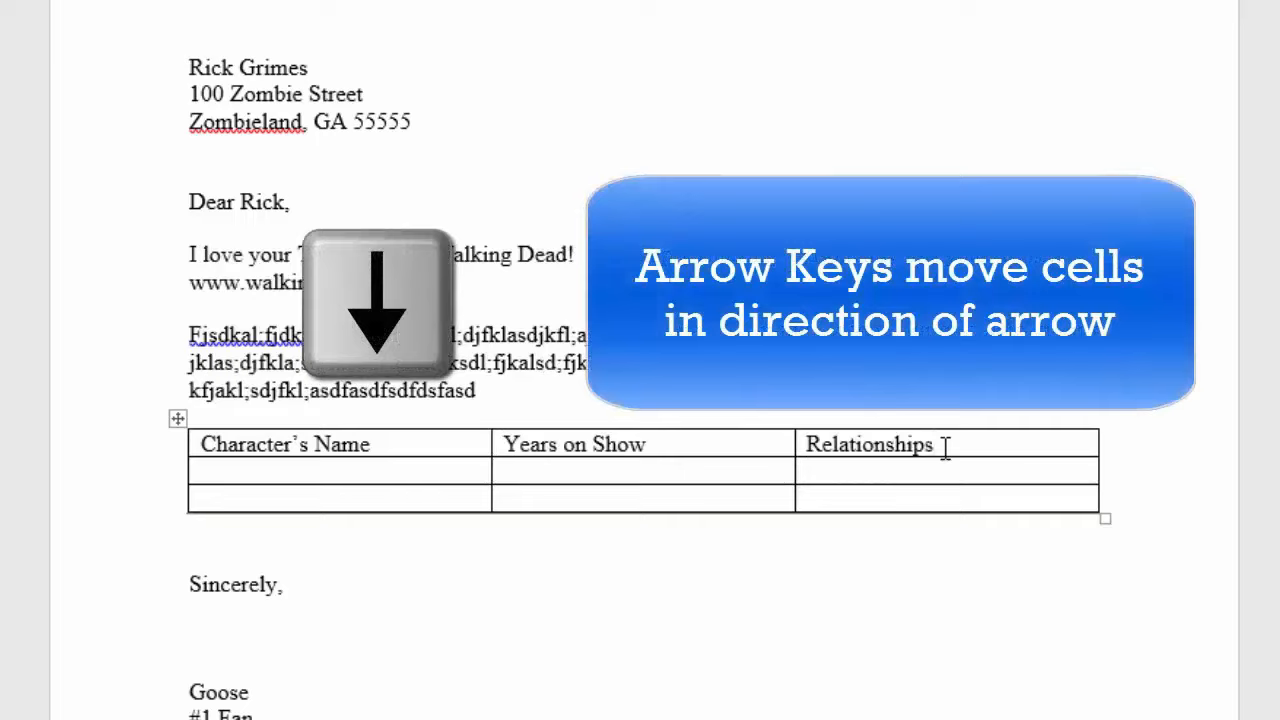
key("Down")
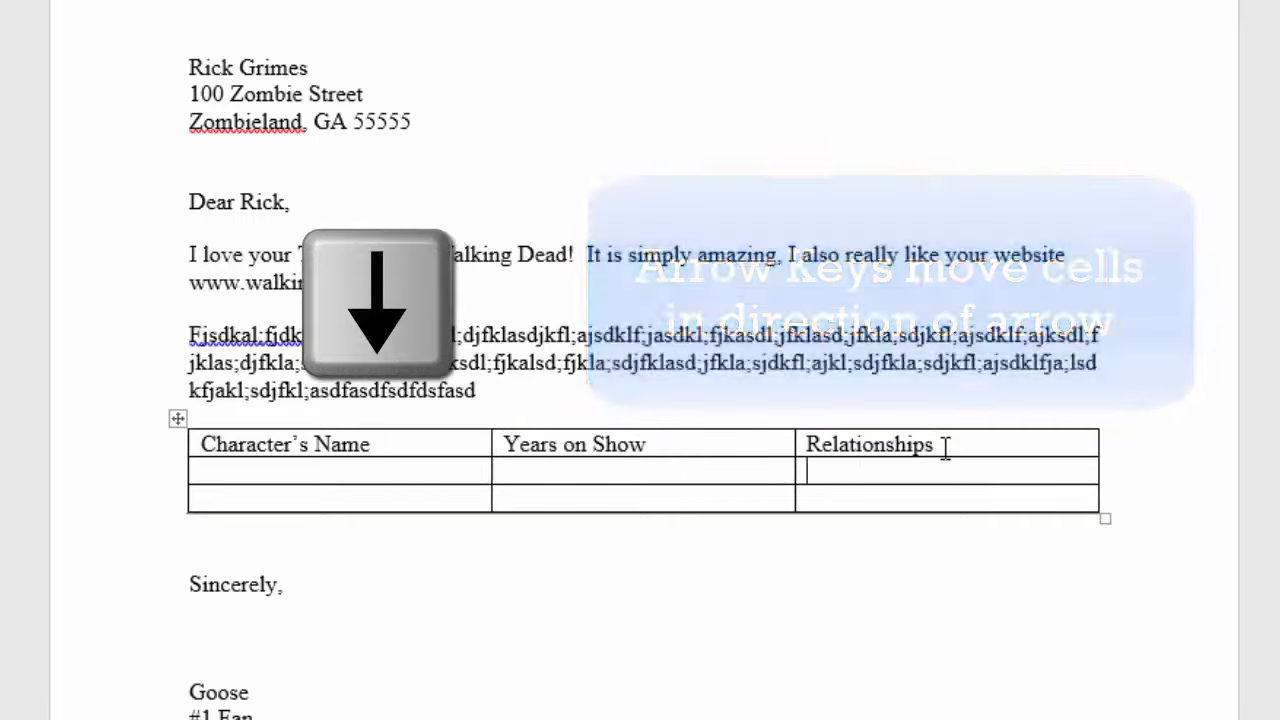
key("up")
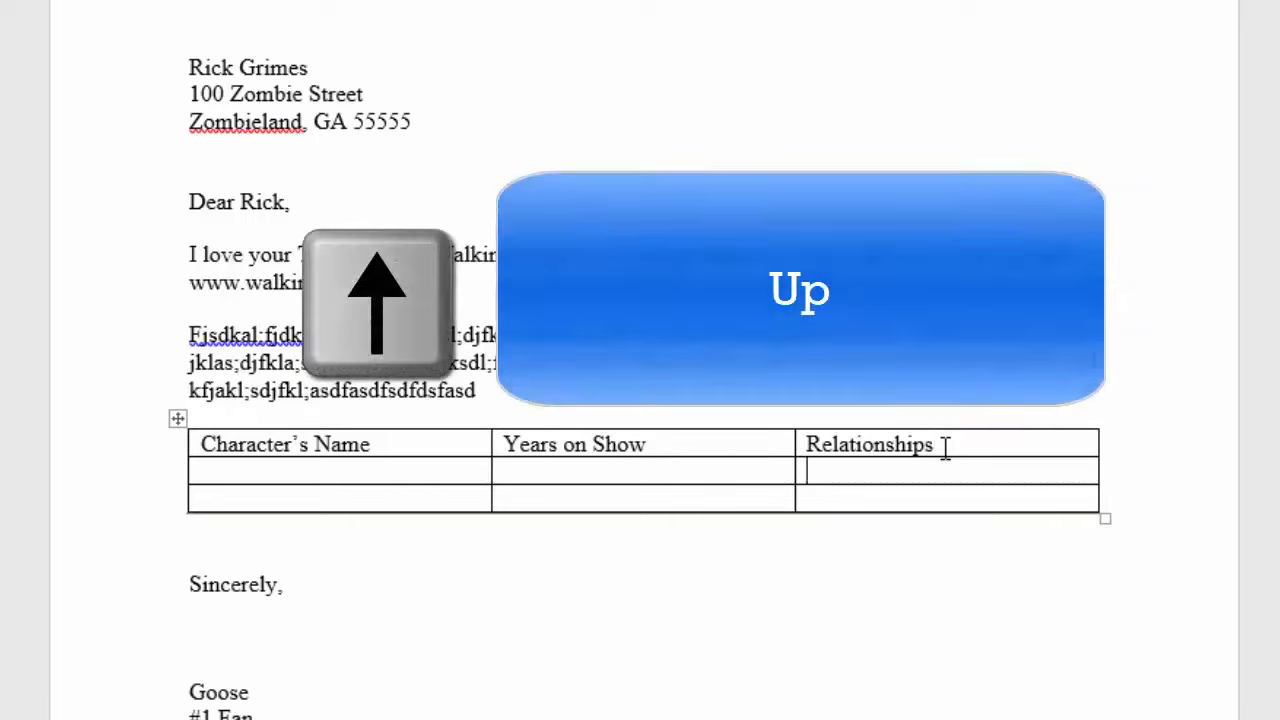
key("Left")
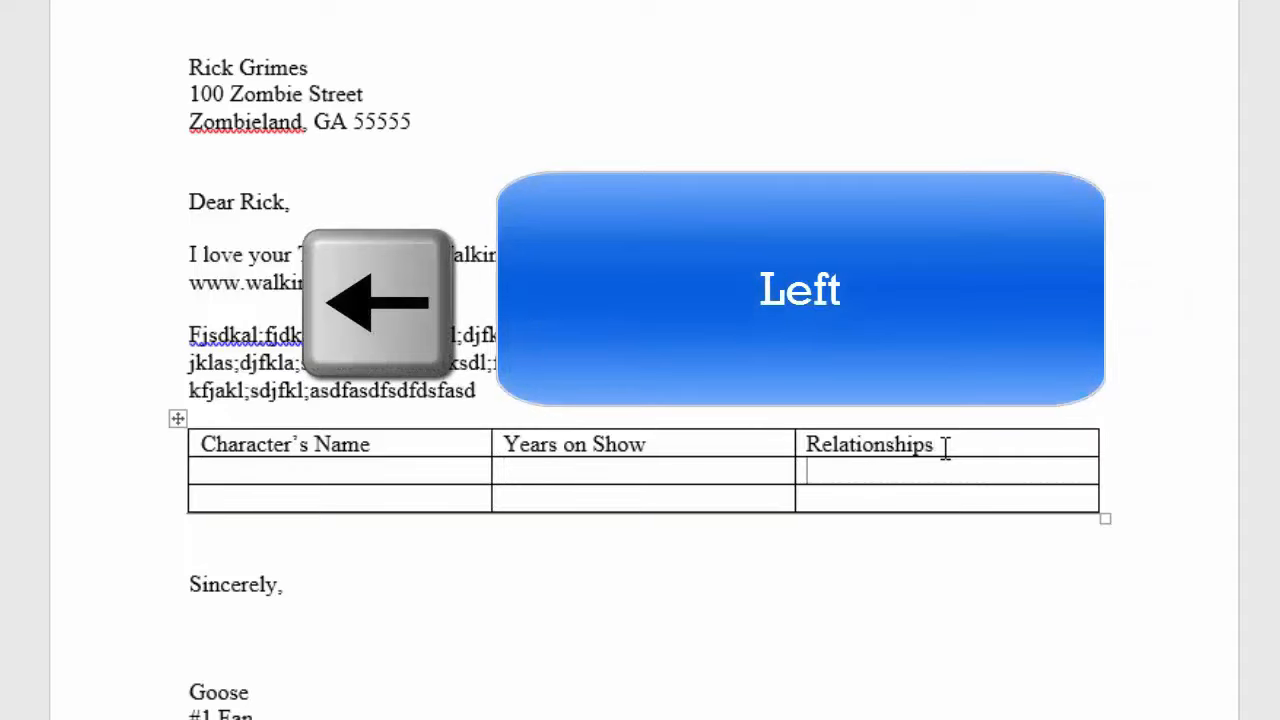
left_click(408, 704)
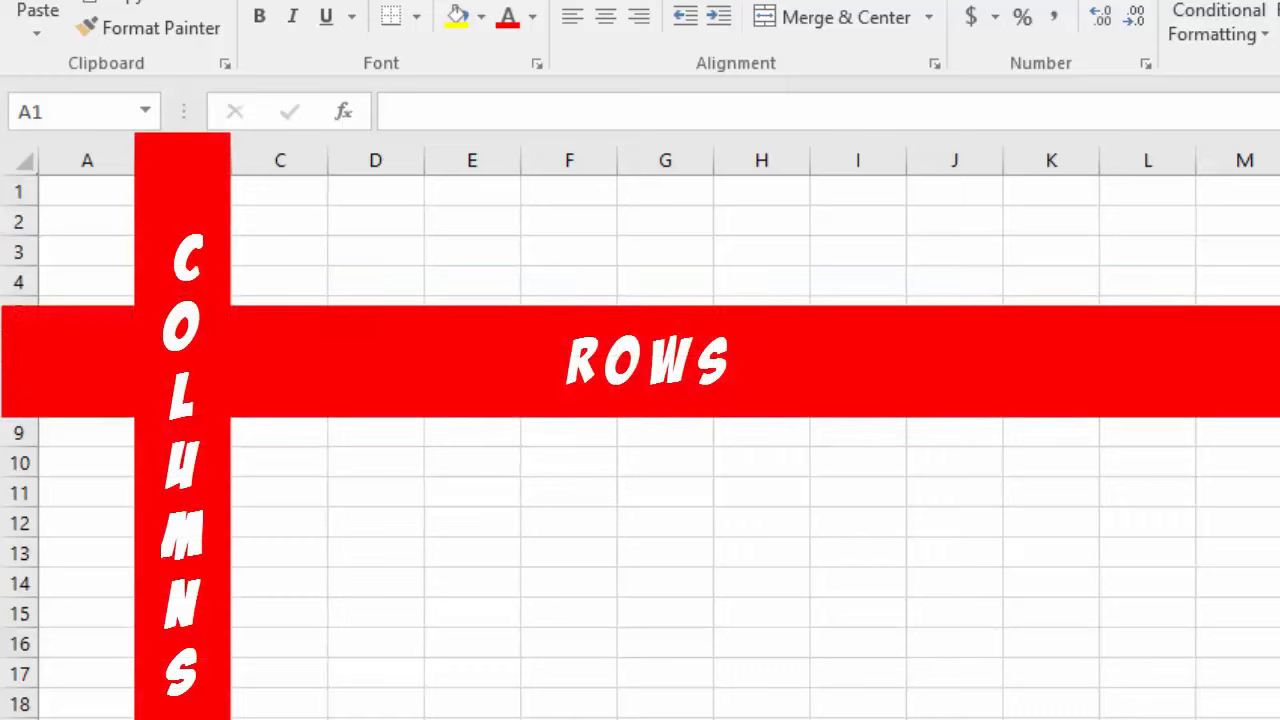
left_click(182, 252)
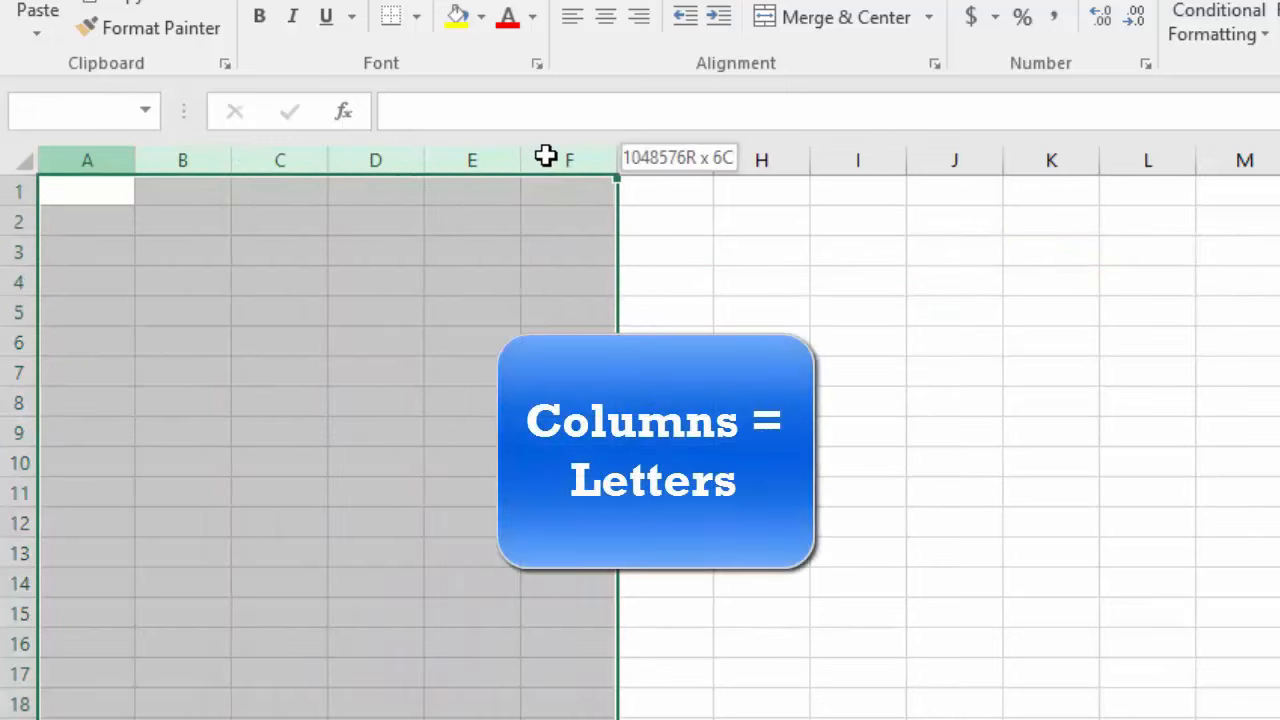
left_click(954, 432)
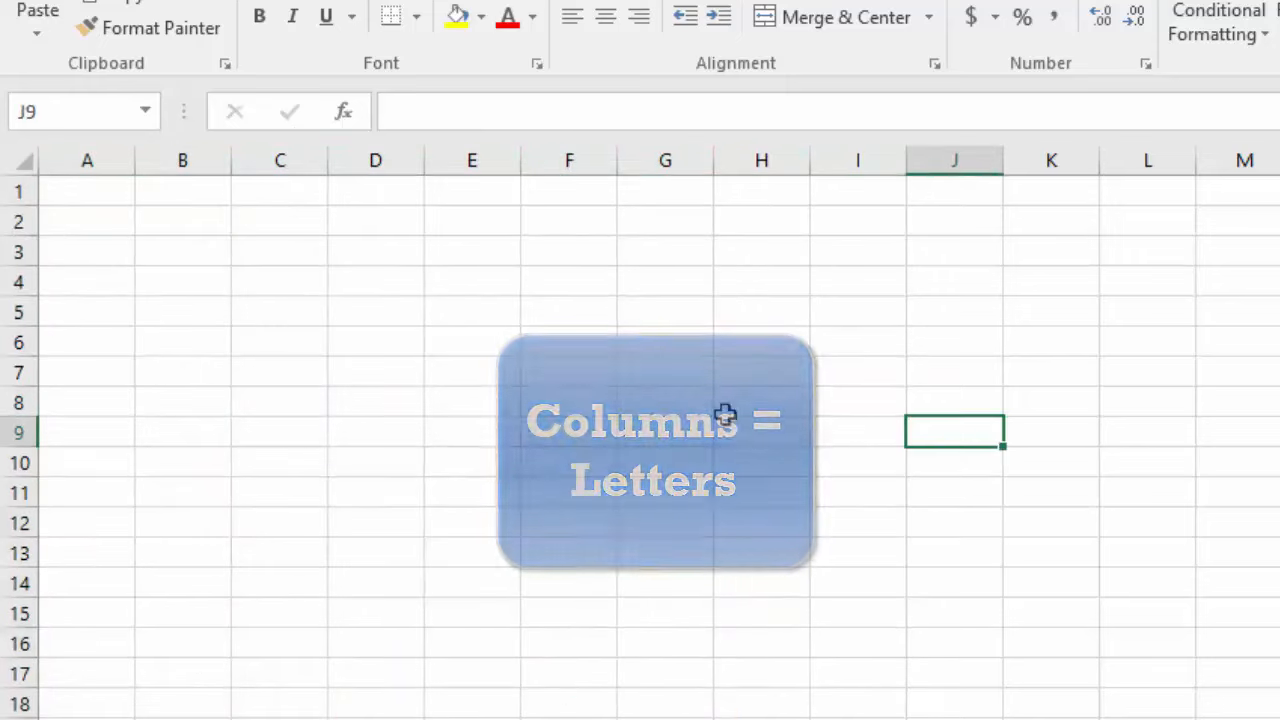
left_click_drag(18, 192, 18, 220)
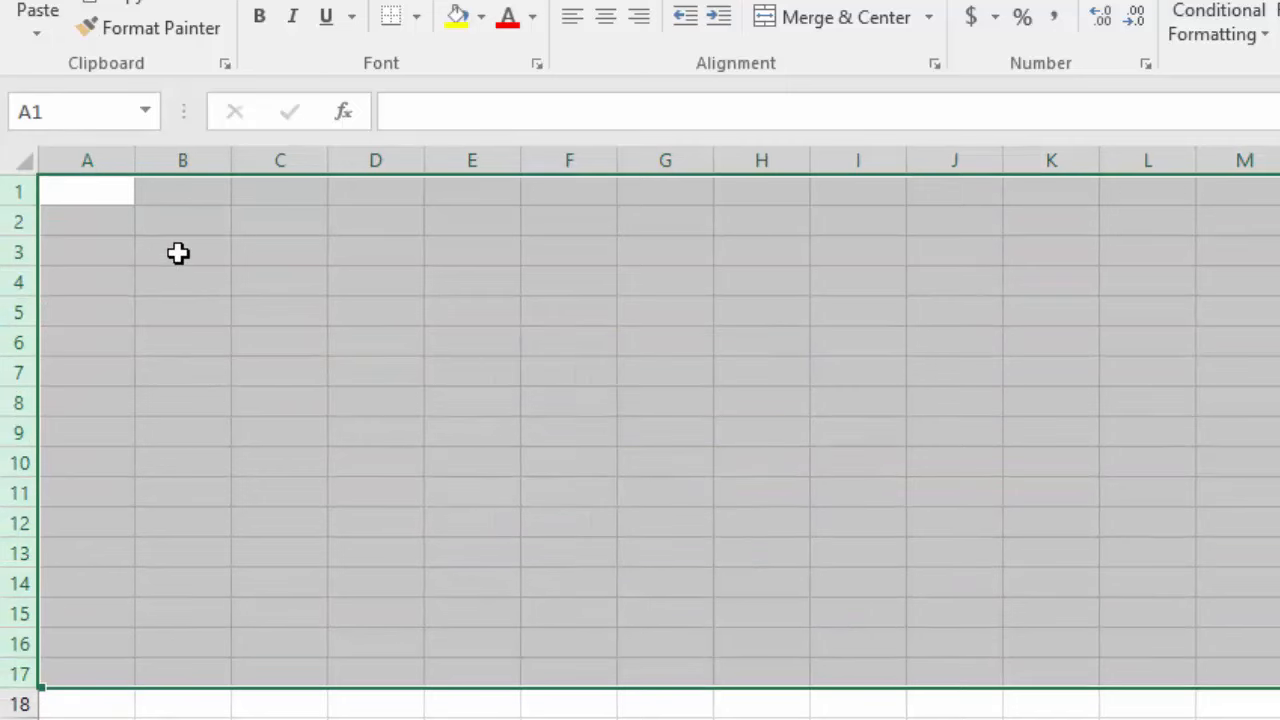
left_click(182, 252)
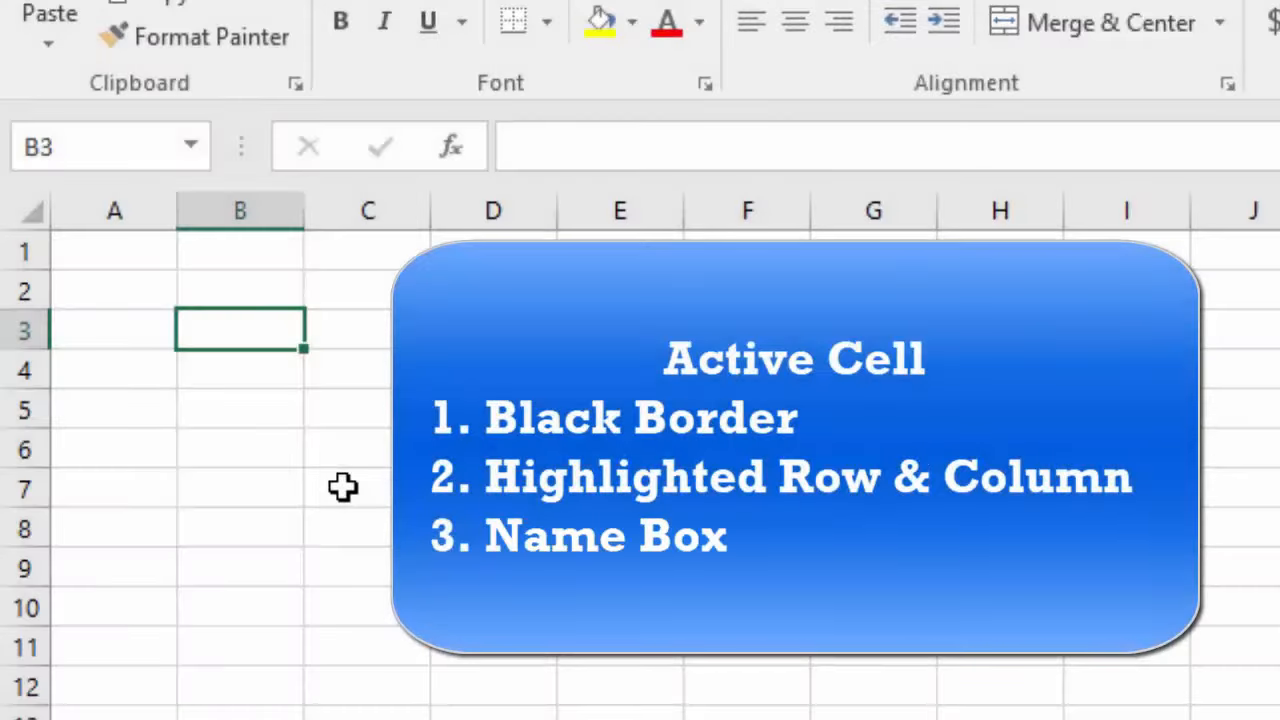
left_click(100, 146)
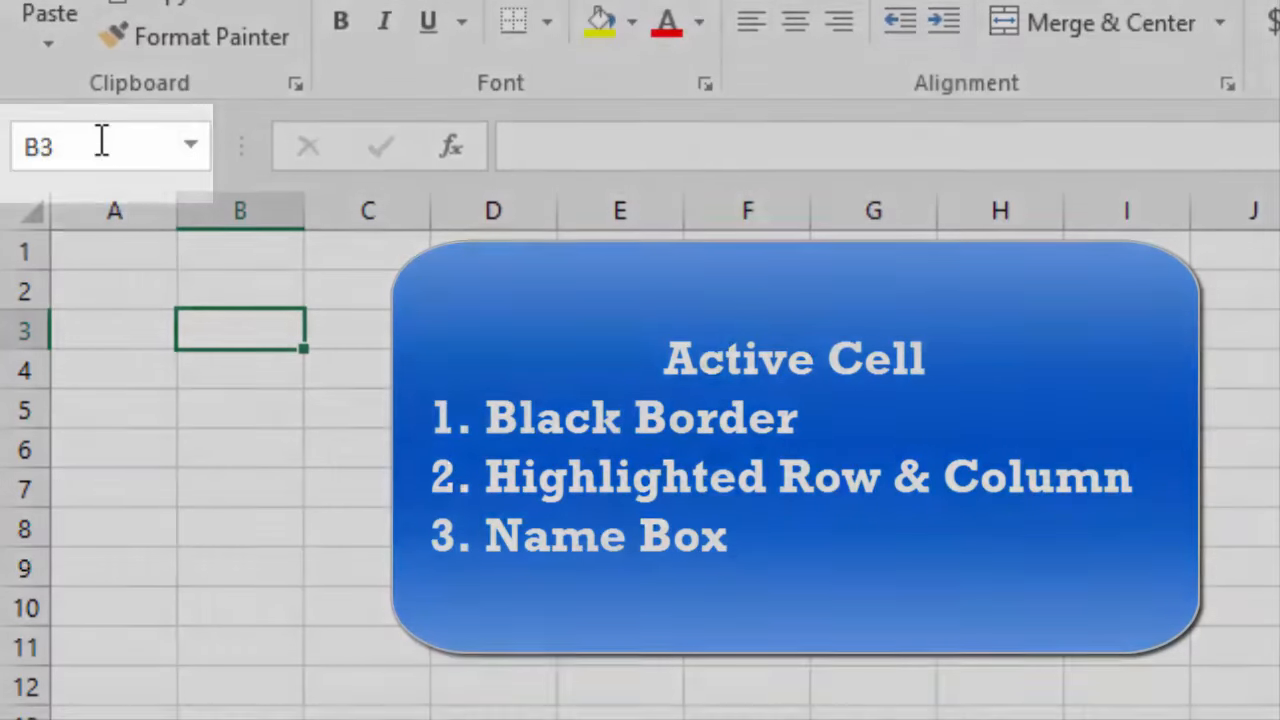
mouse_move(100, 144)
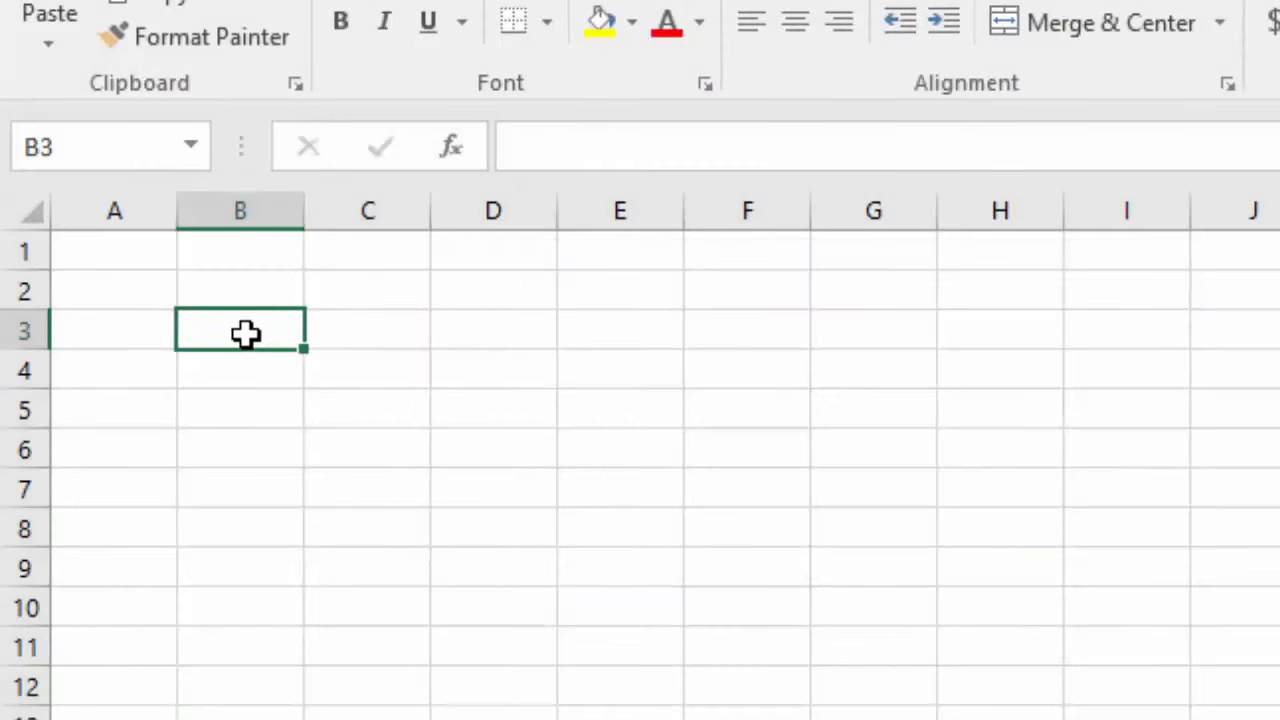
- Fill cell B3 with a long semicolon-separated string of random letters and commit it
type("fjdksa;fjdksl")
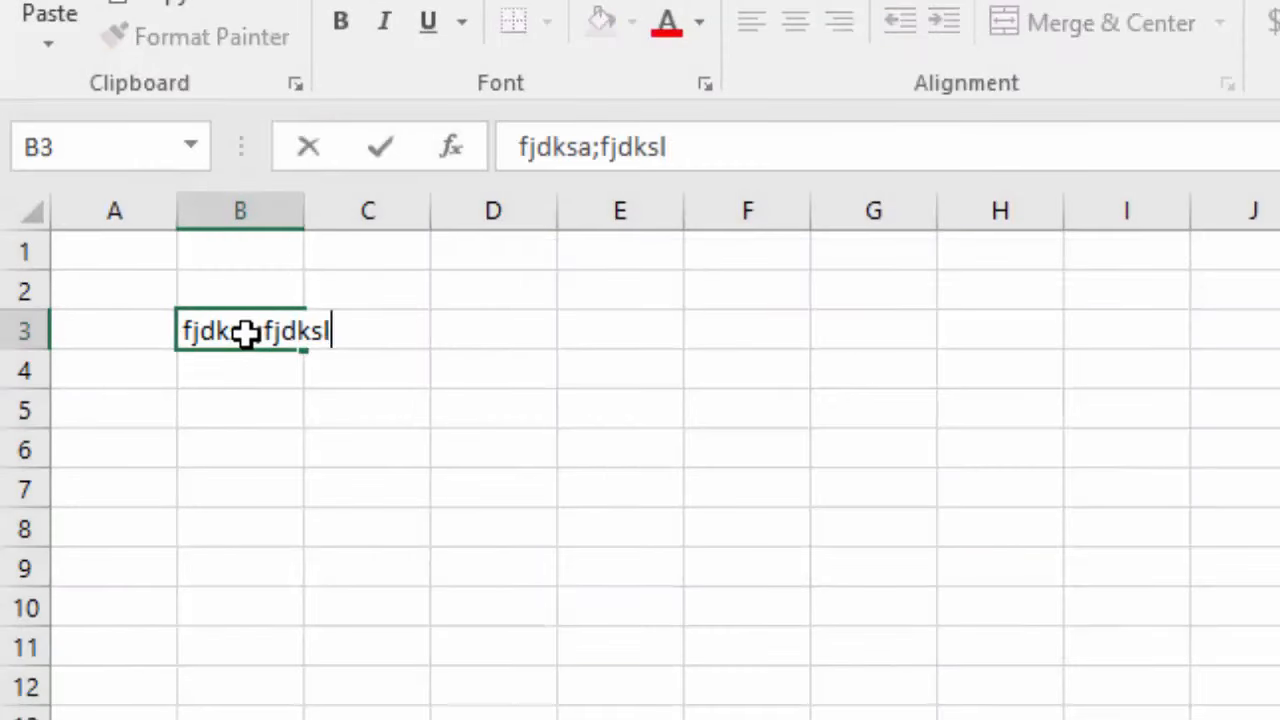
type("a;fjklds;ajfkl;sdjakl;fjskald;fjklas;d")
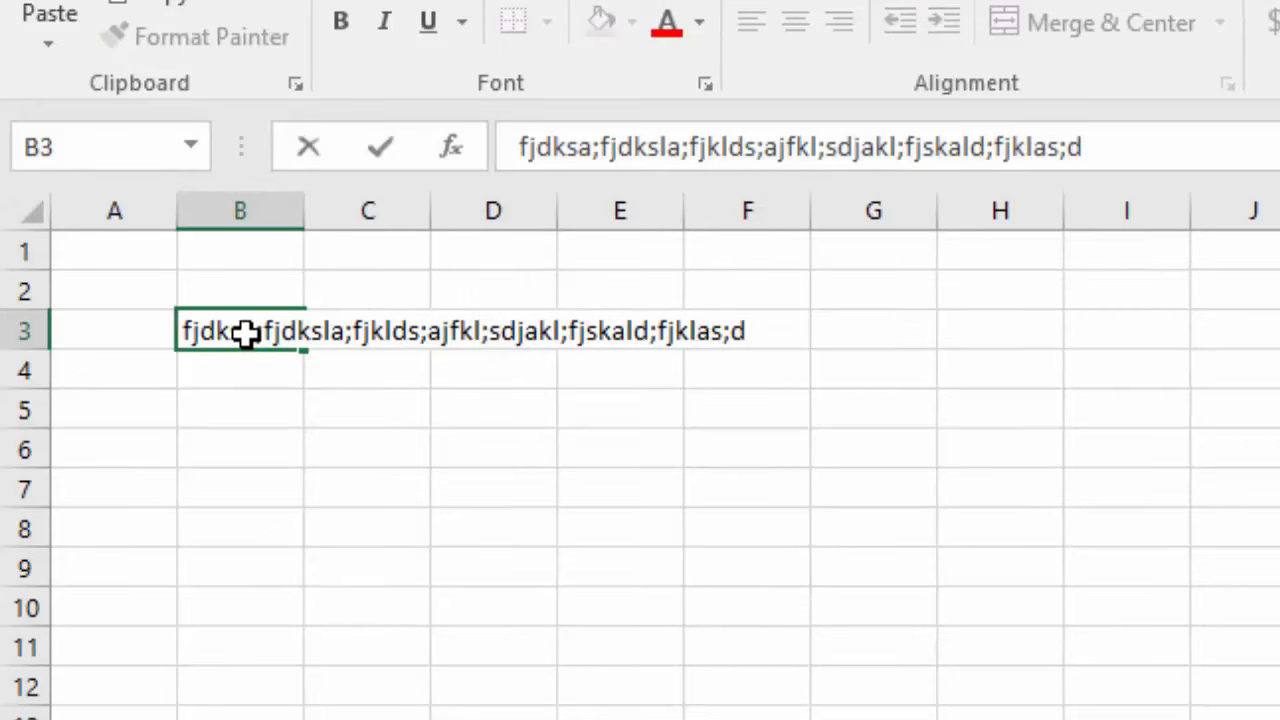
type("fjkdsal;jfkdsla;jfkdls;ajfksd;jfksdjkf;jsjf")
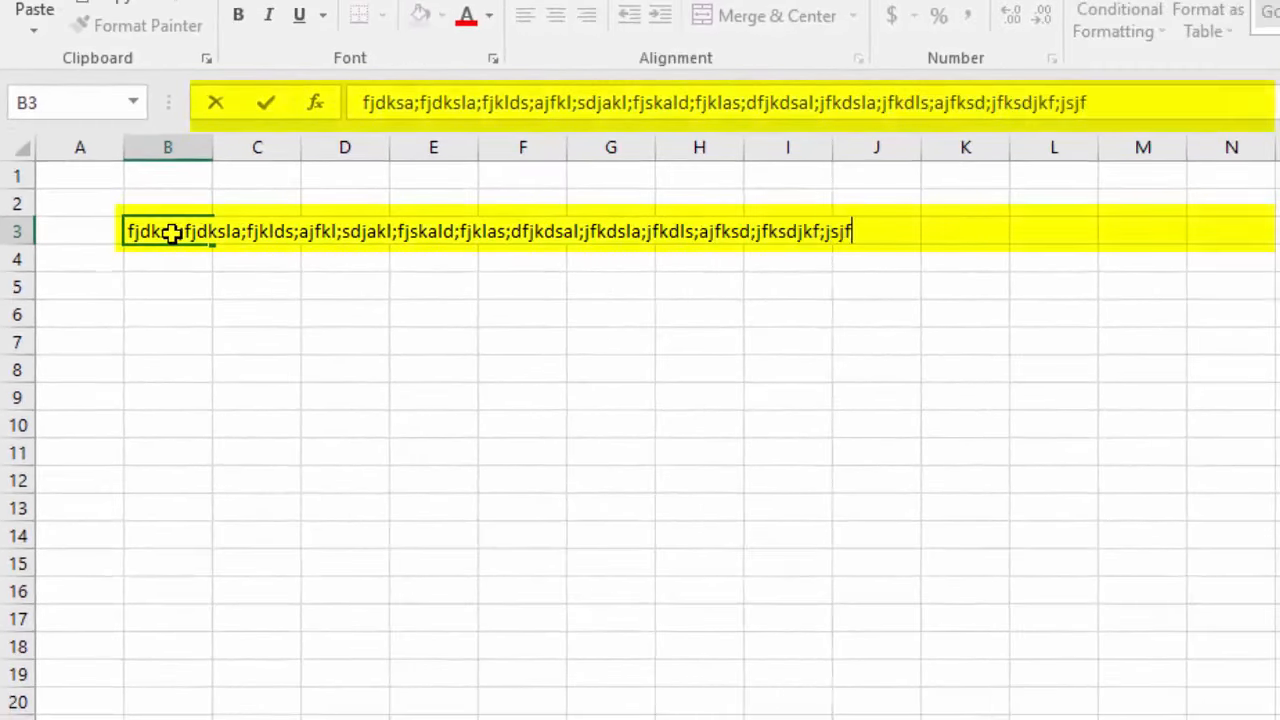
type("dkla;j")
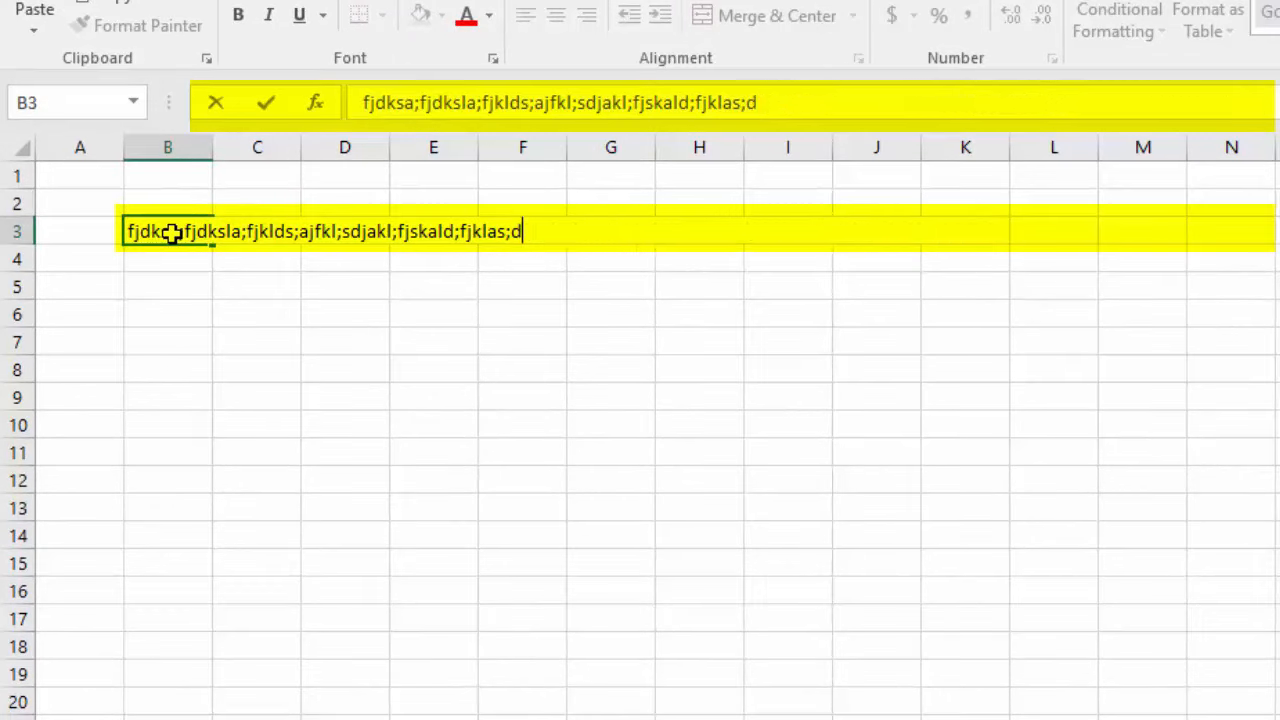
type("fjksdla;fjkldas;")
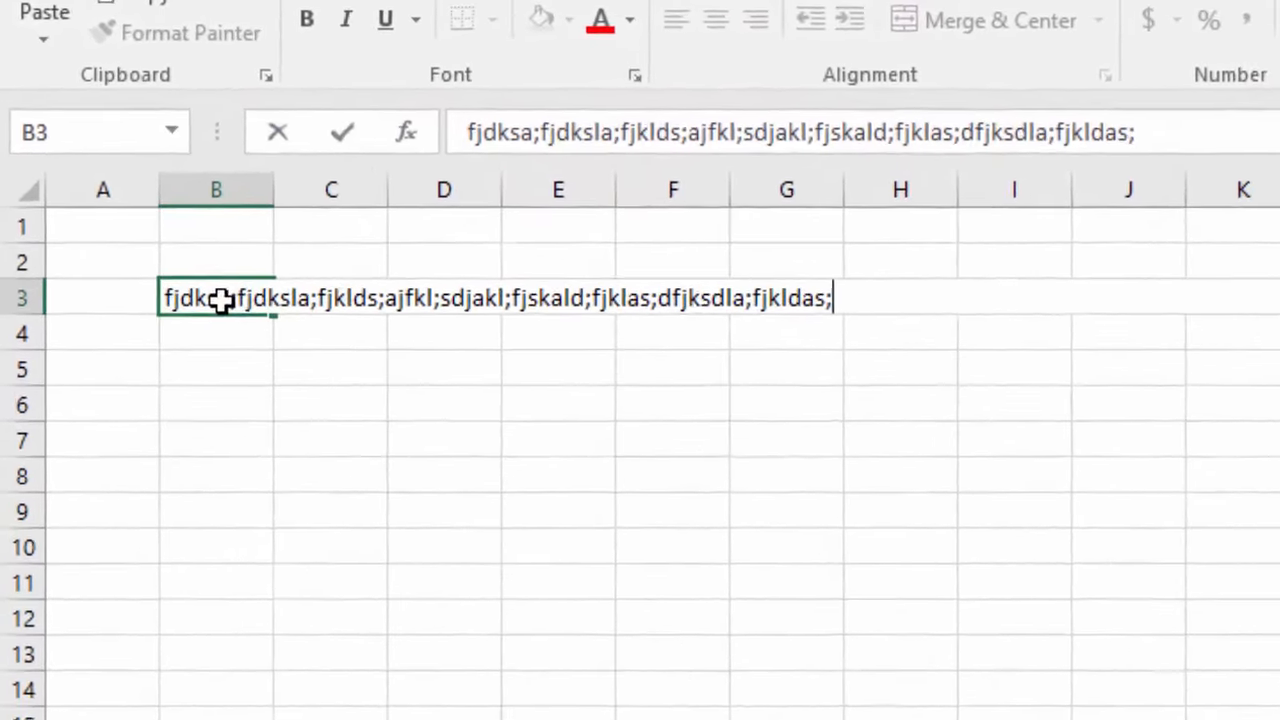
key("Enter")
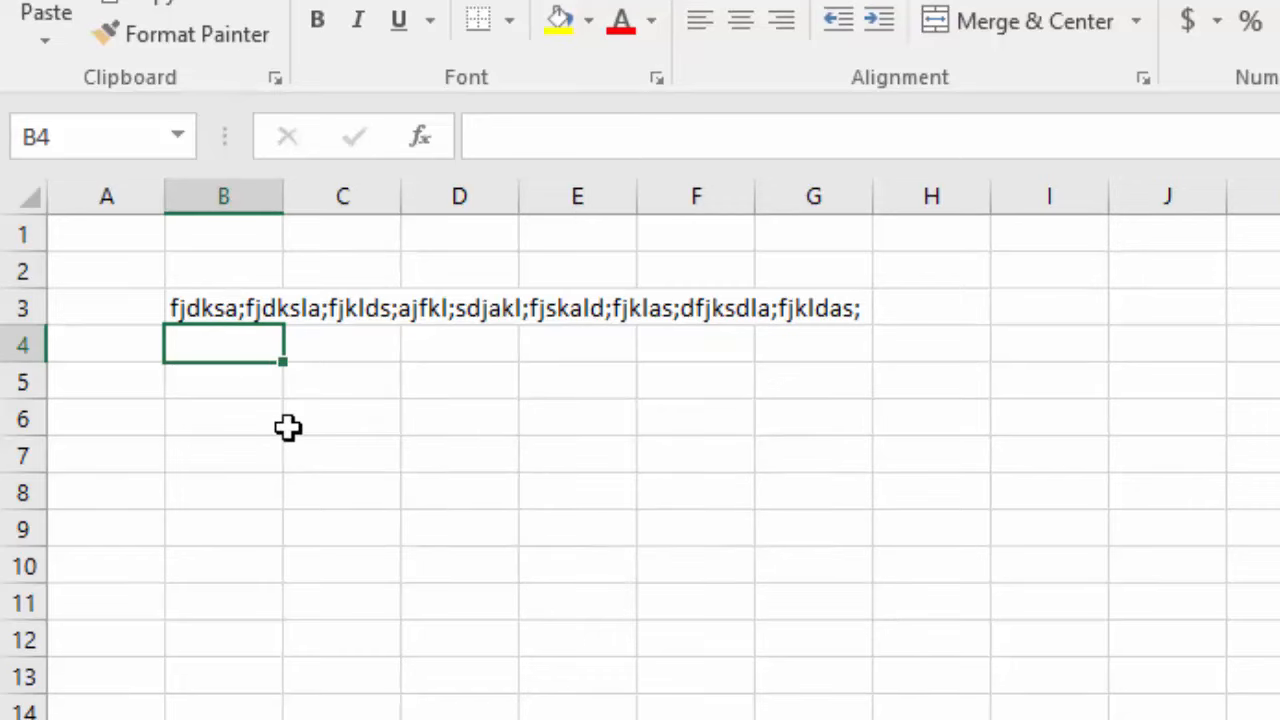
mouse_move(338, 558)
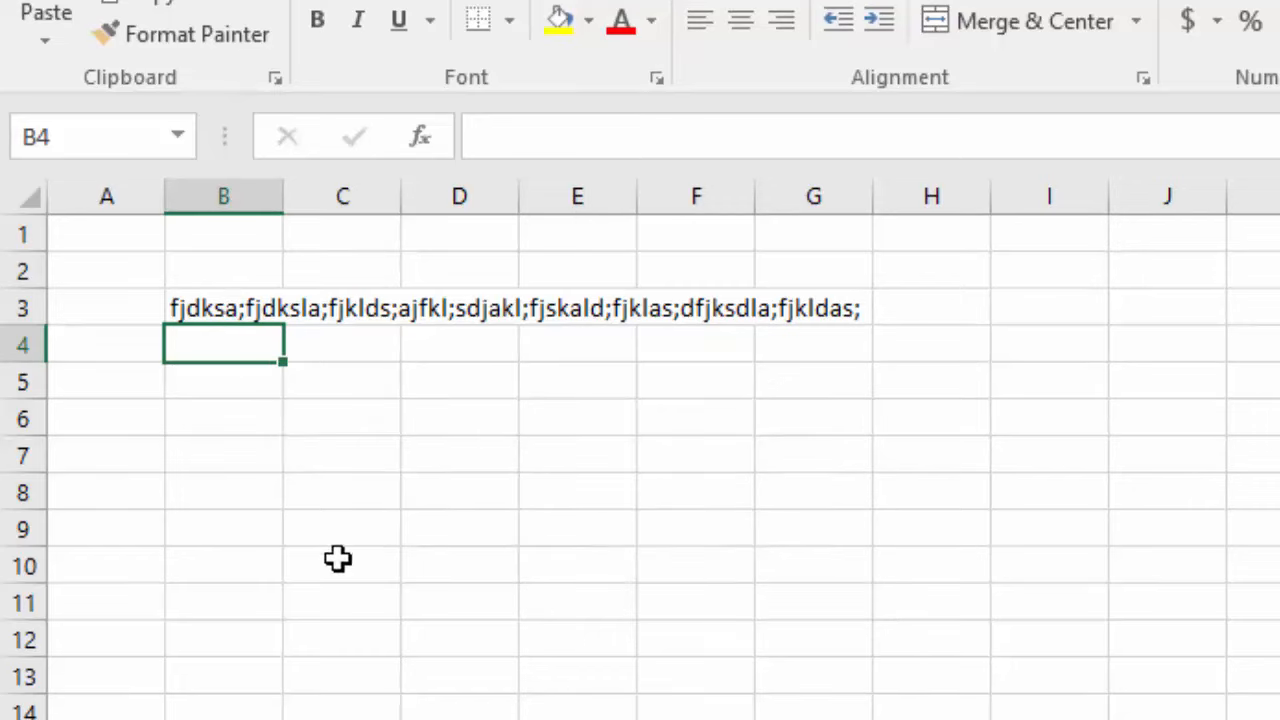
- Move across neighbouring cells, then enter a second gibberish string in B4
key("Tab")
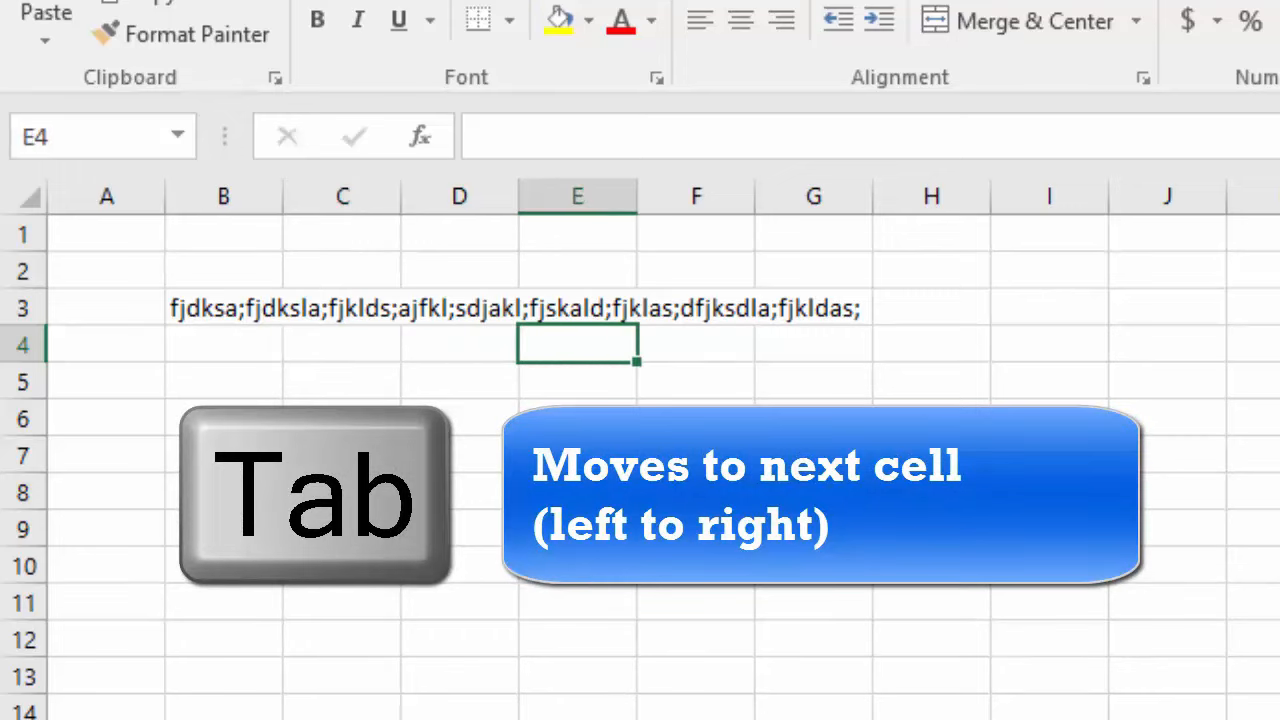
key("Tab")
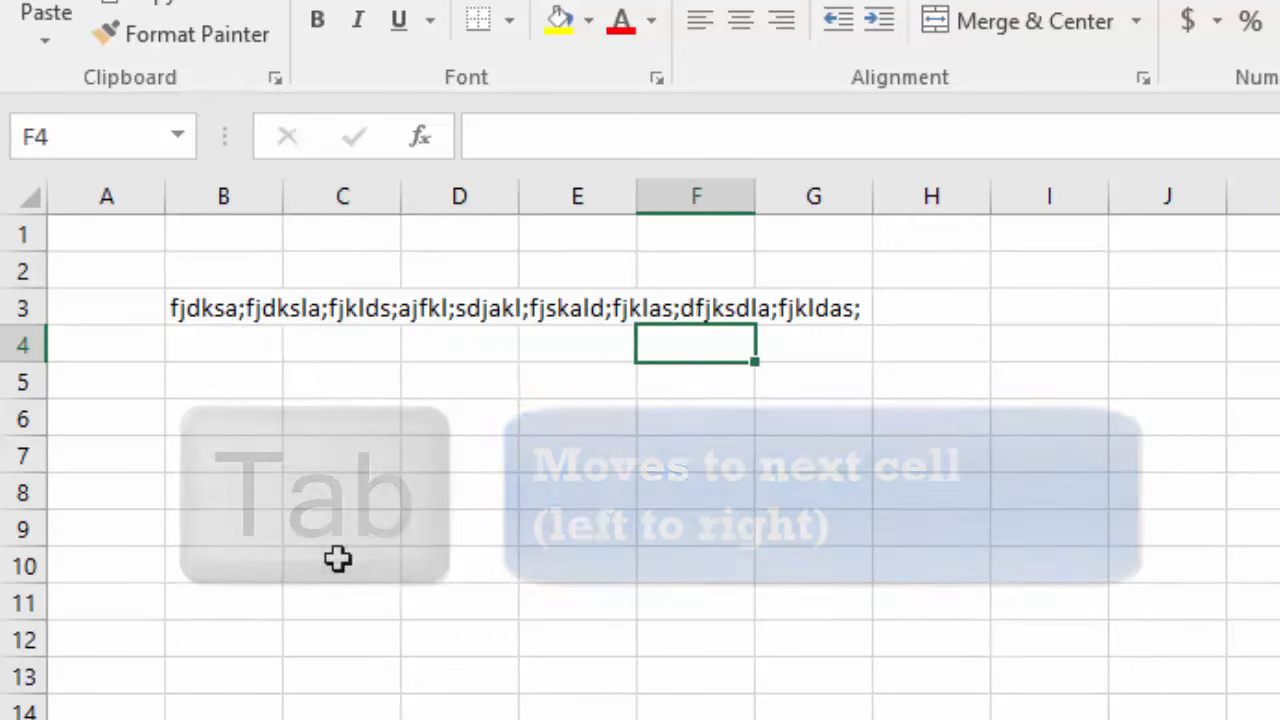
key("shift+tab")
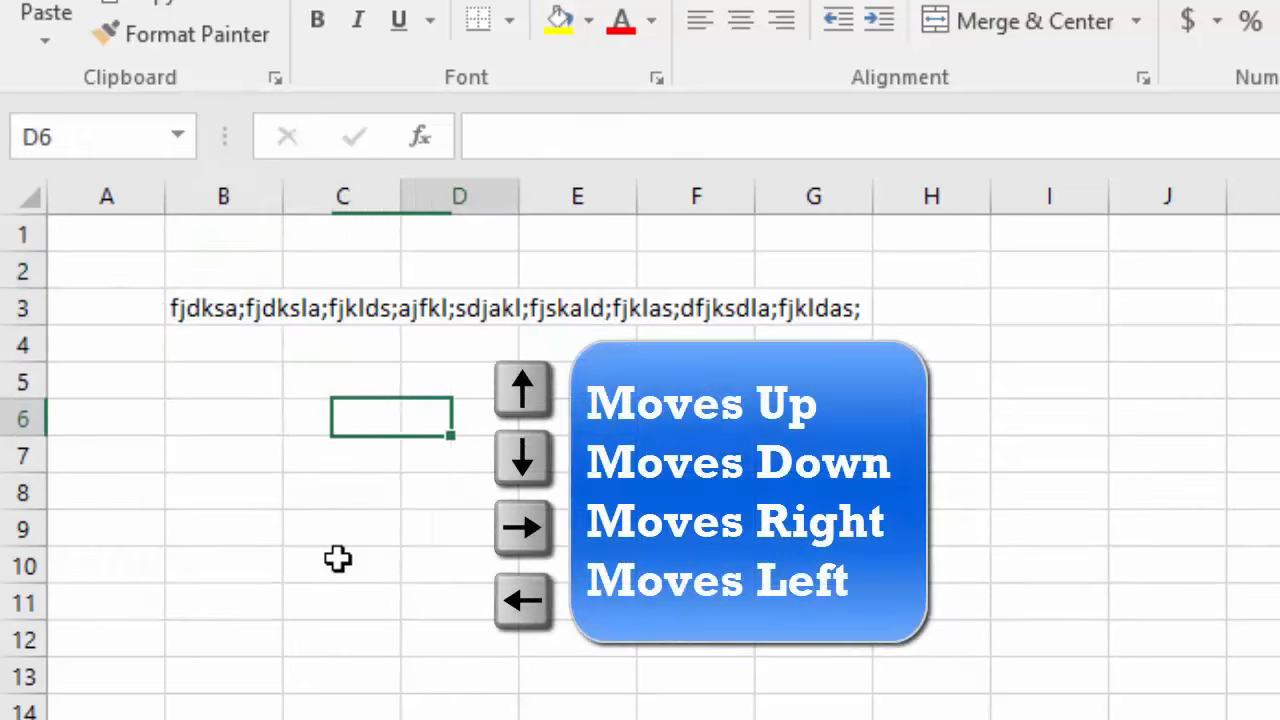
key("Left")
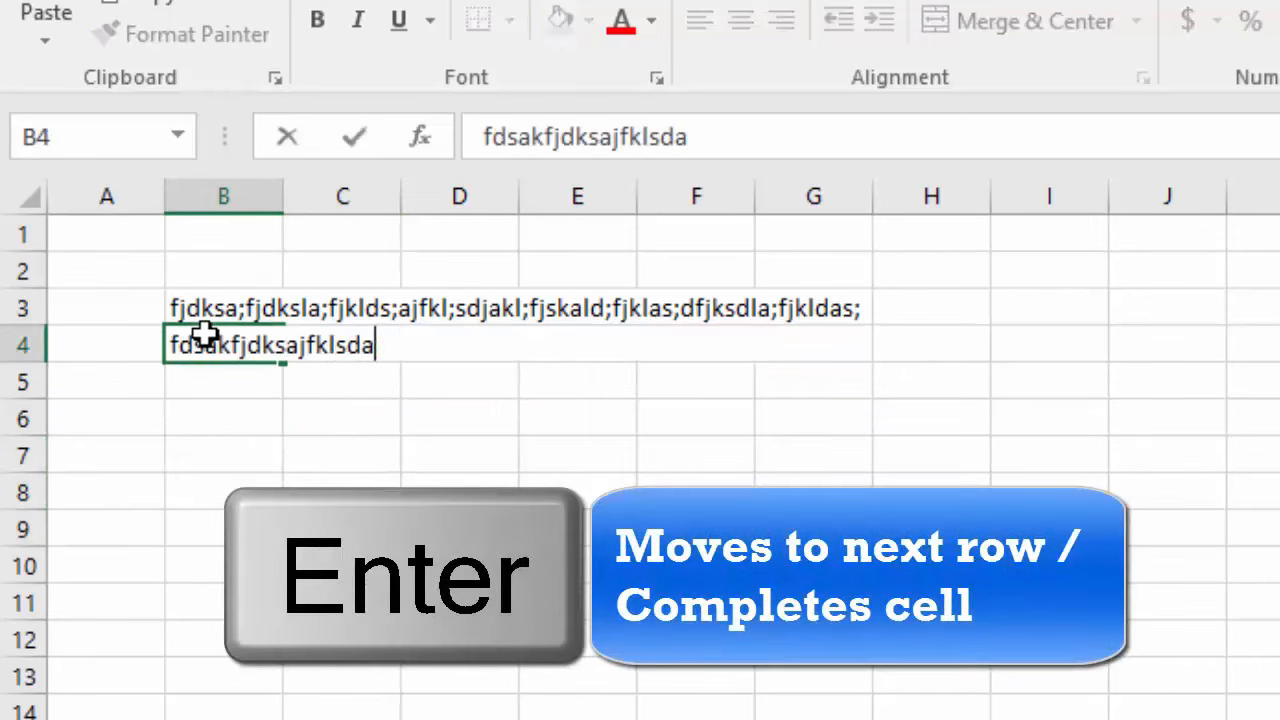
key("enter")
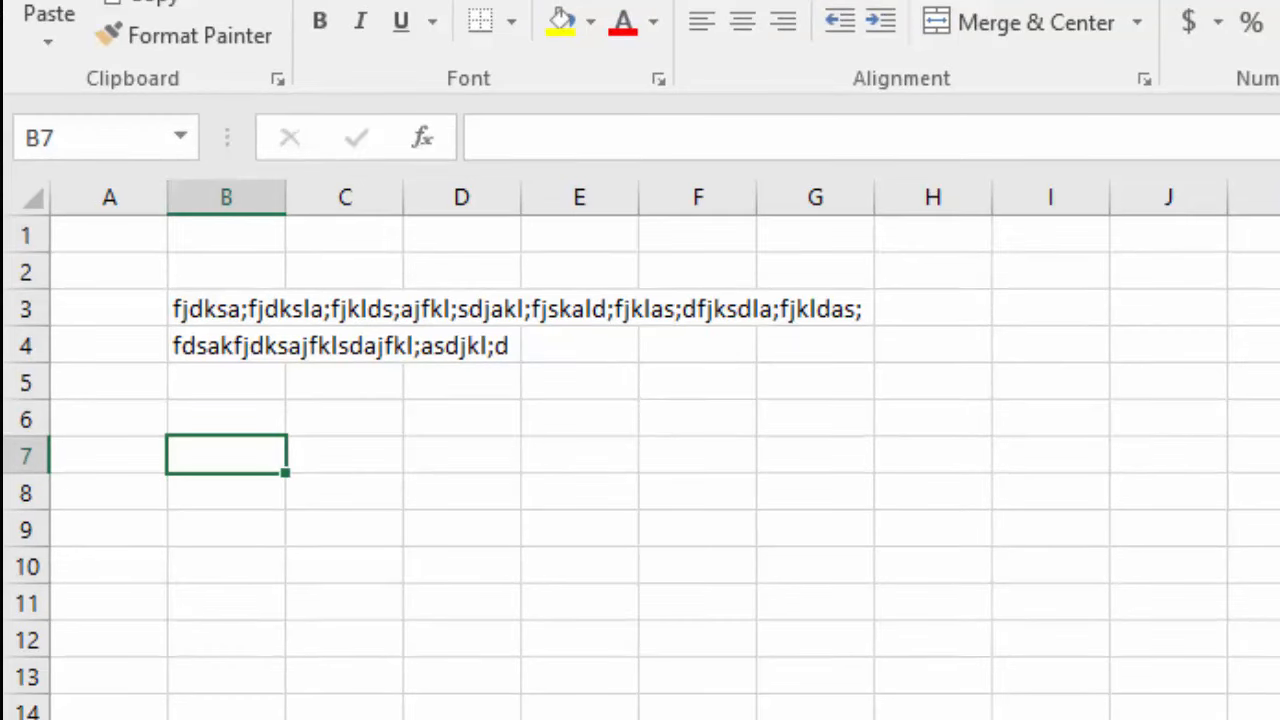
mouse_move(212, 308)
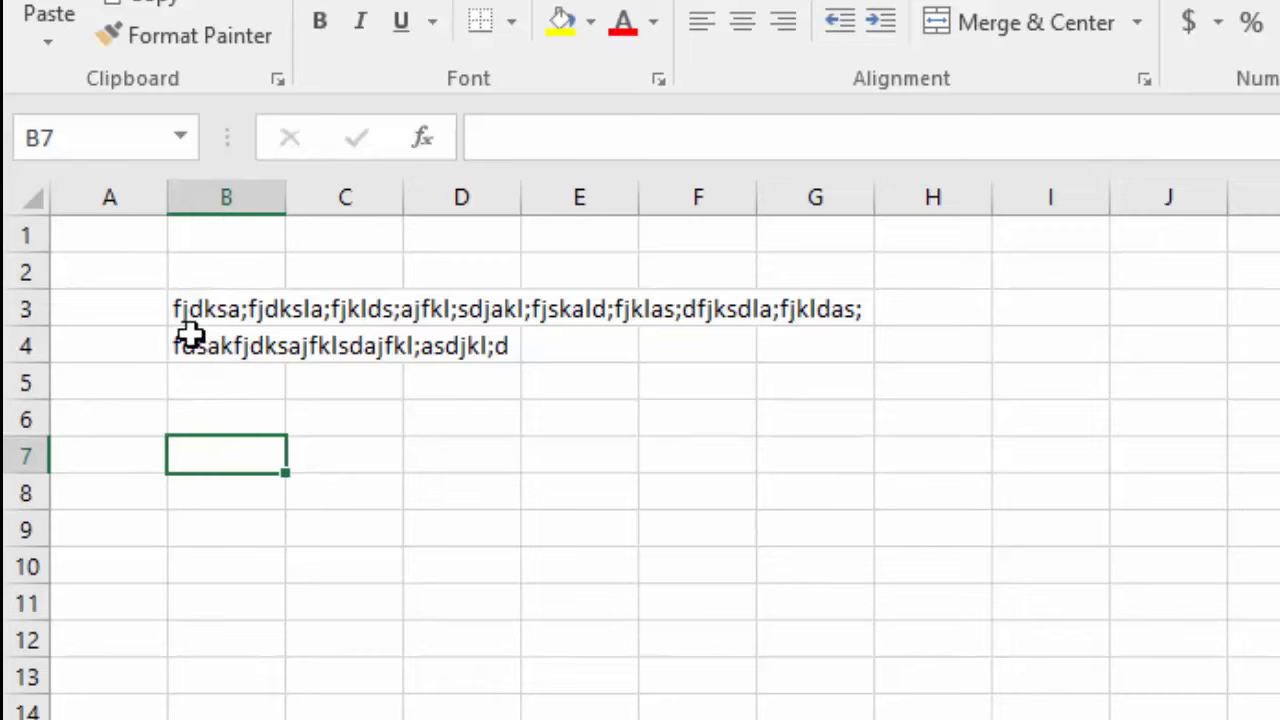
mouse_move(216, 304)
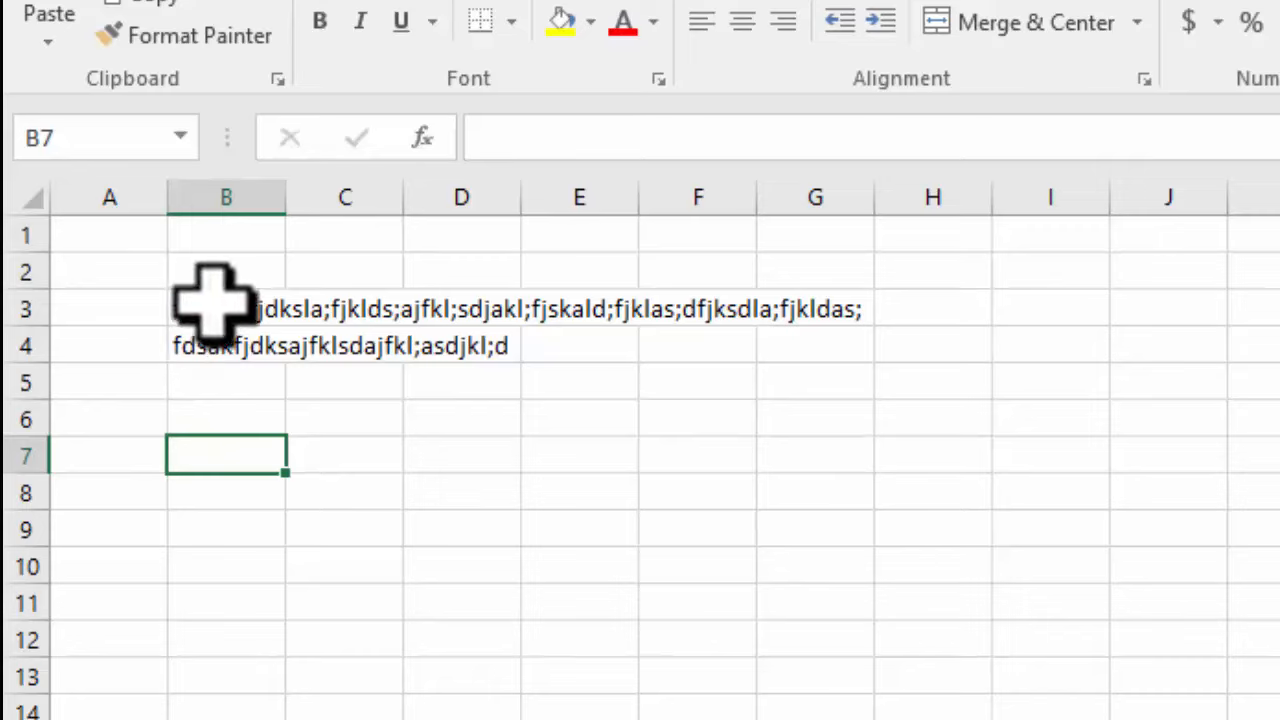
- Clear the placeholder text from B3:B4 with Delete, then undo to bring it back
left_click(224, 308)
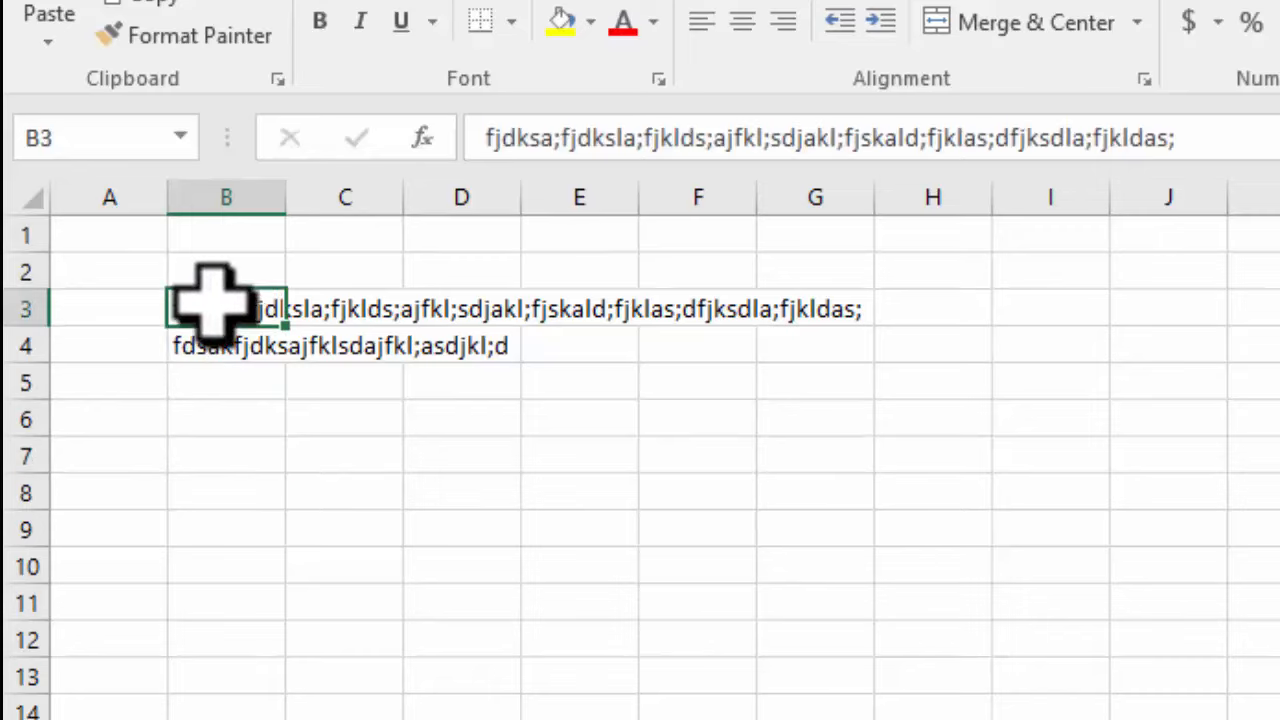
left_click_drag(224, 308, 224, 344)
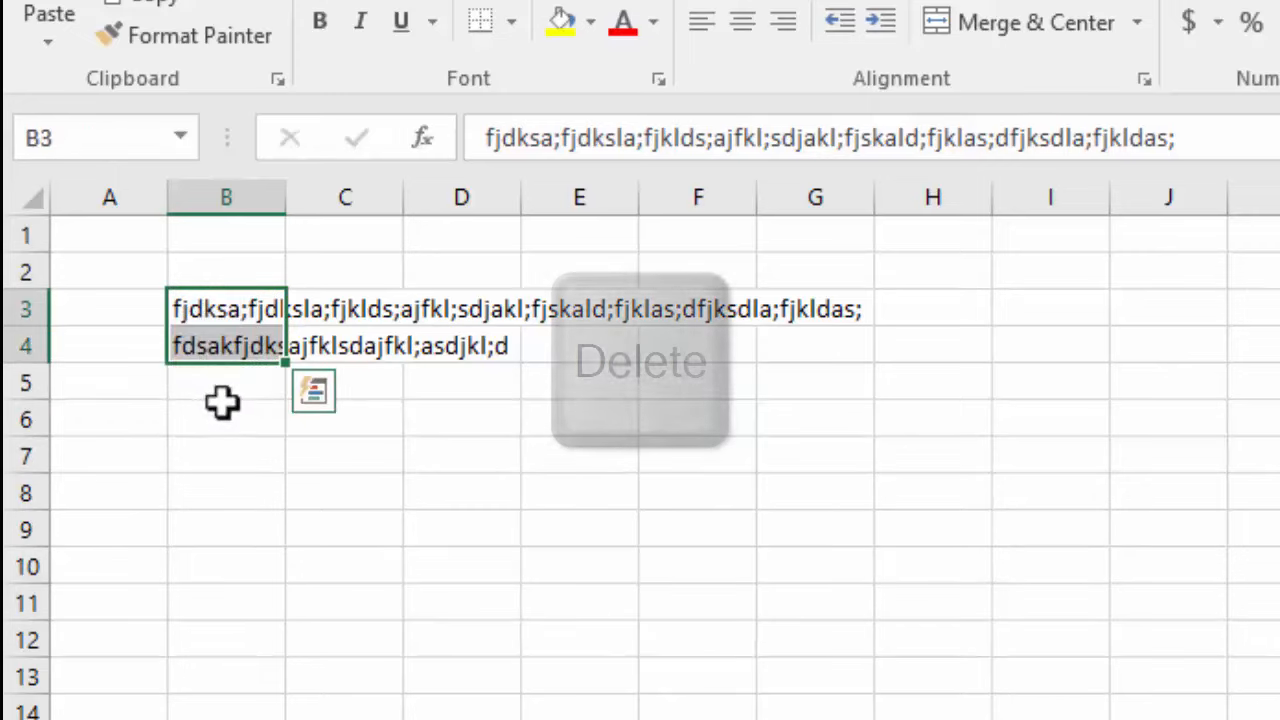
key("Delete")
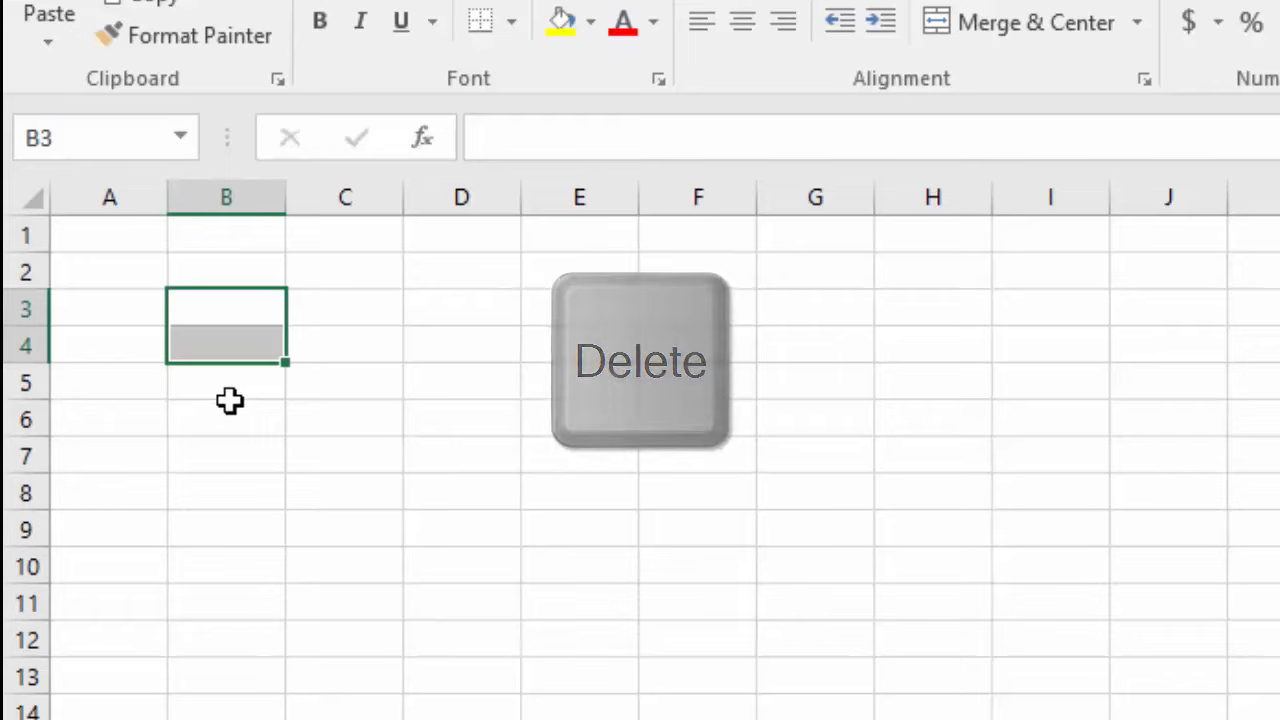
key("ctrl+z")
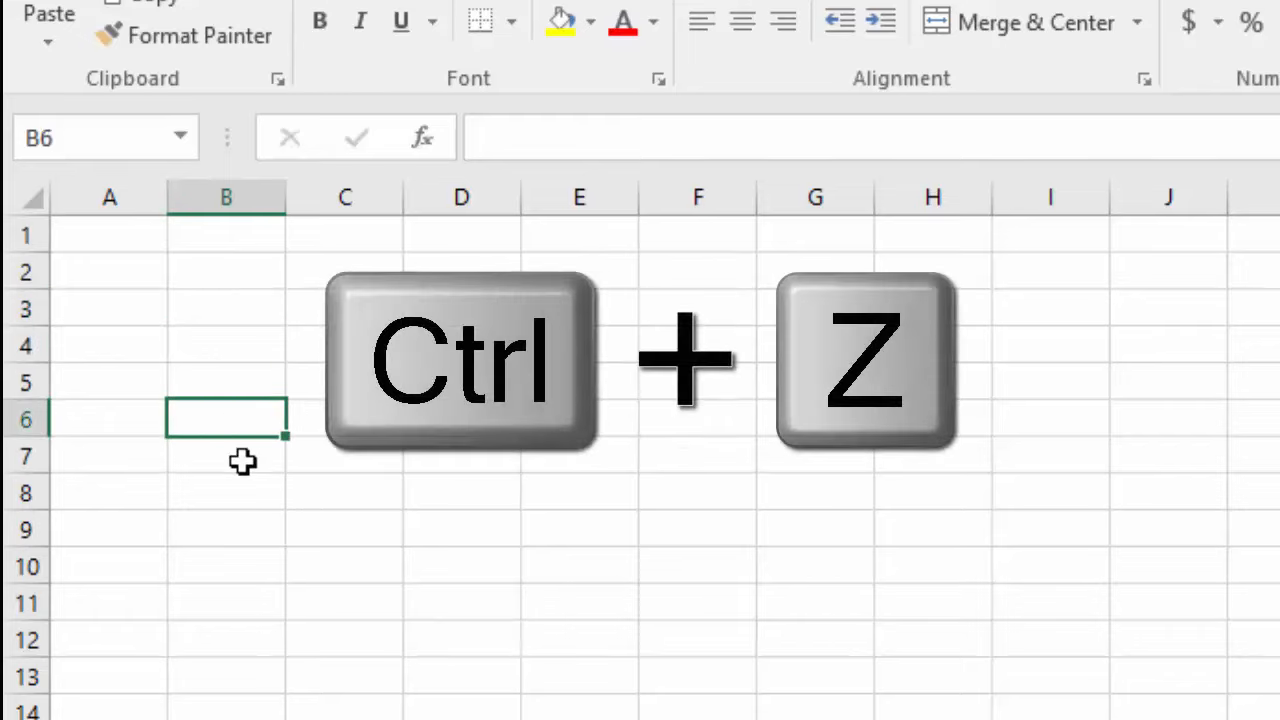
key("ctrl+z")
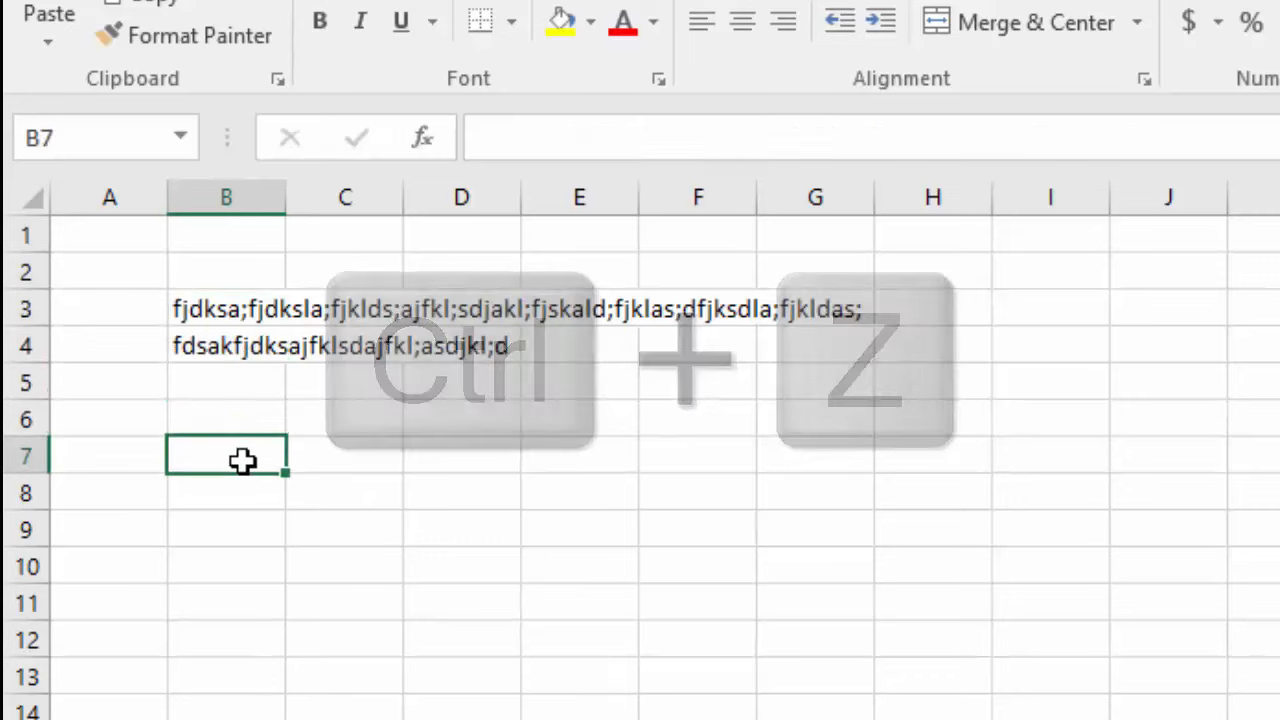
key("ctrl+z")
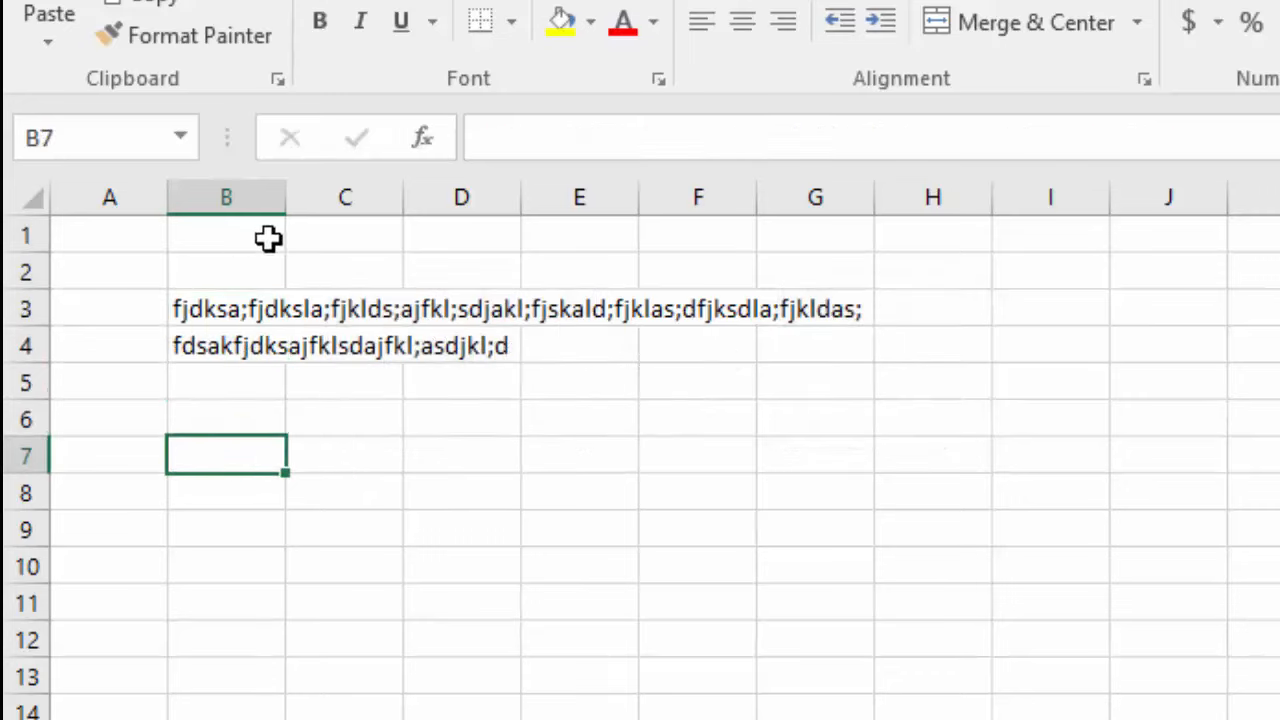
mouse_move(224, 196)
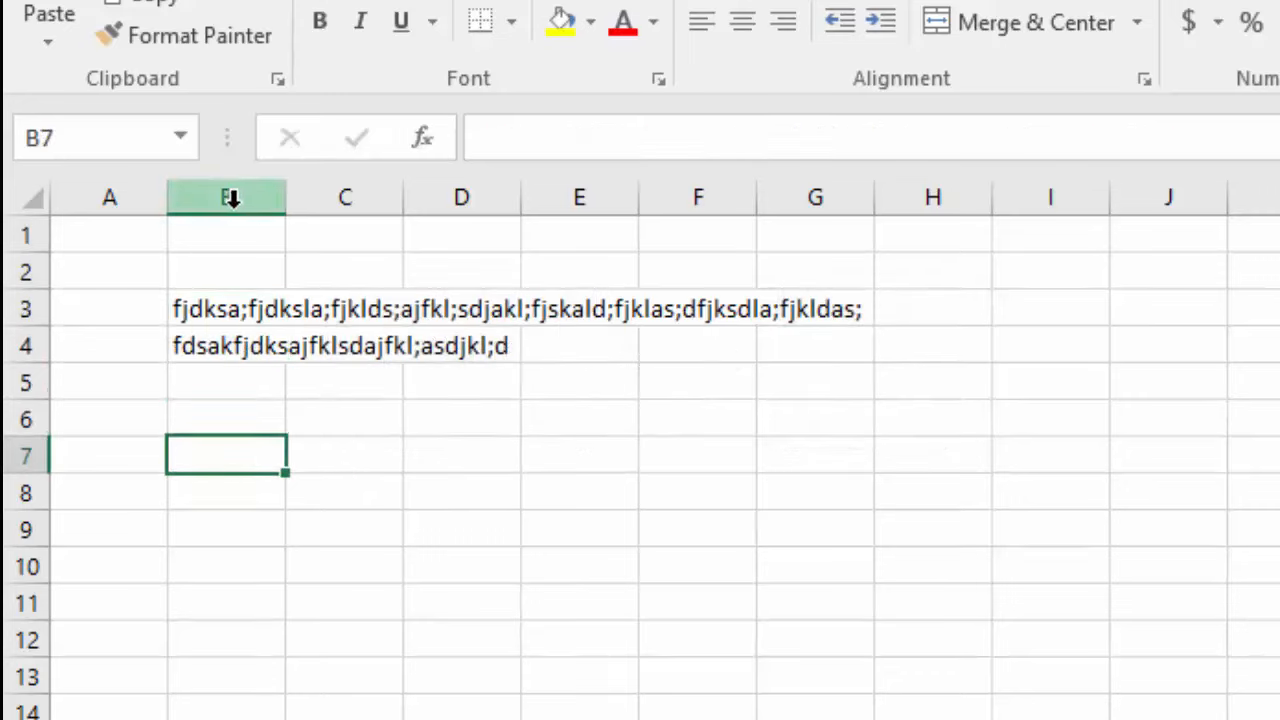
- Delete rows 3 and 4 holding the placeholder text so the sheet is blank
right_click(224, 198)
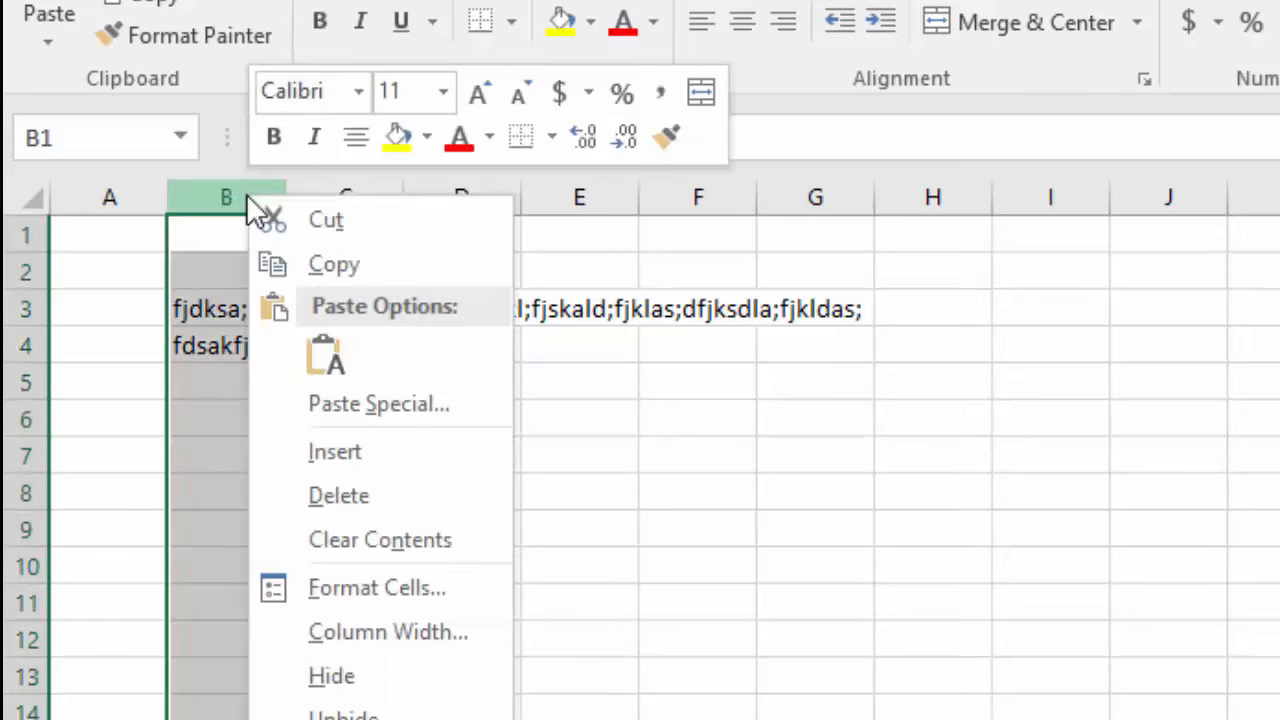
mouse_move(338, 496)
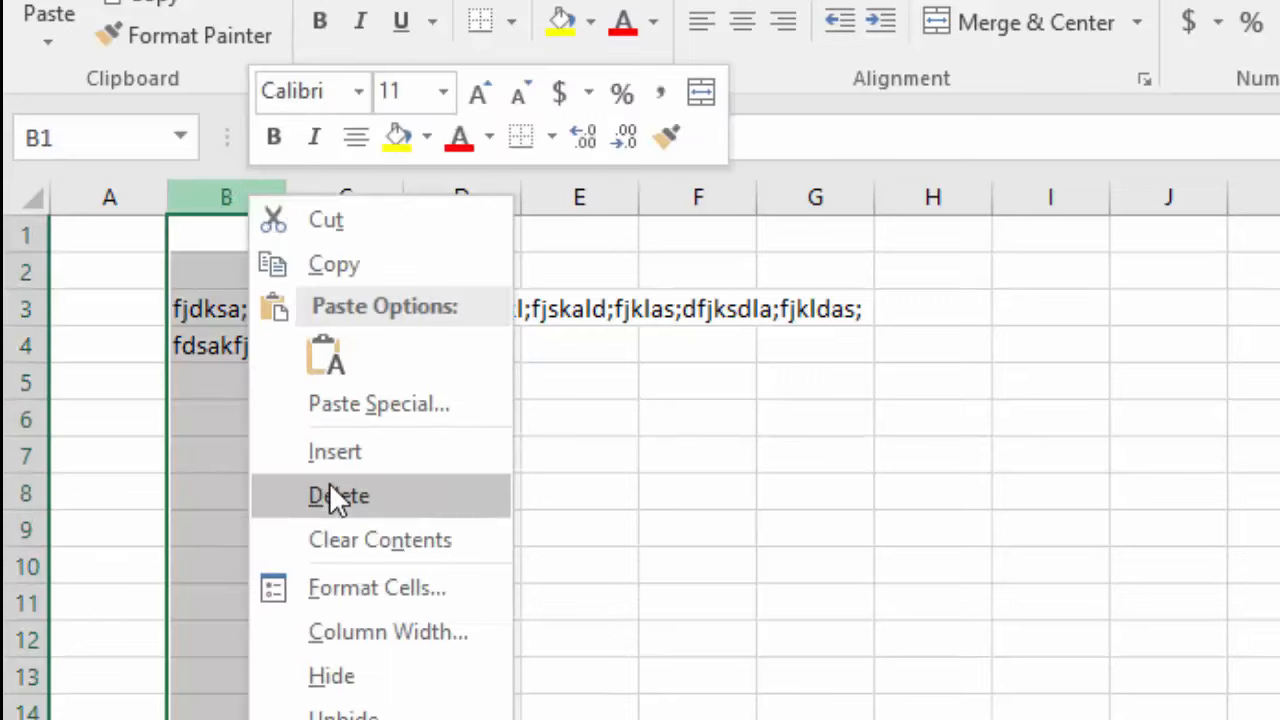
left_click(338, 496)
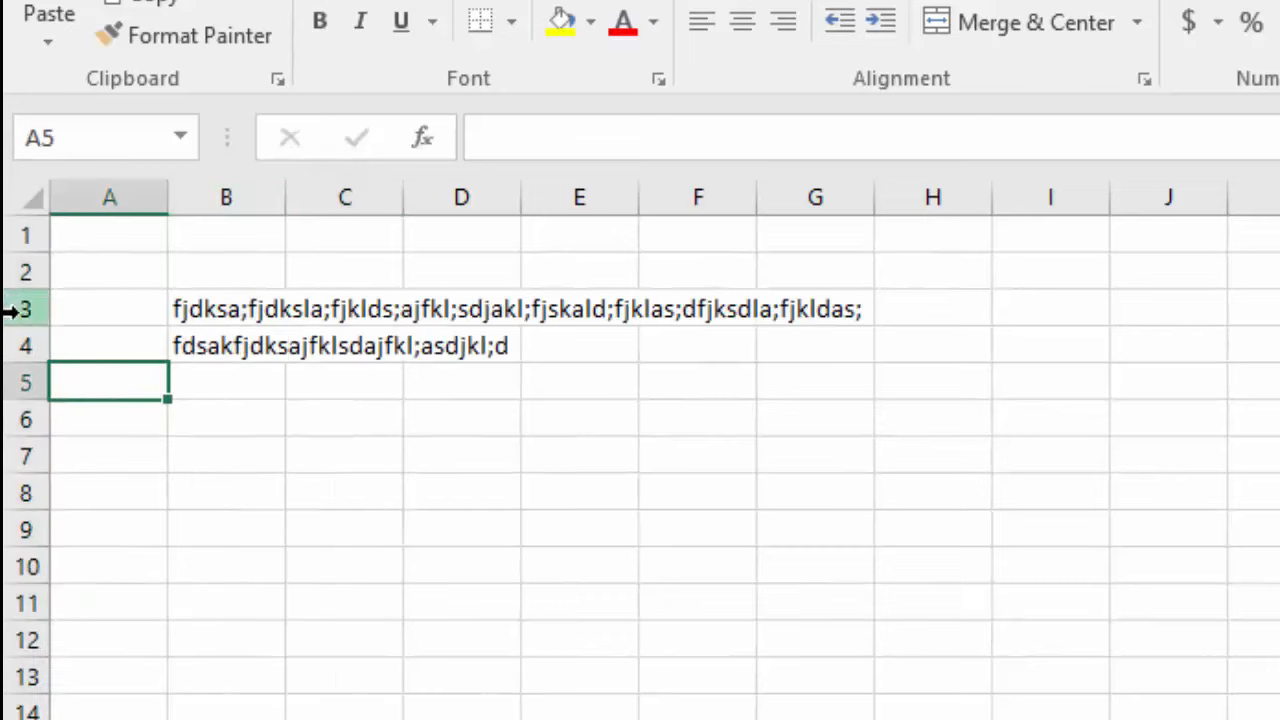
left_click(28, 308)
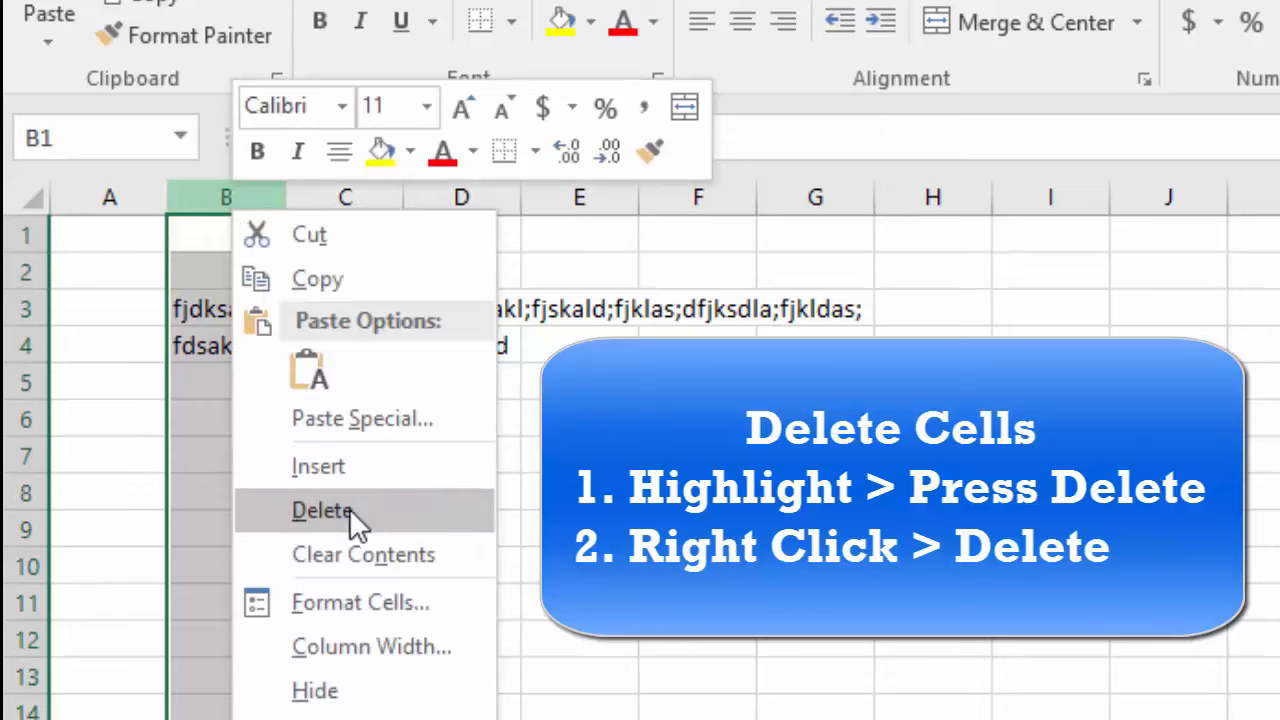
left_click(322, 510)
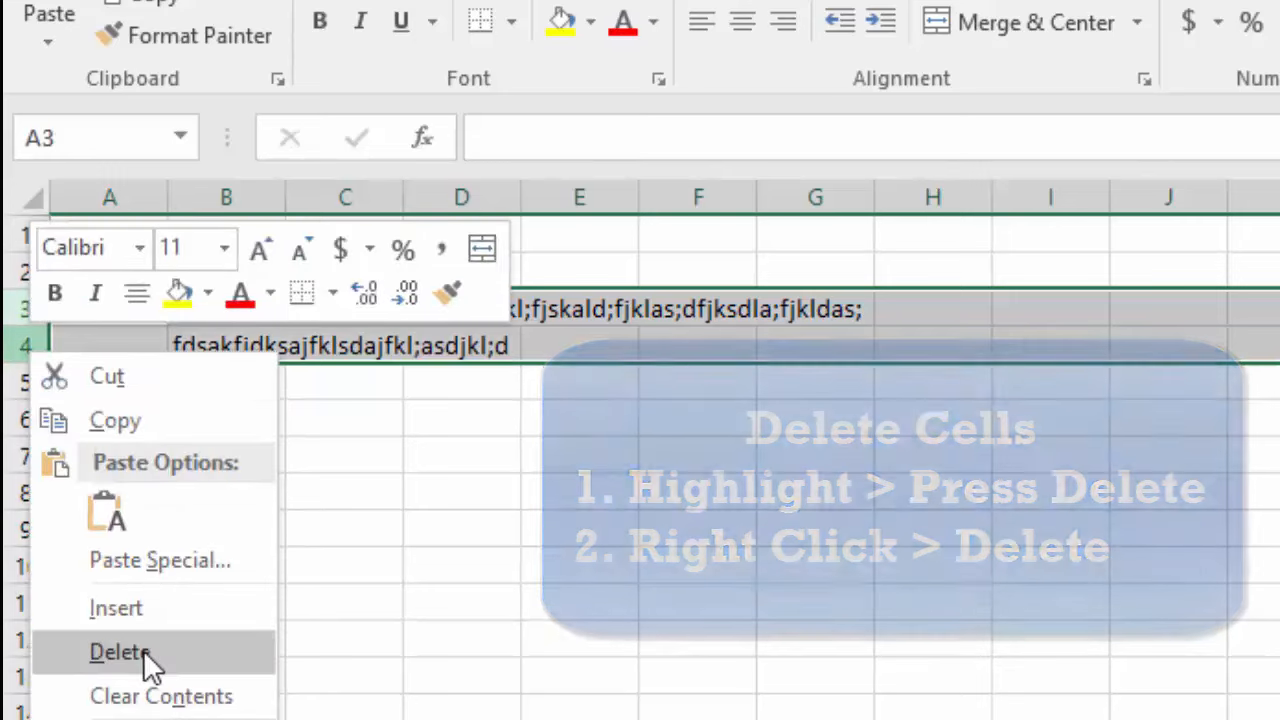
left_click(120, 652)
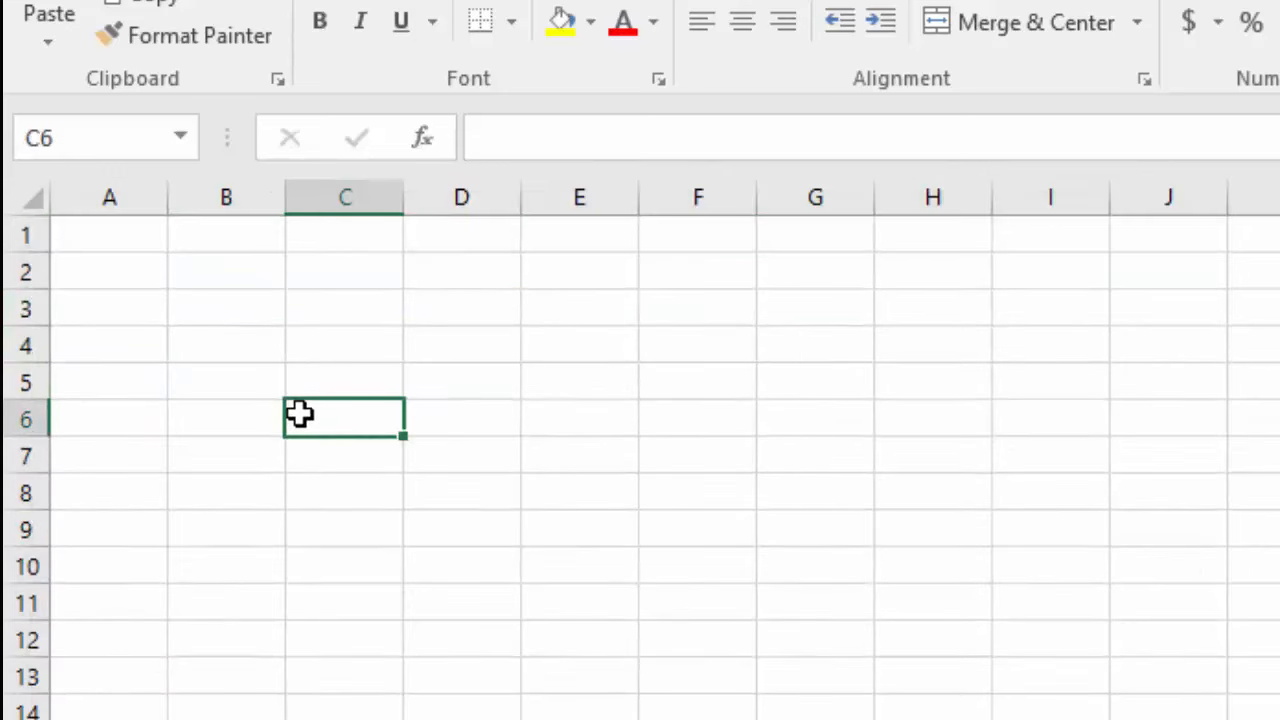
left_click(108, 234)
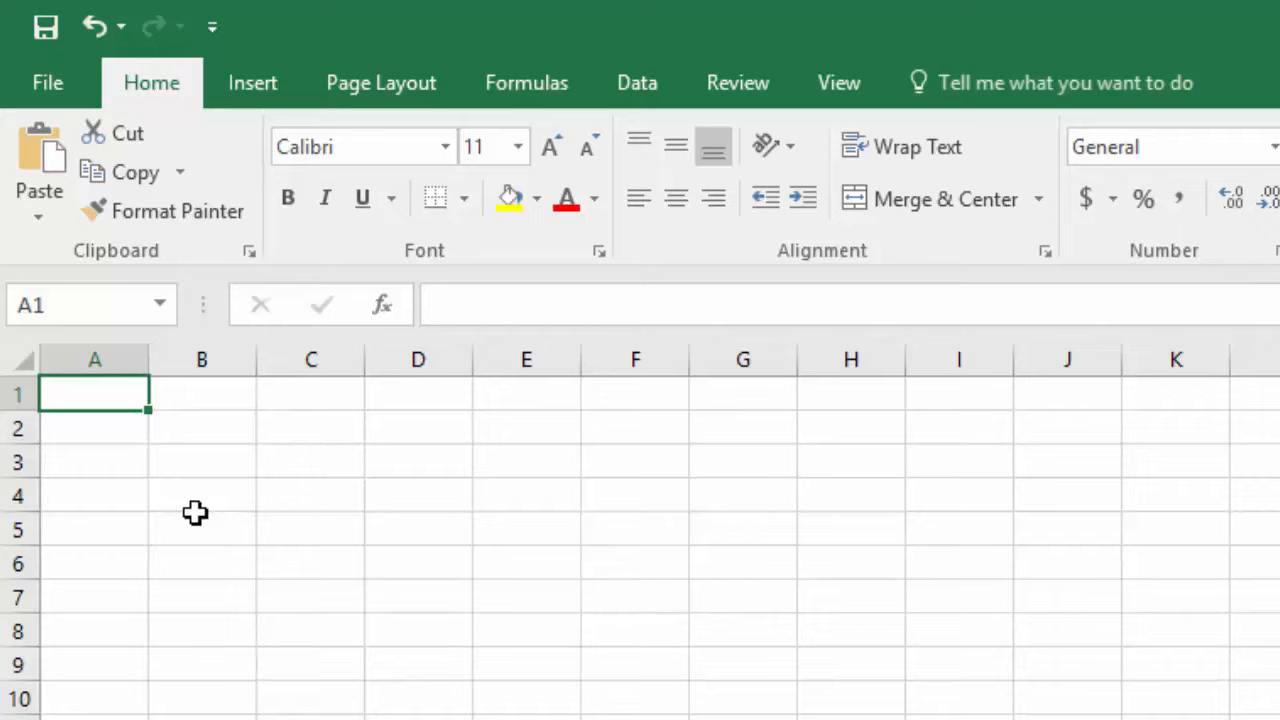
type("Firs")
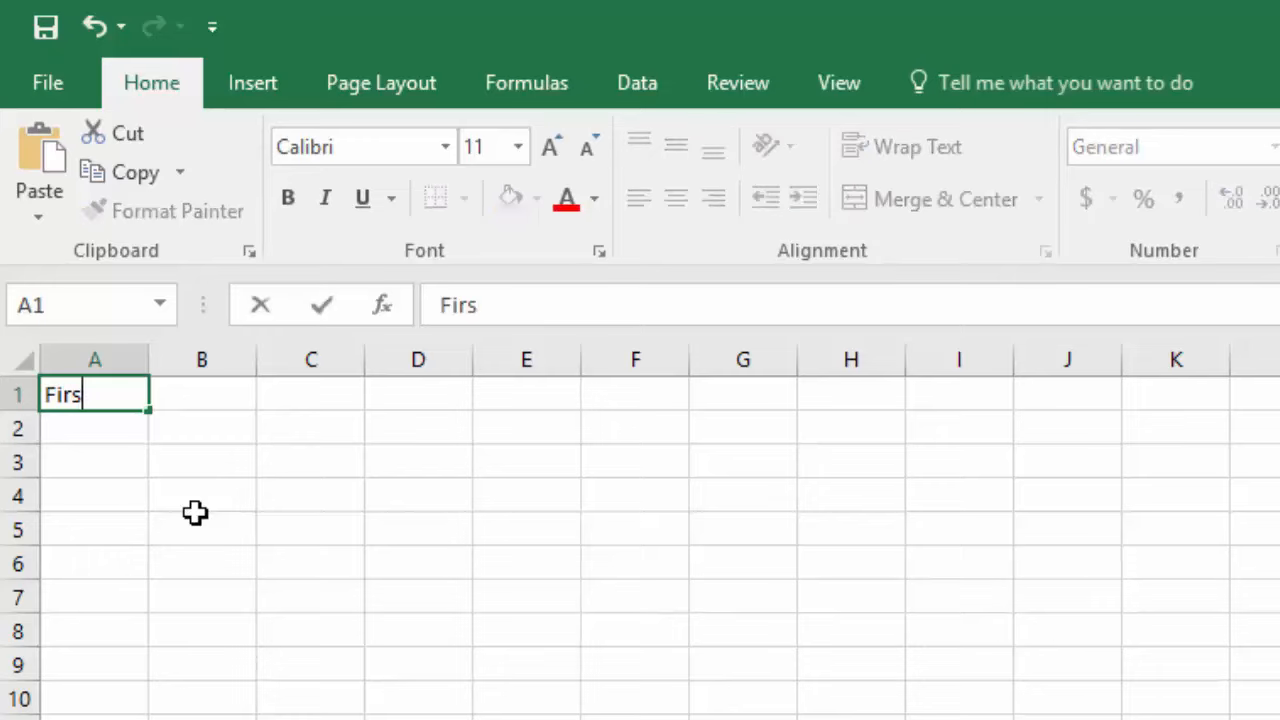
type("t Name")
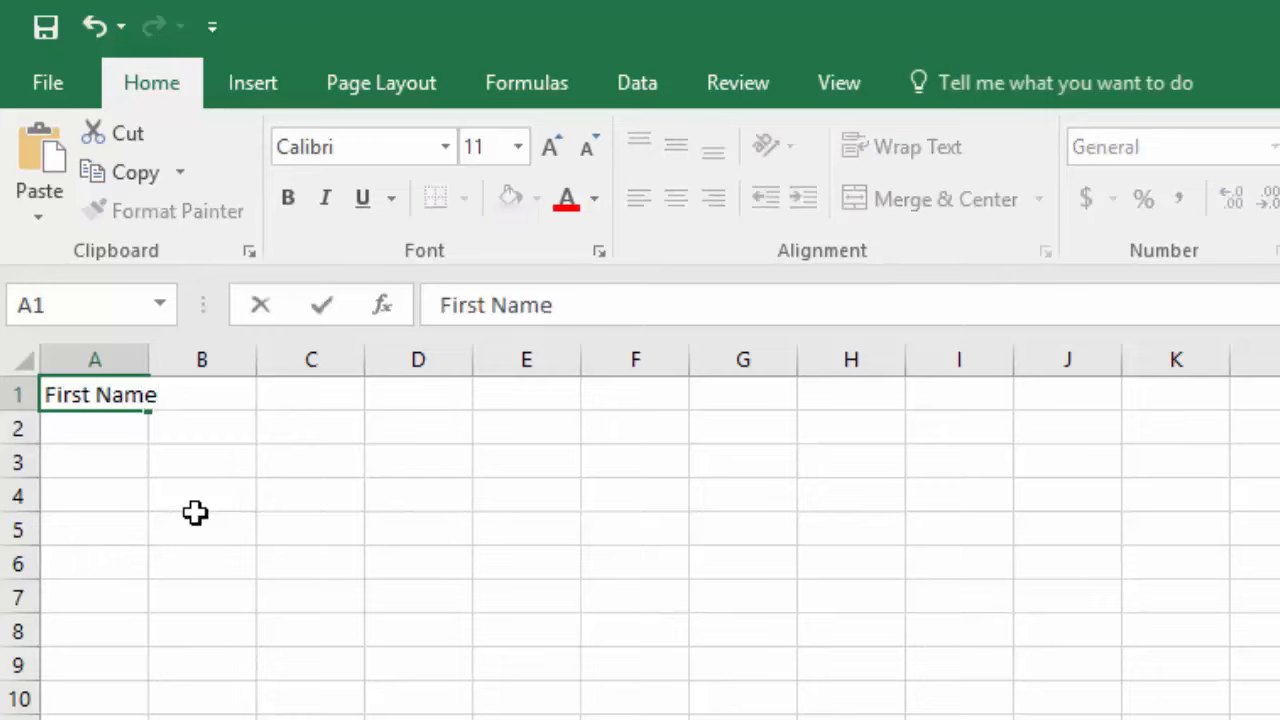
left_click(200, 394)
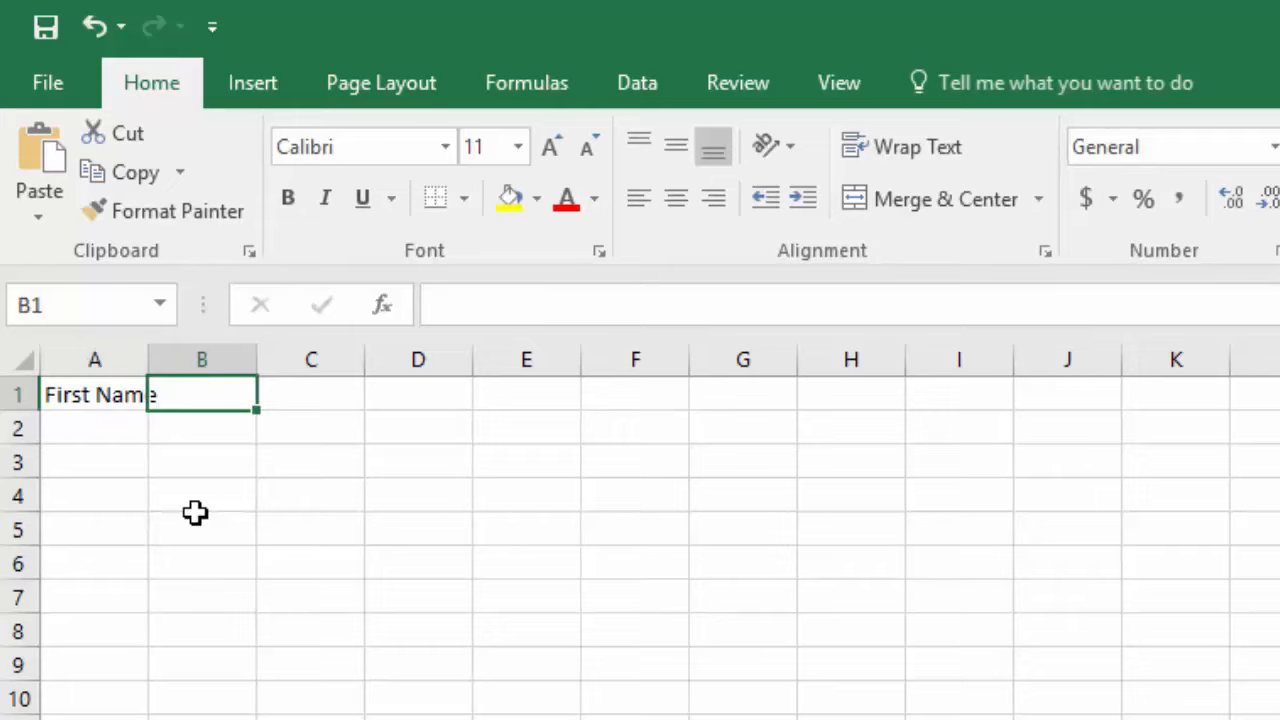
mouse_move(96, 404)
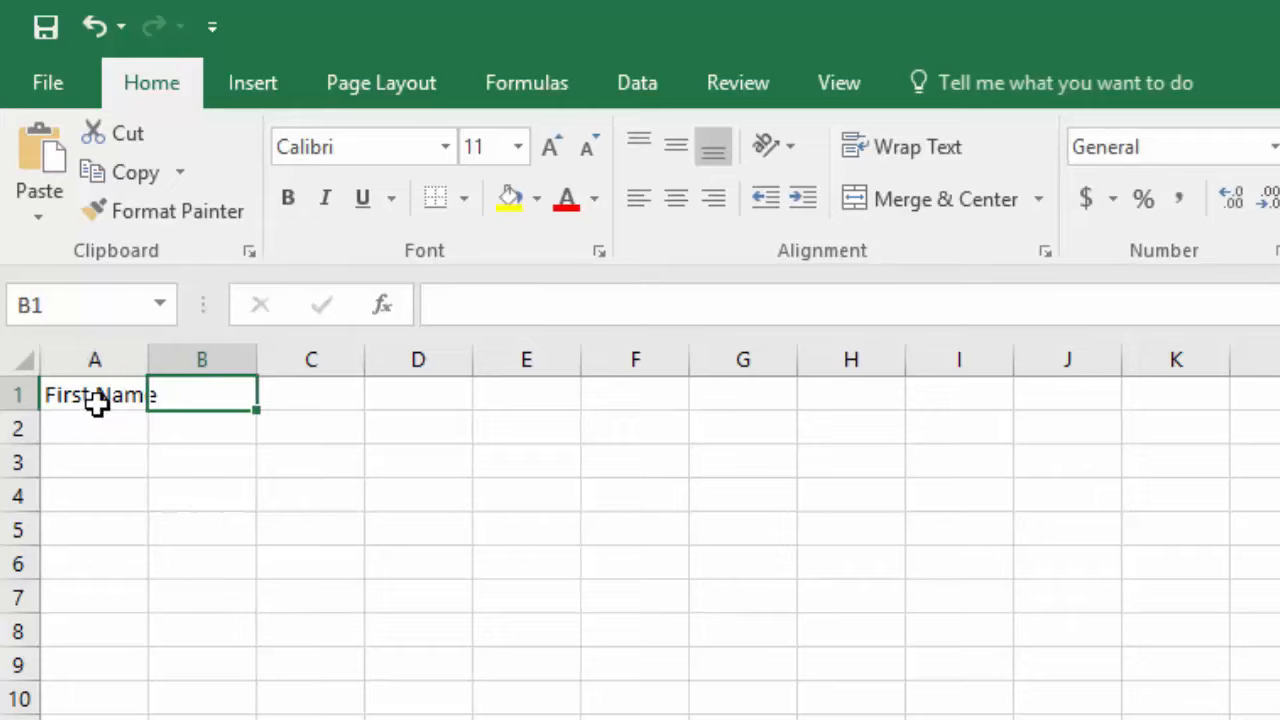
left_click(96, 394)
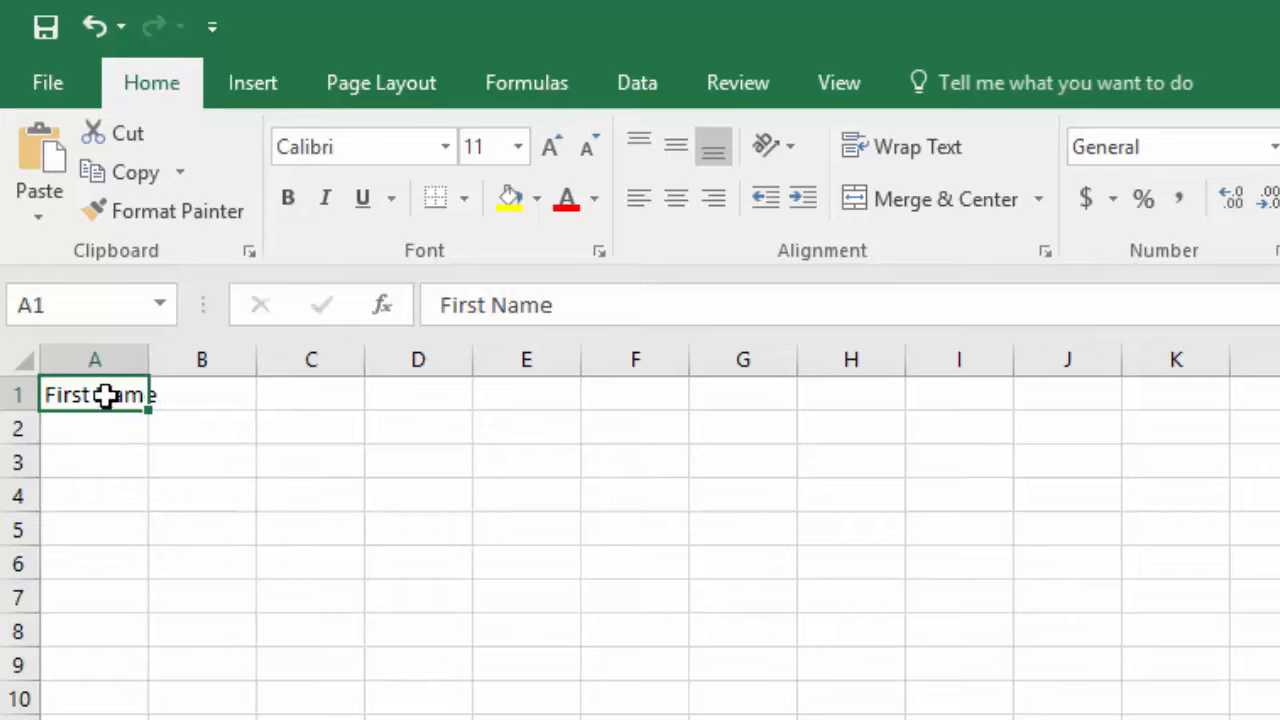
left_click_drag(96, 394, 200, 394)
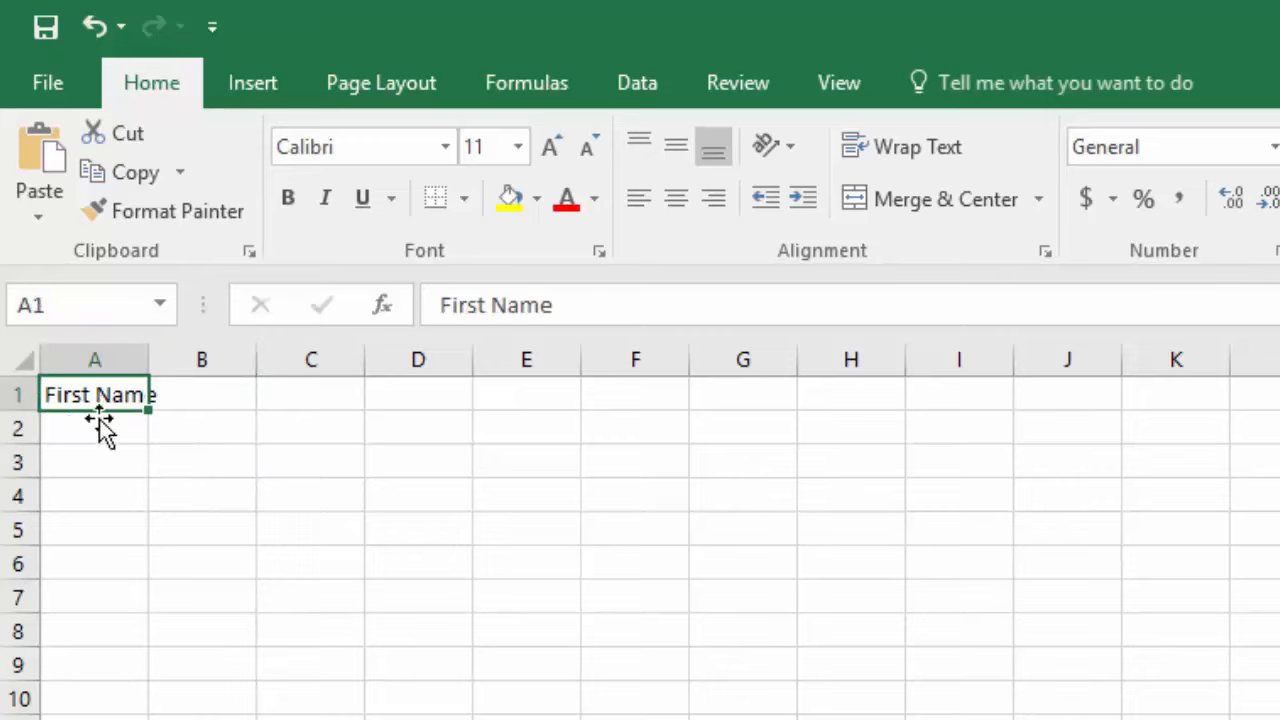
left_click(96, 460)
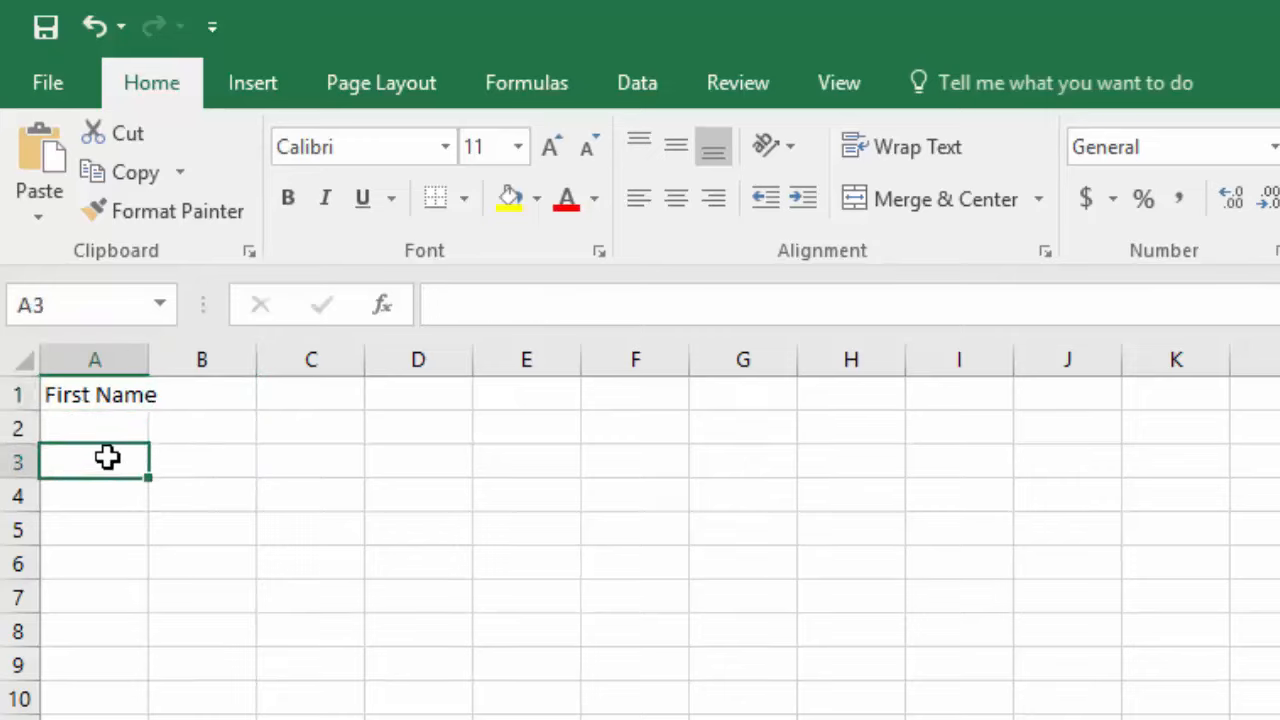
mouse_move(196, 392)
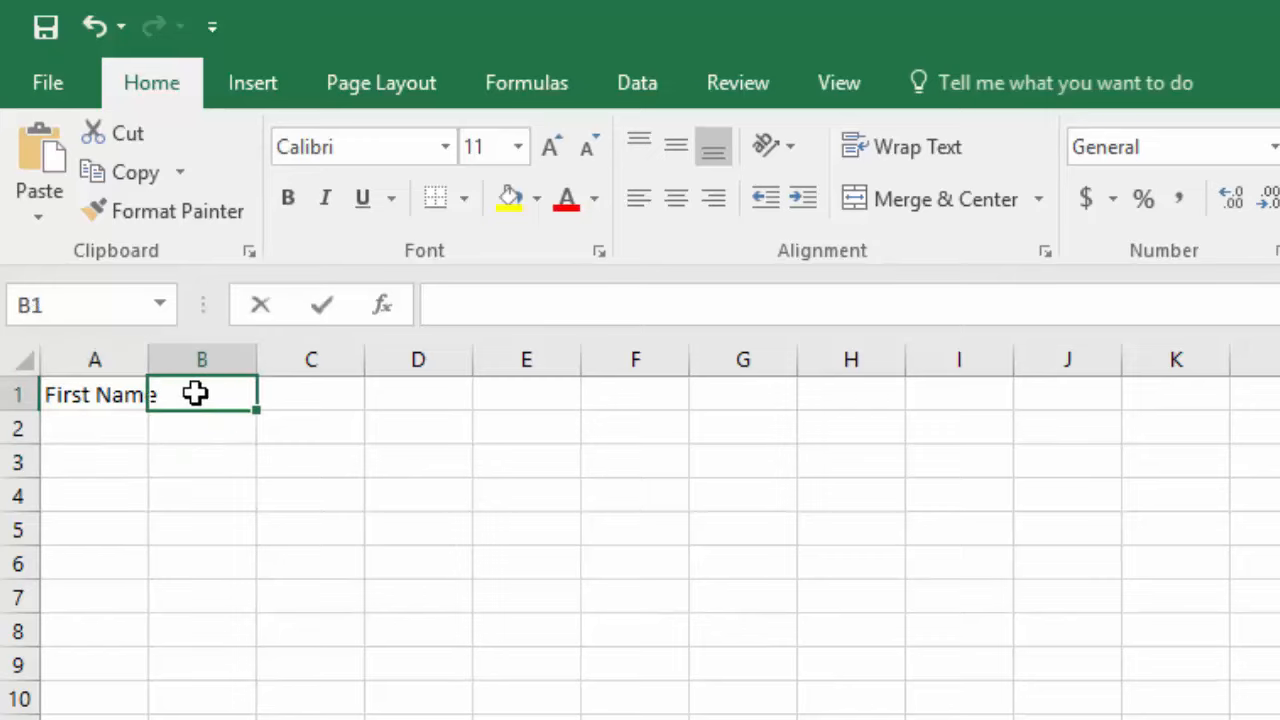
type("Last Name")
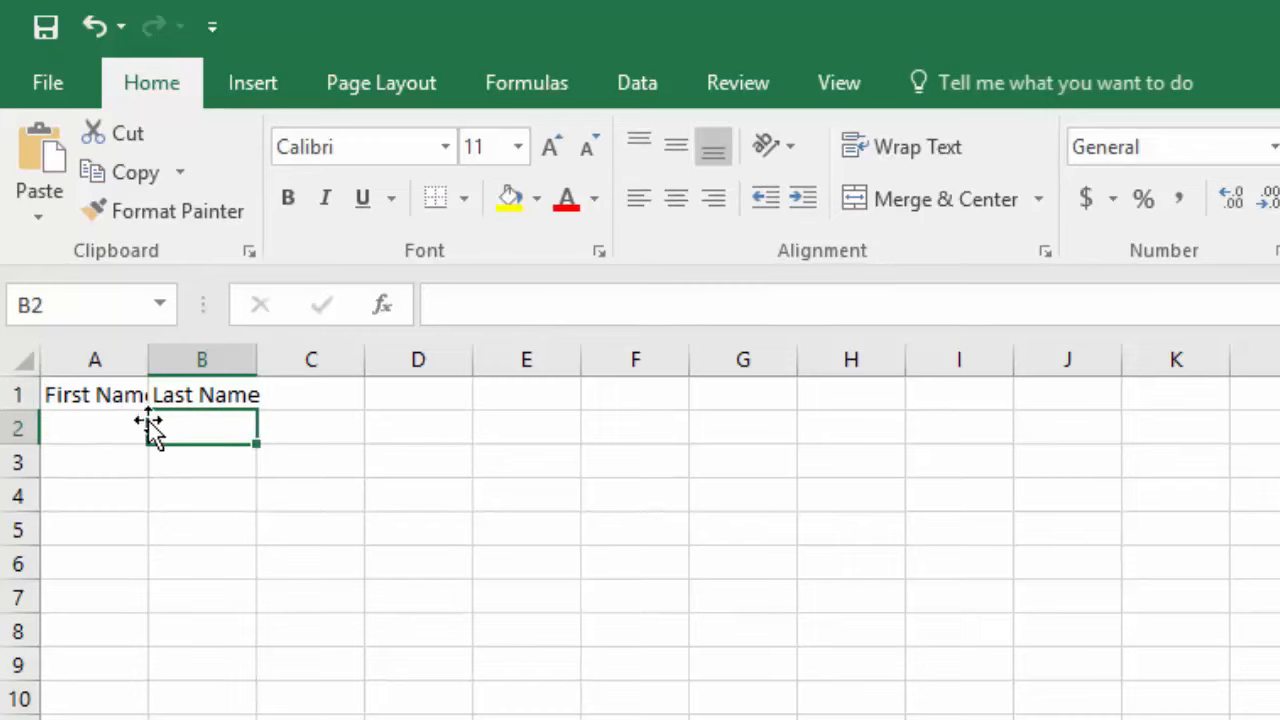
left_click(94, 394)
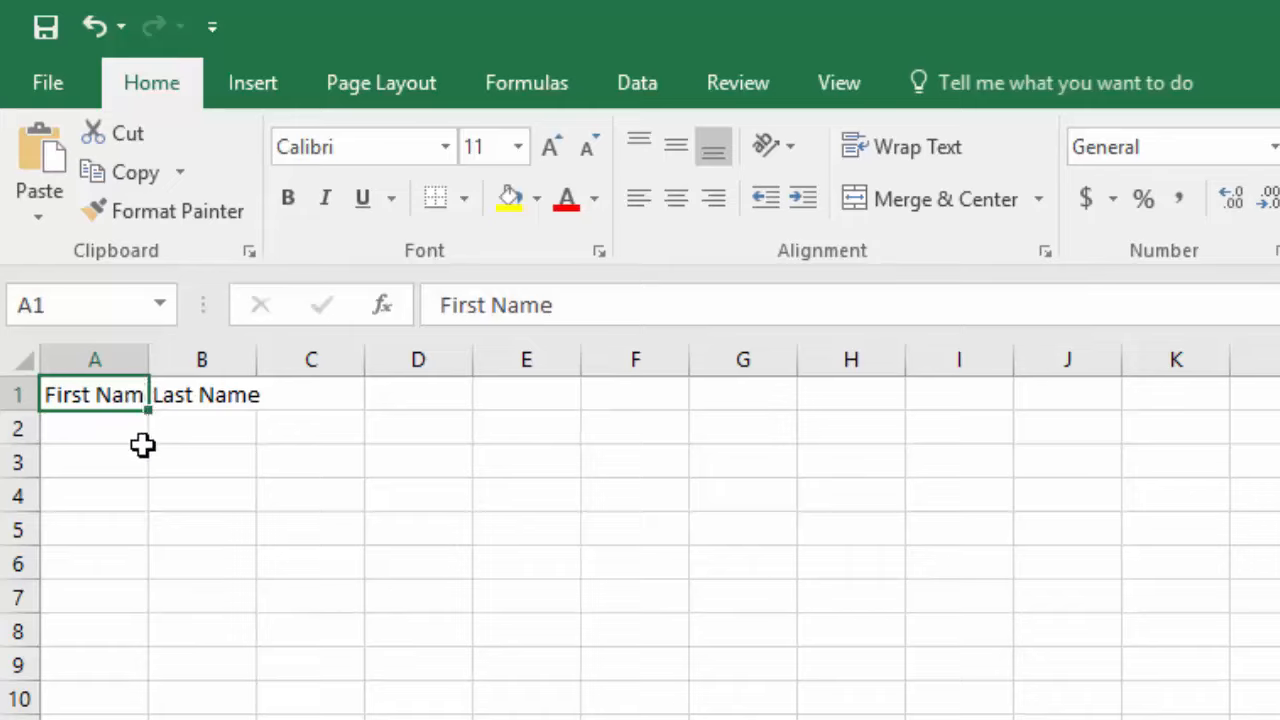
left_click(200, 394)
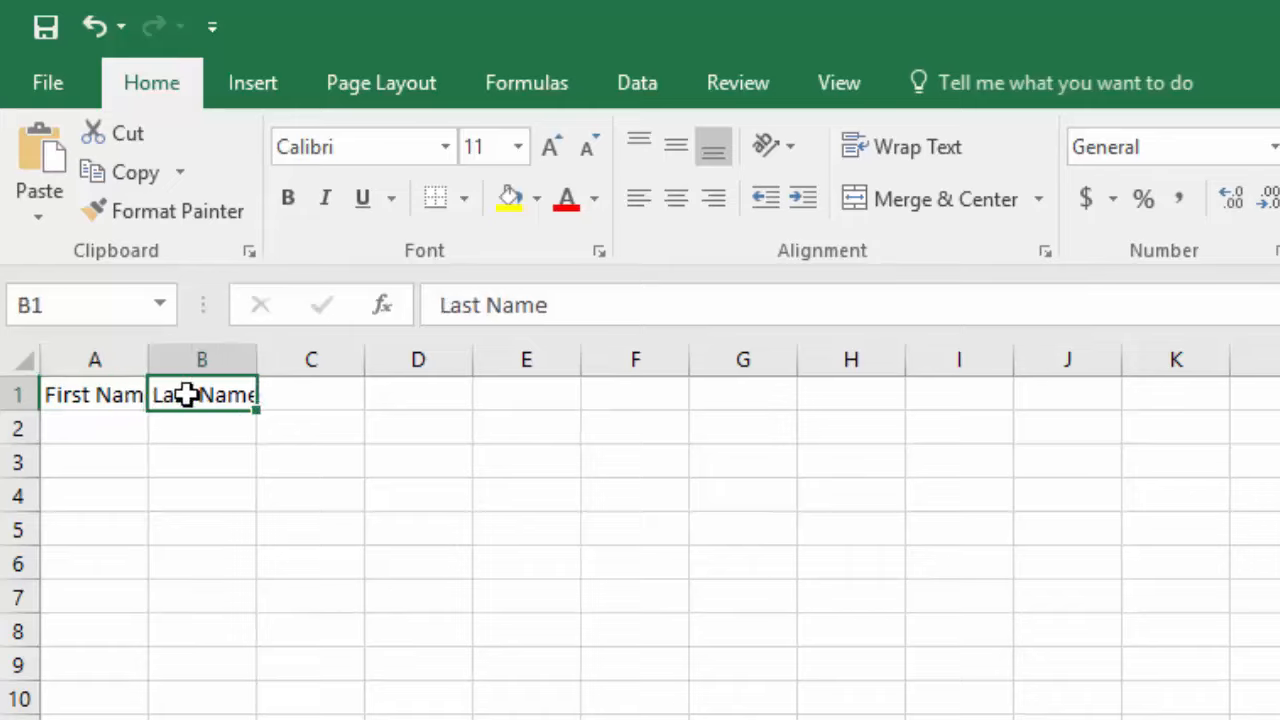
key("Delete")
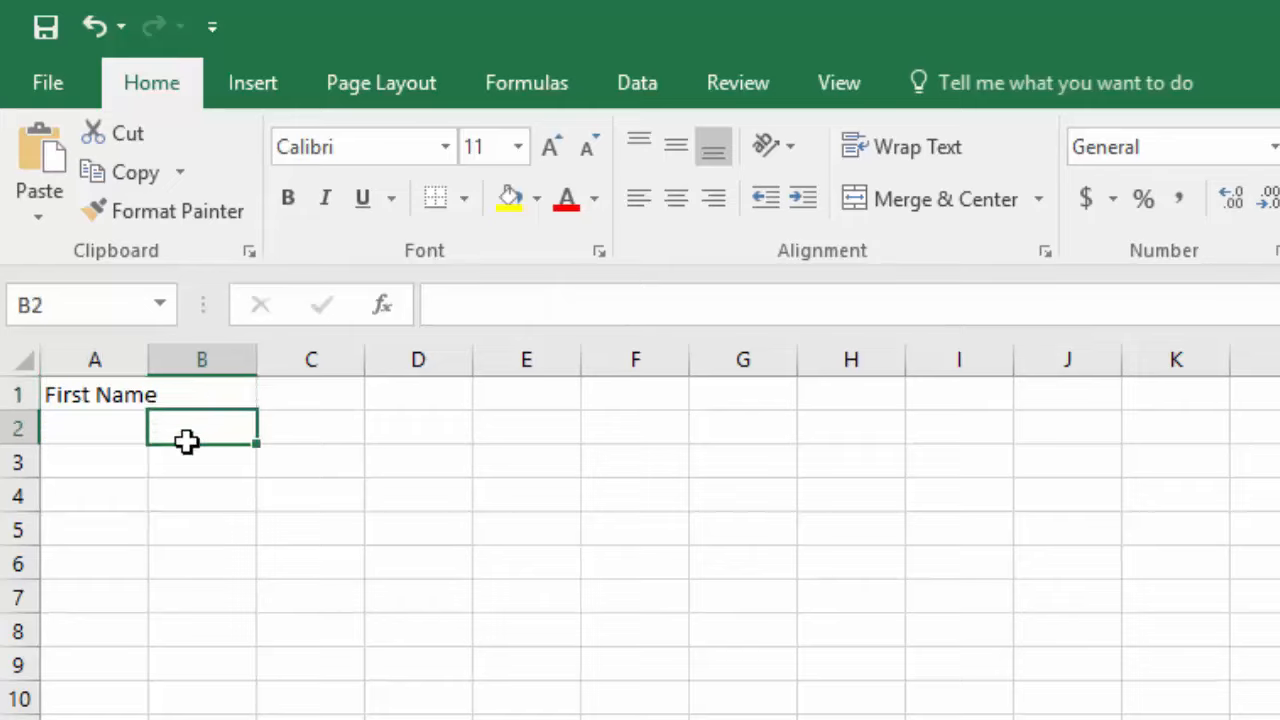
mouse_move(96, 404)
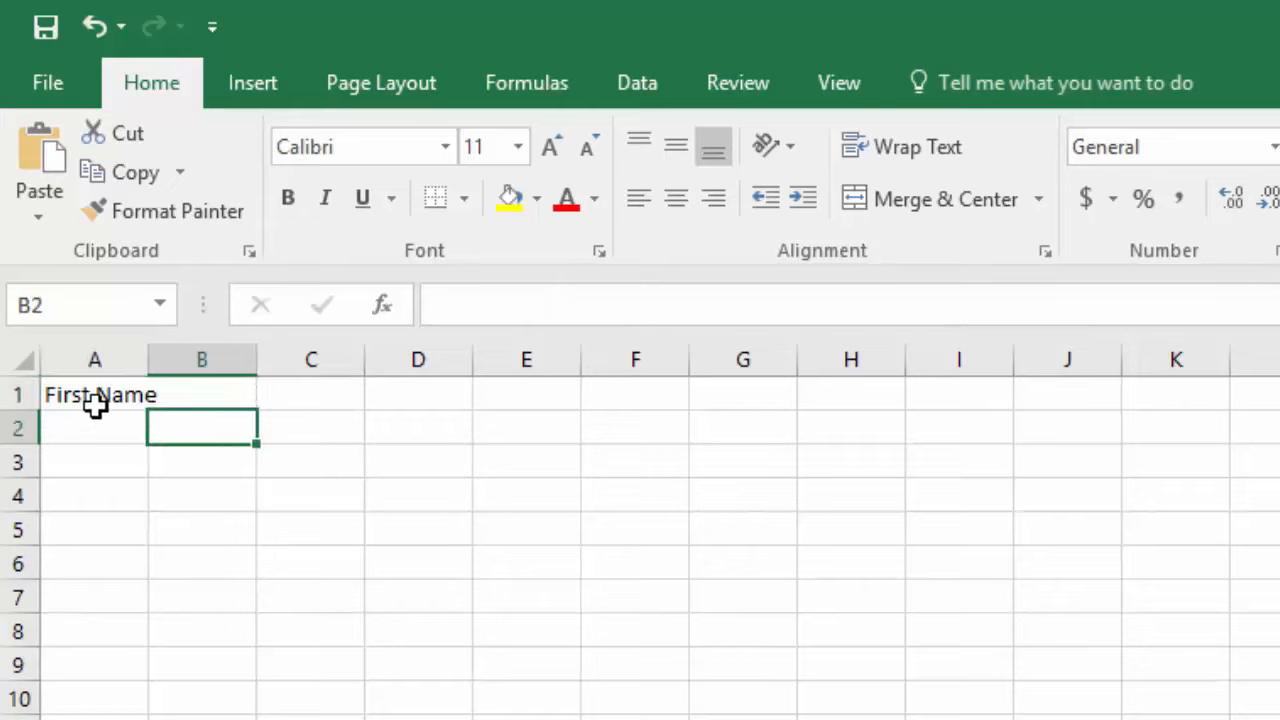
left_click_drag(96, 394, 200, 394)
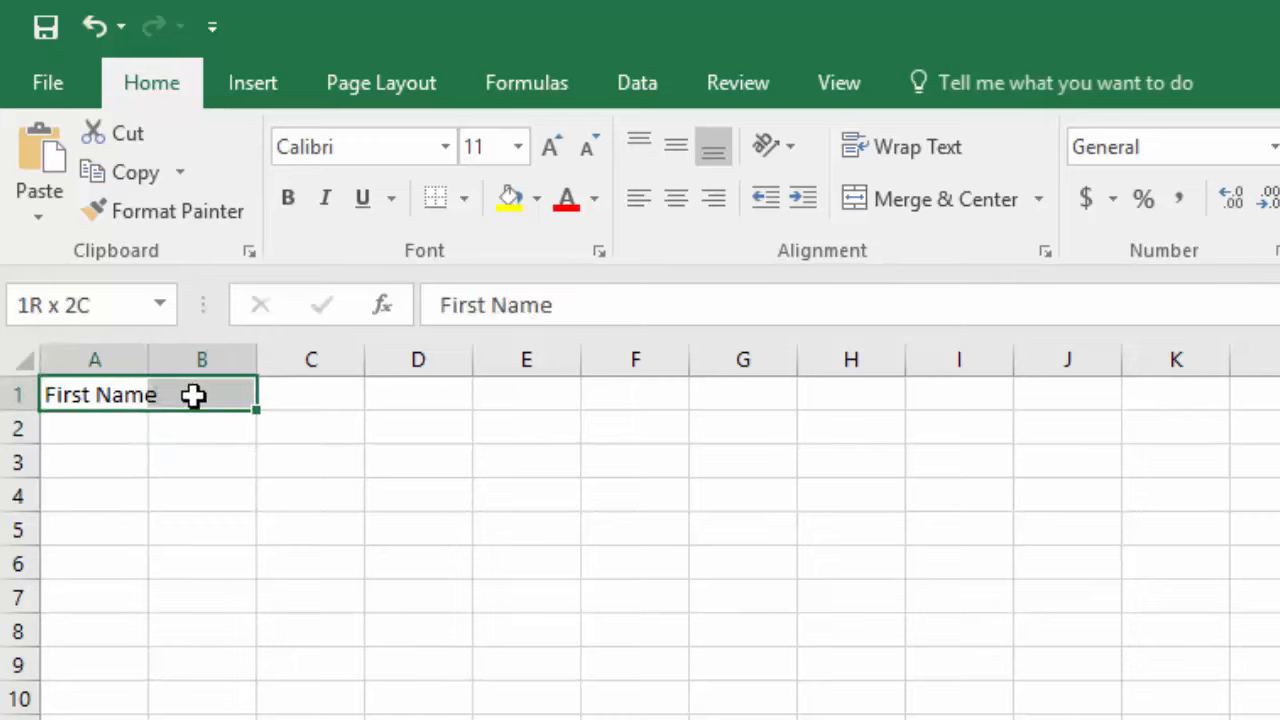
left_click(96, 394)
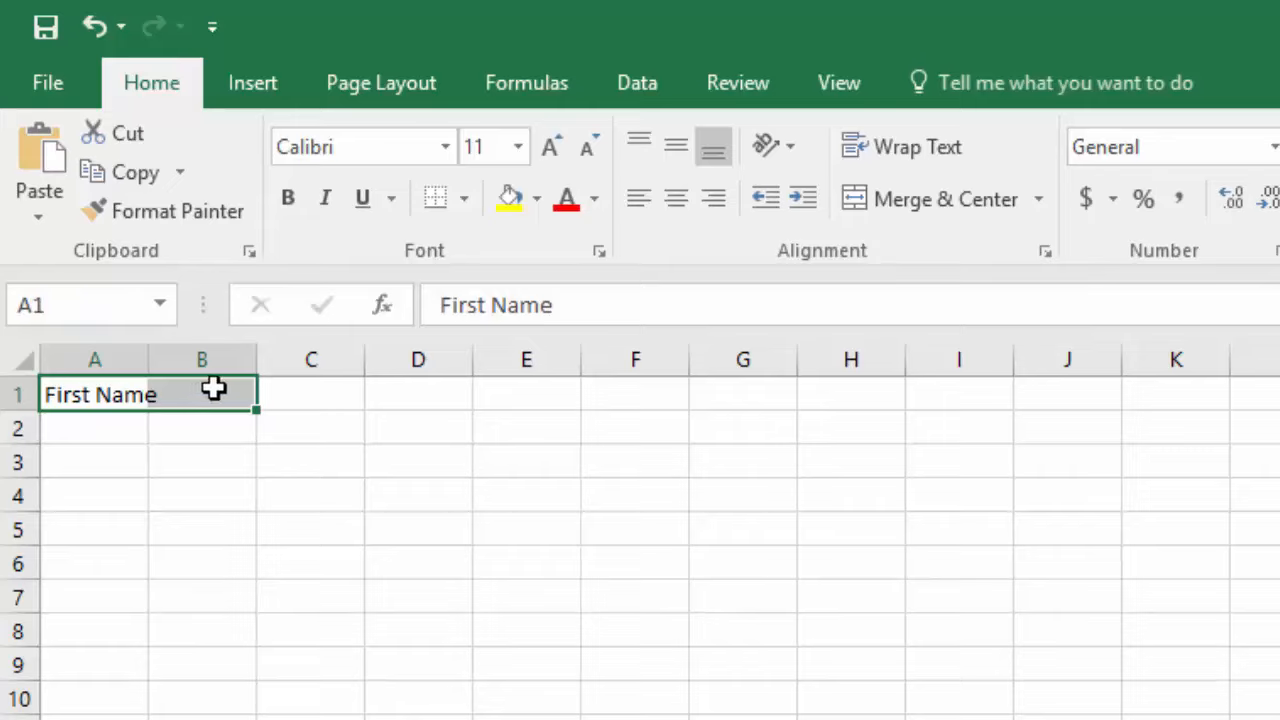
mouse_move(288, 390)
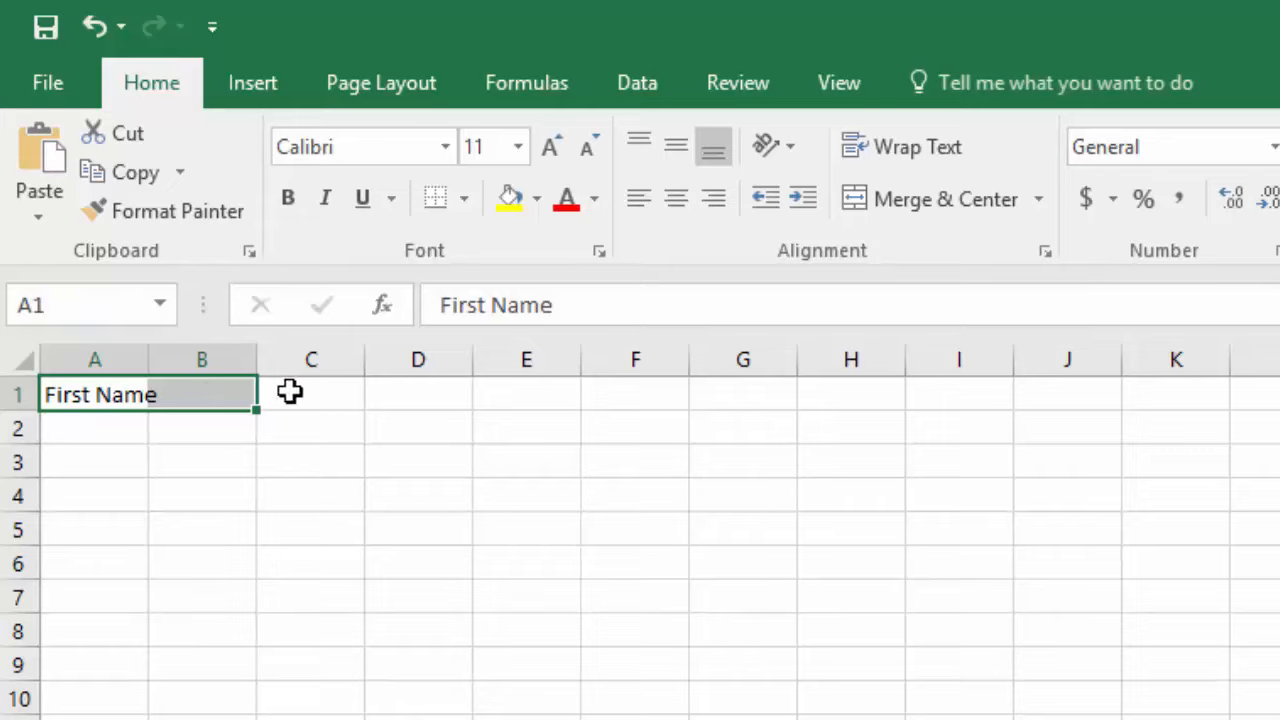
left_click(312, 394)
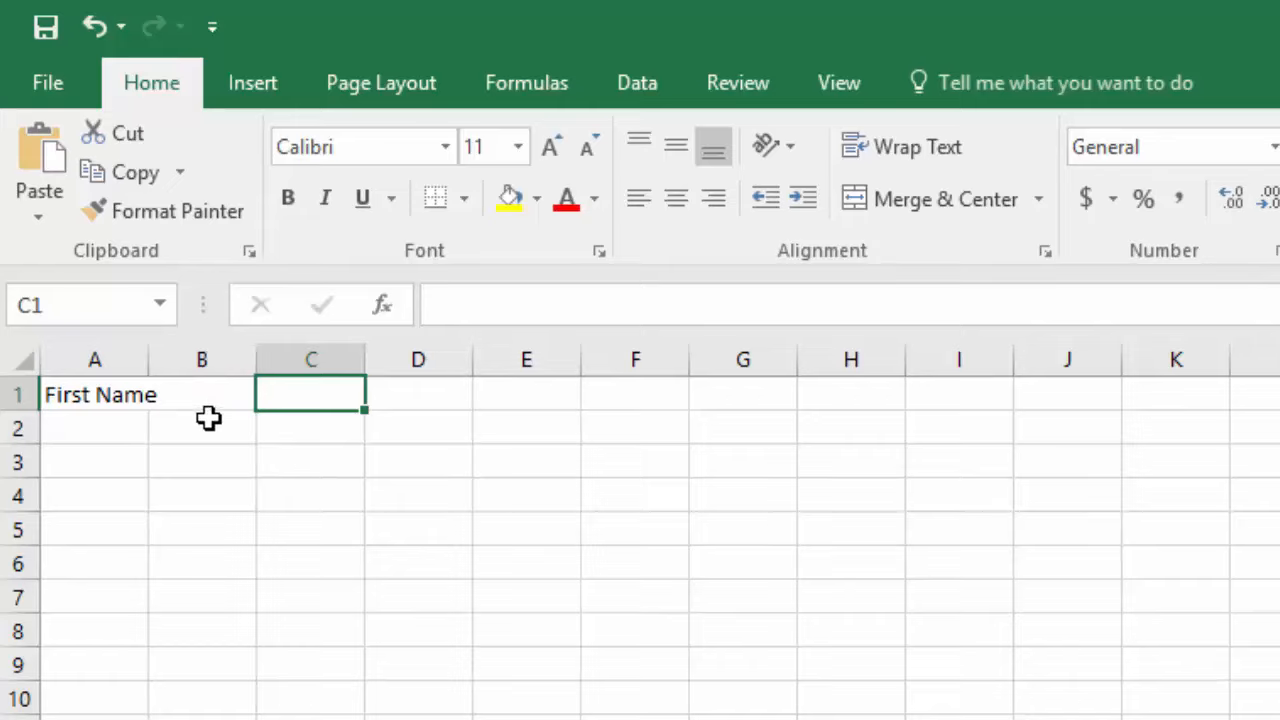
mouse_move(124, 400)
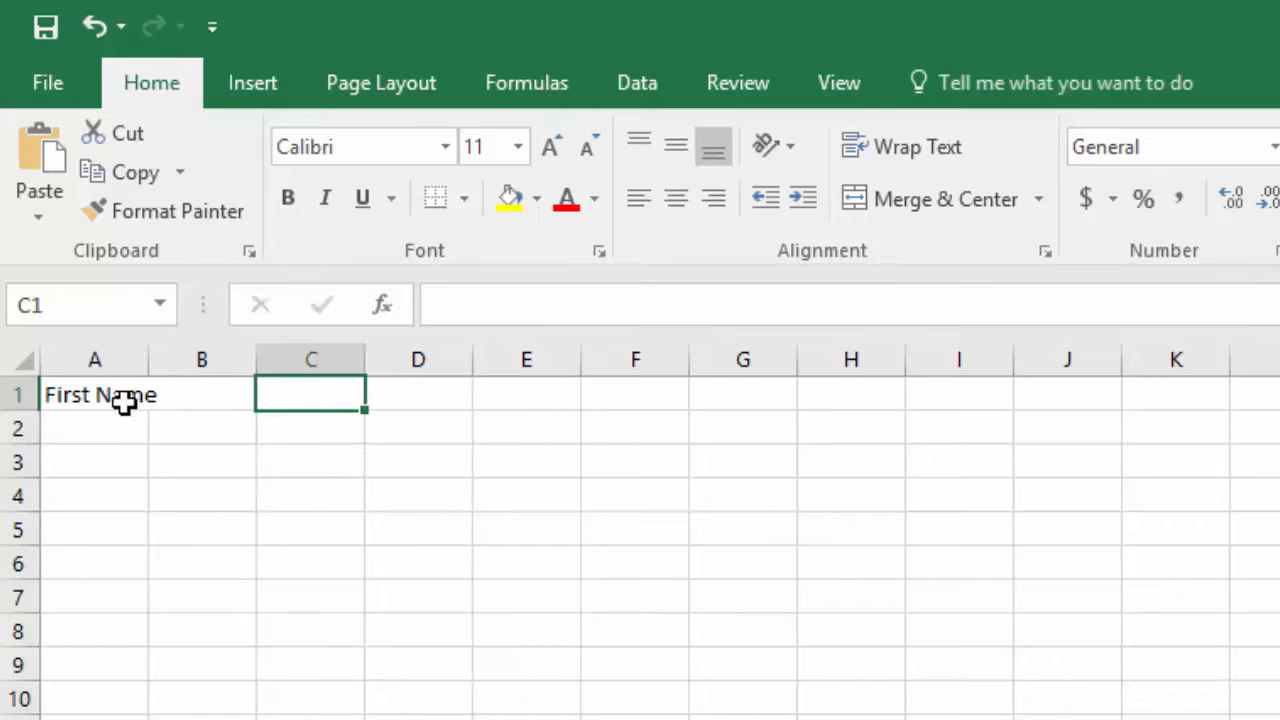
mouse_move(118, 378)
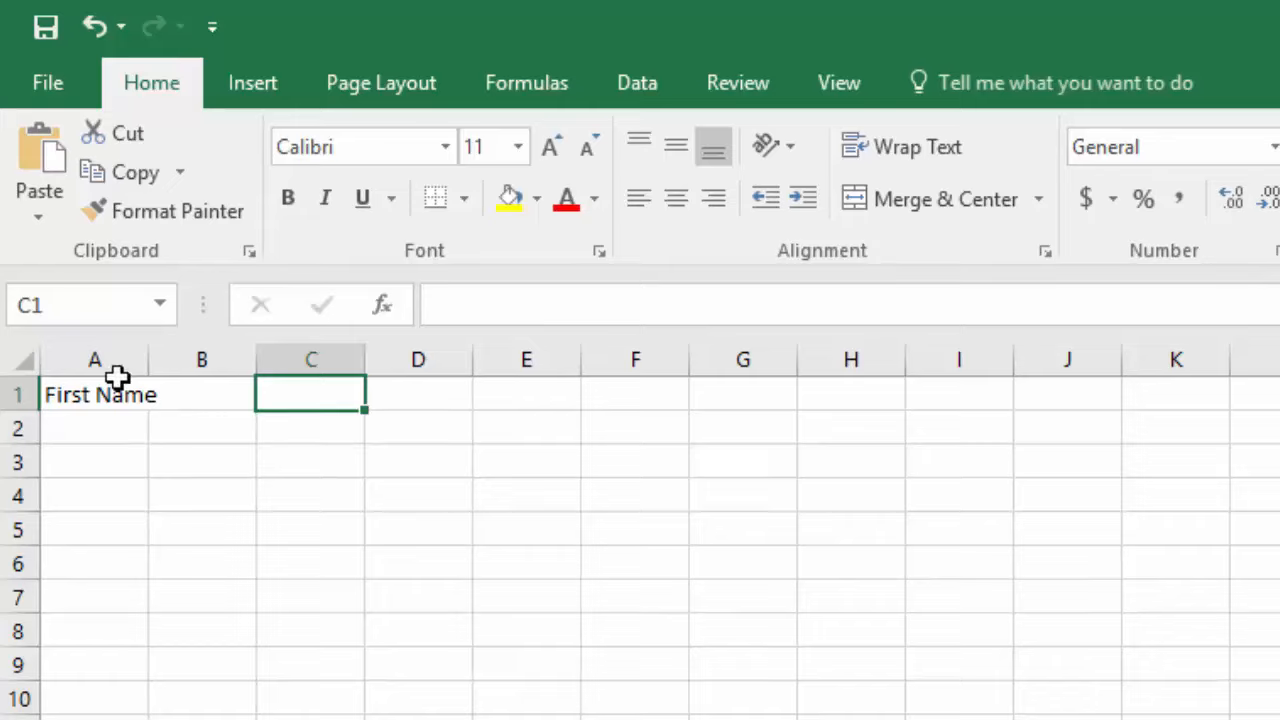
mouse_move(124, 392)
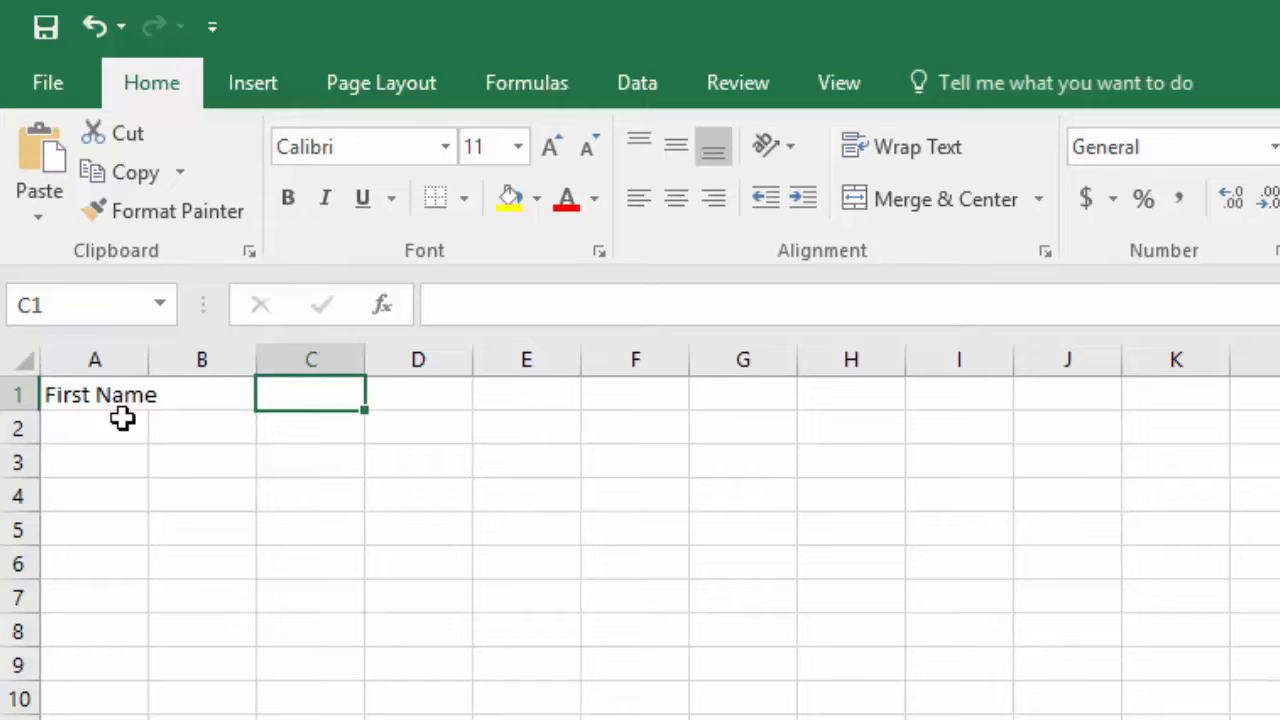
mouse_move(142, 360)
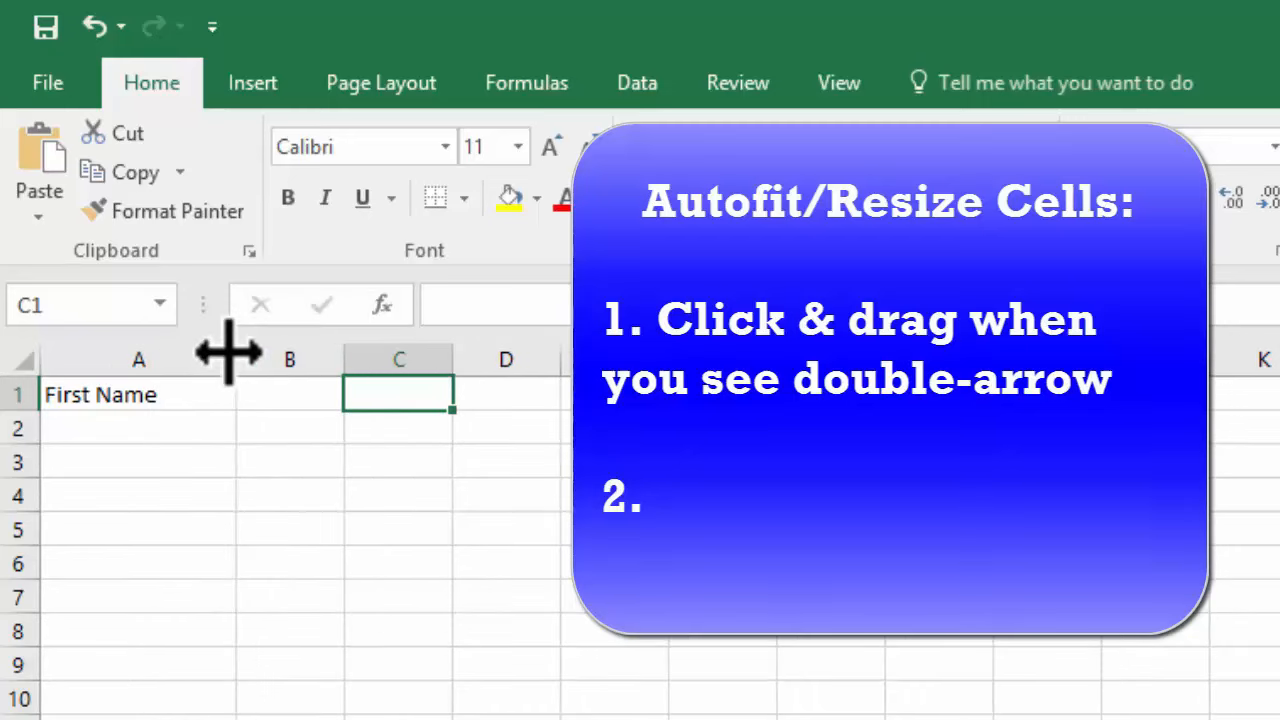
- Widen column A so the First Name heading fits fully in A1
left_click_drag(230, 356, 230, 356)
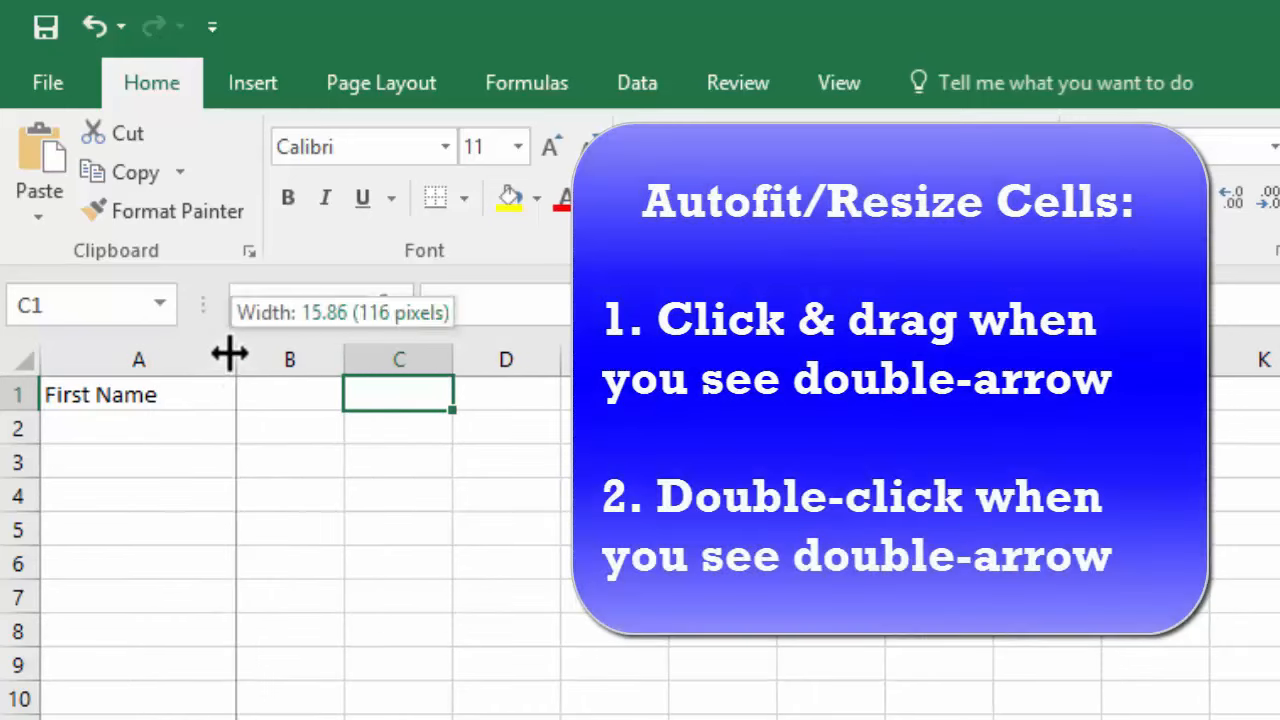
left_click_drag(230, 358, 160, 358)
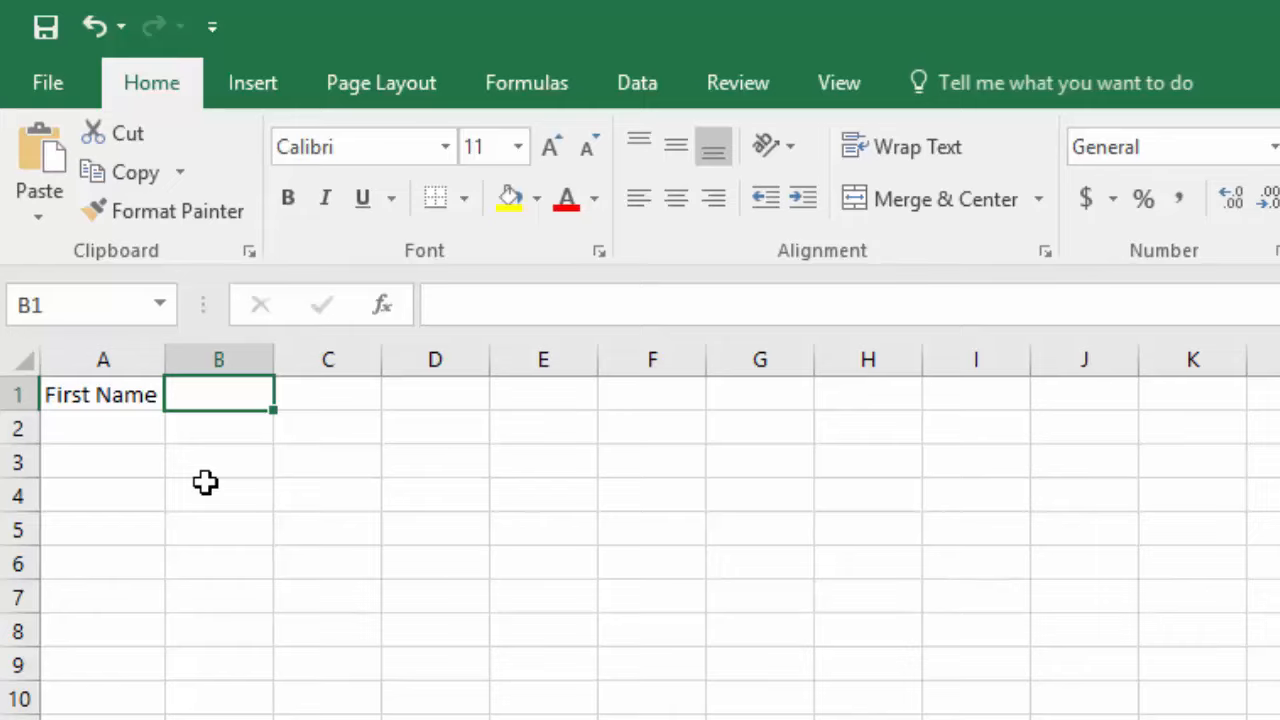
mouse_move(192, 464)
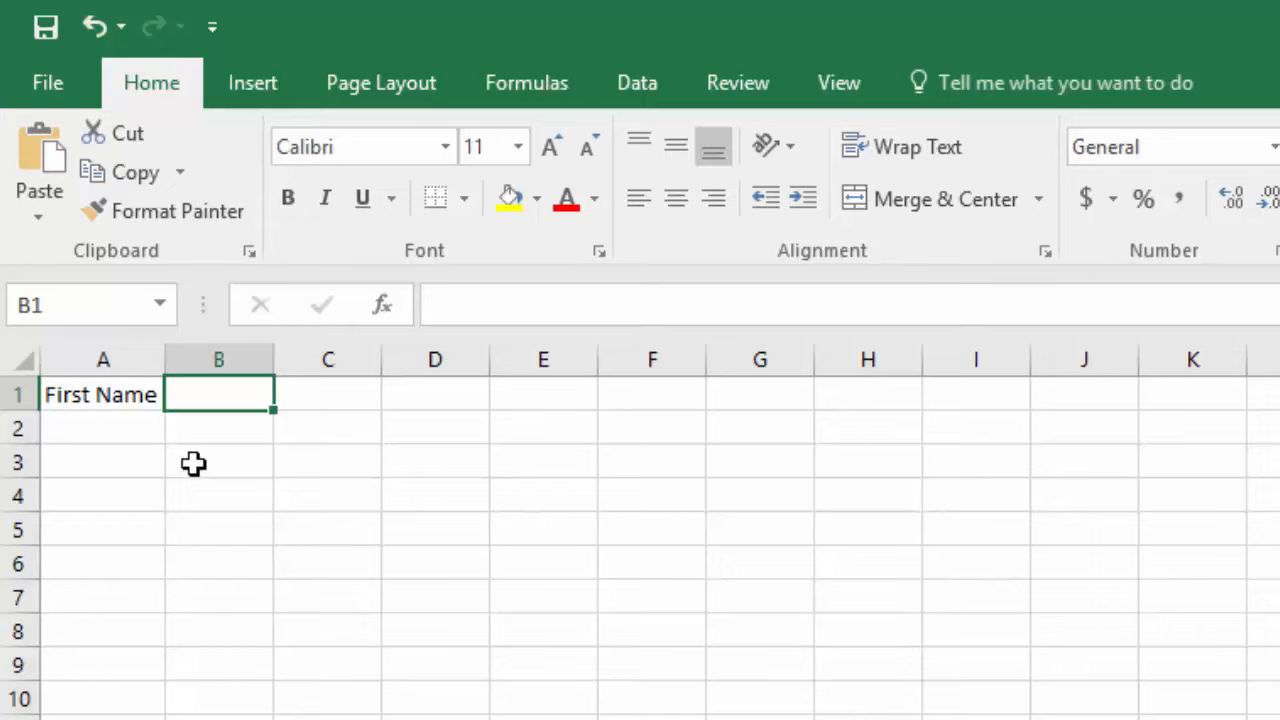
type("L")
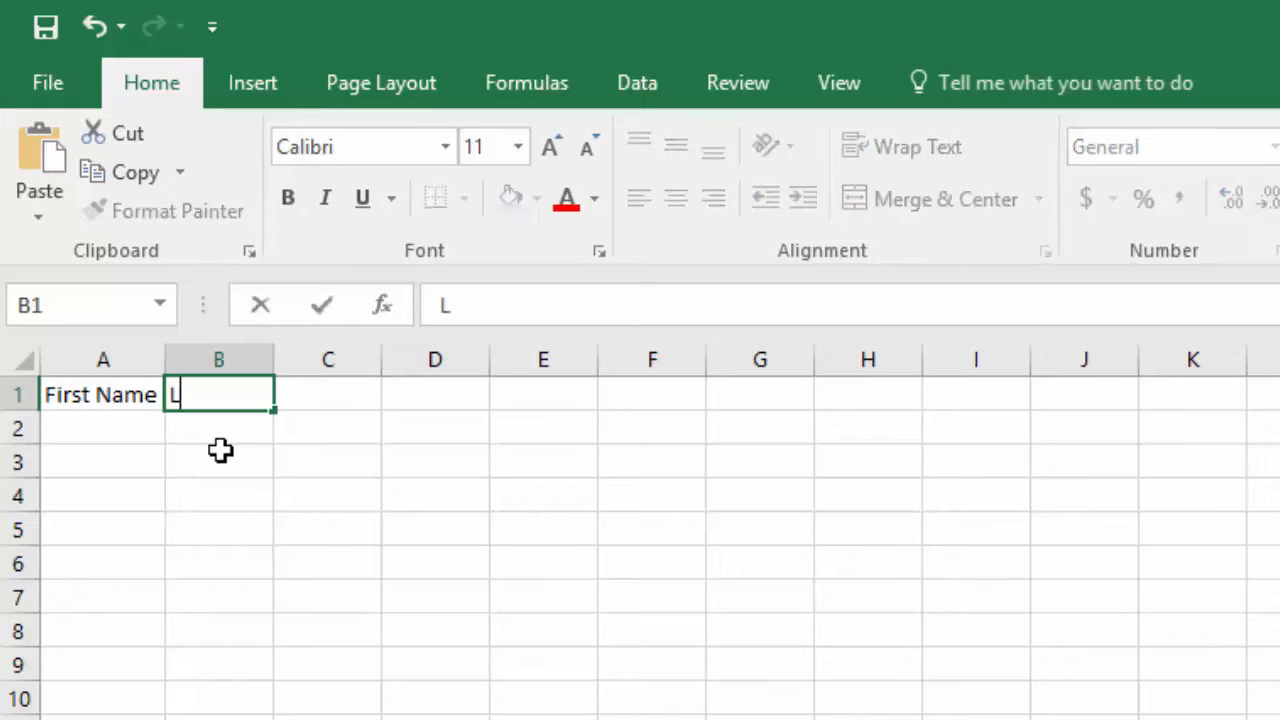
type("ast Name")
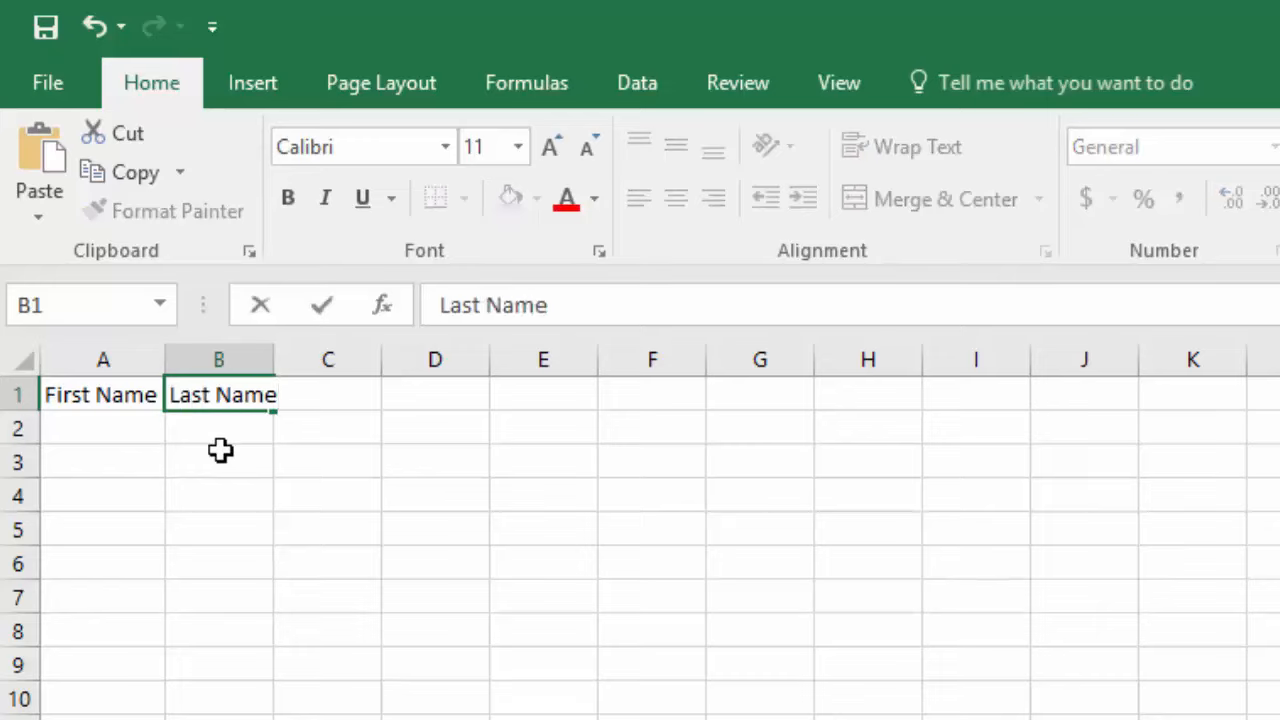
type("Tes")
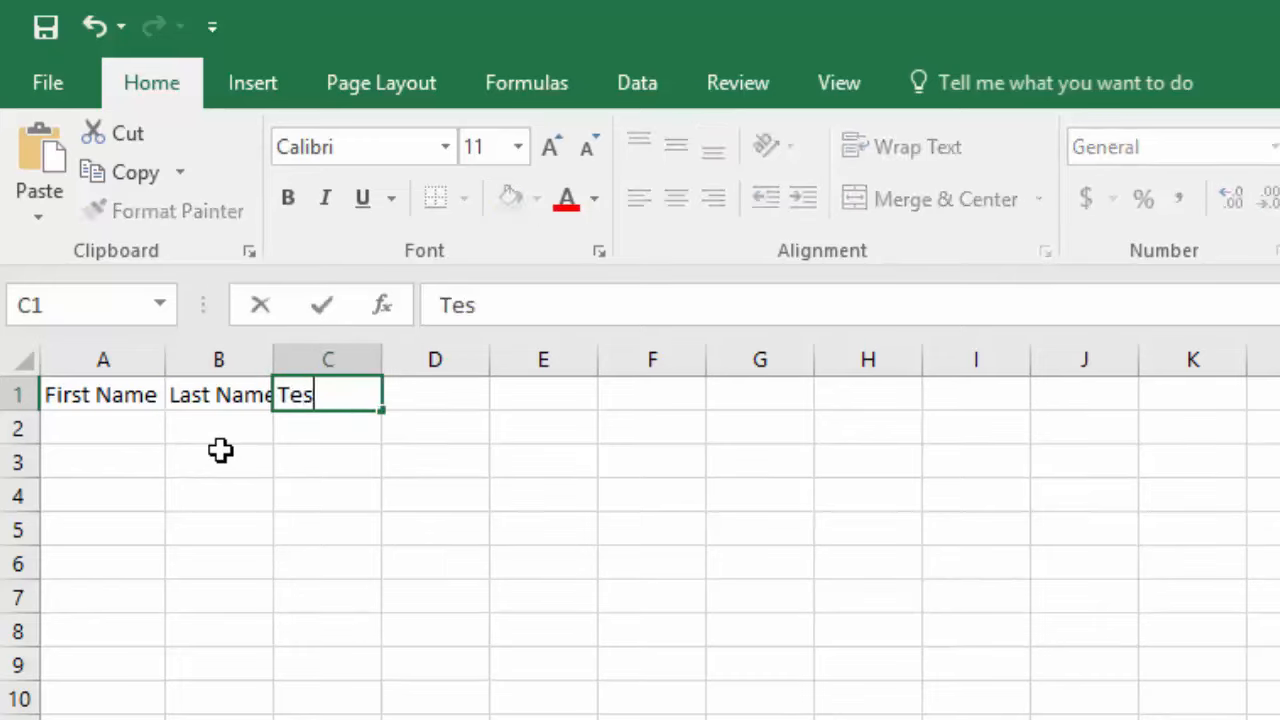
type("t 1")
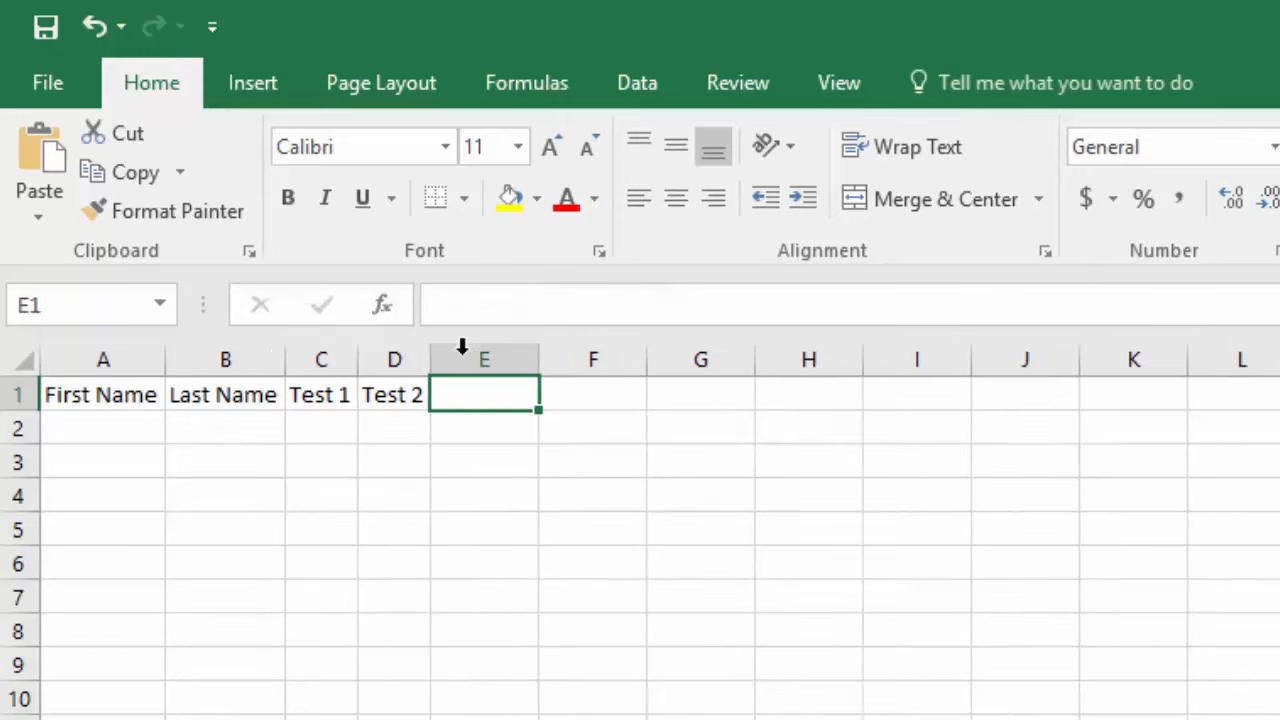
mouse_move(424, 520)
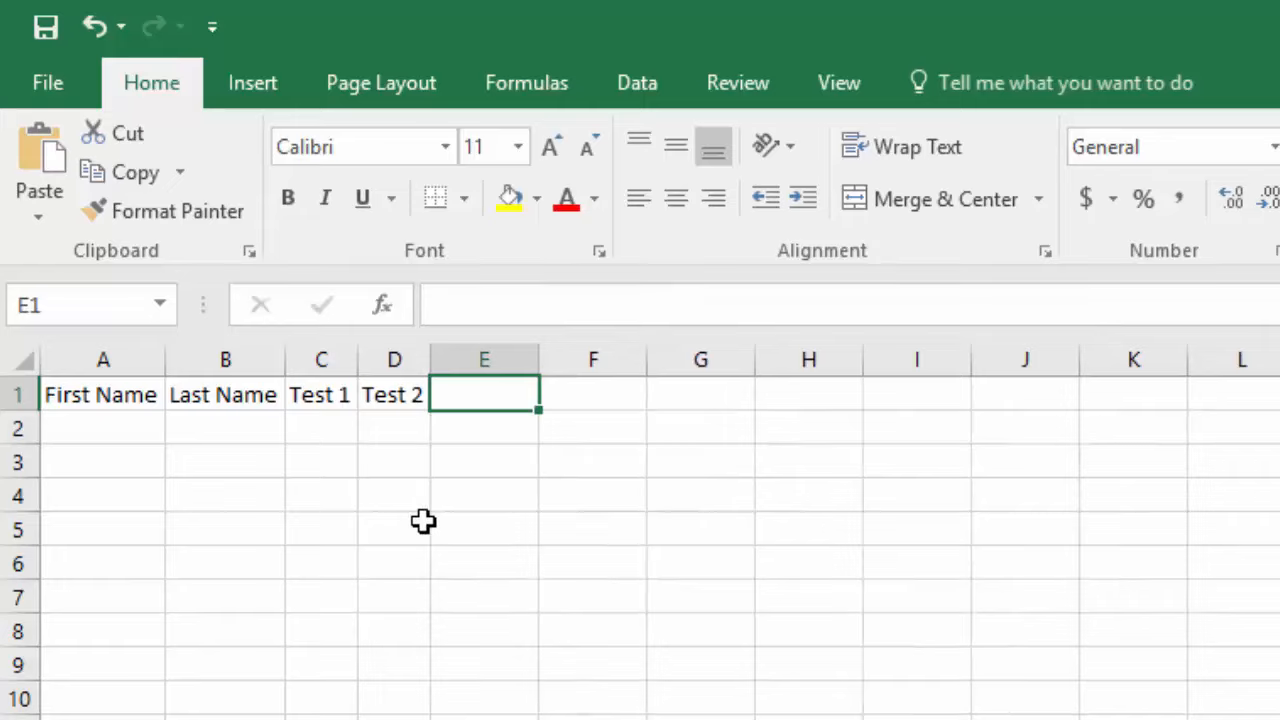
mouse_move(416, 516)
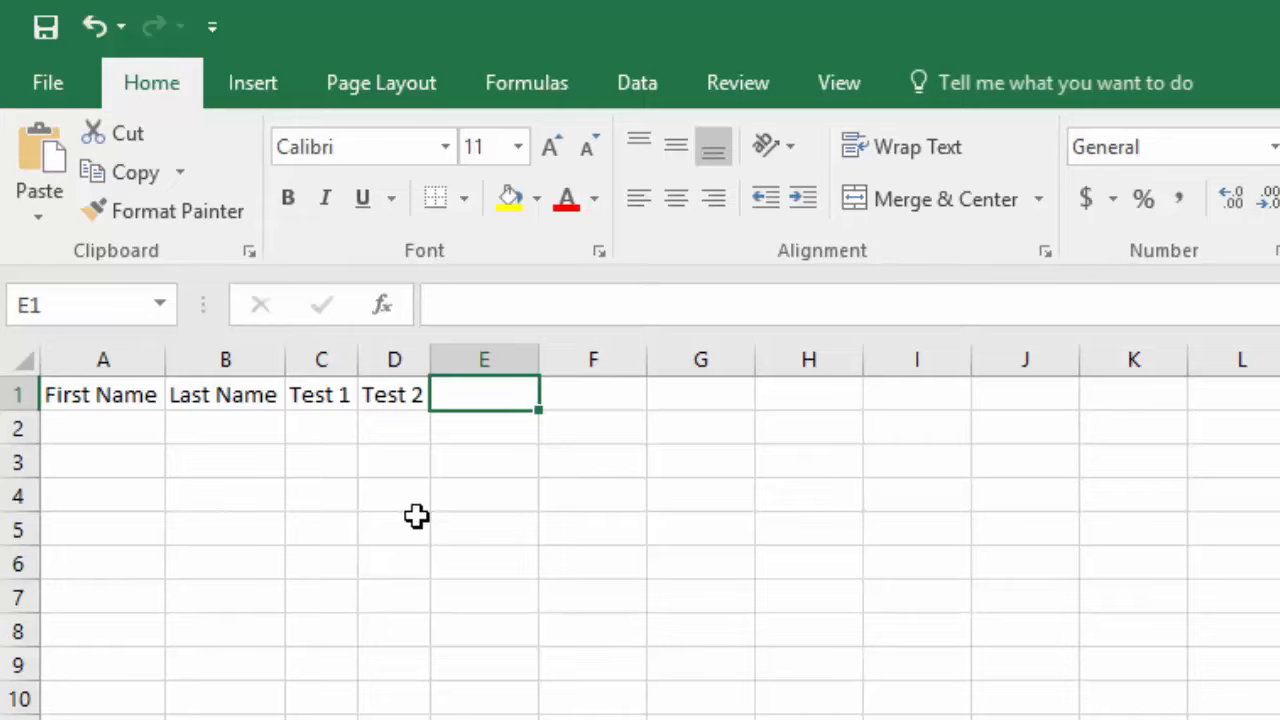
- Enter James Bond with score 99 and start Spongebob Squarepants in the rows below the headings
left_click(104, 428)
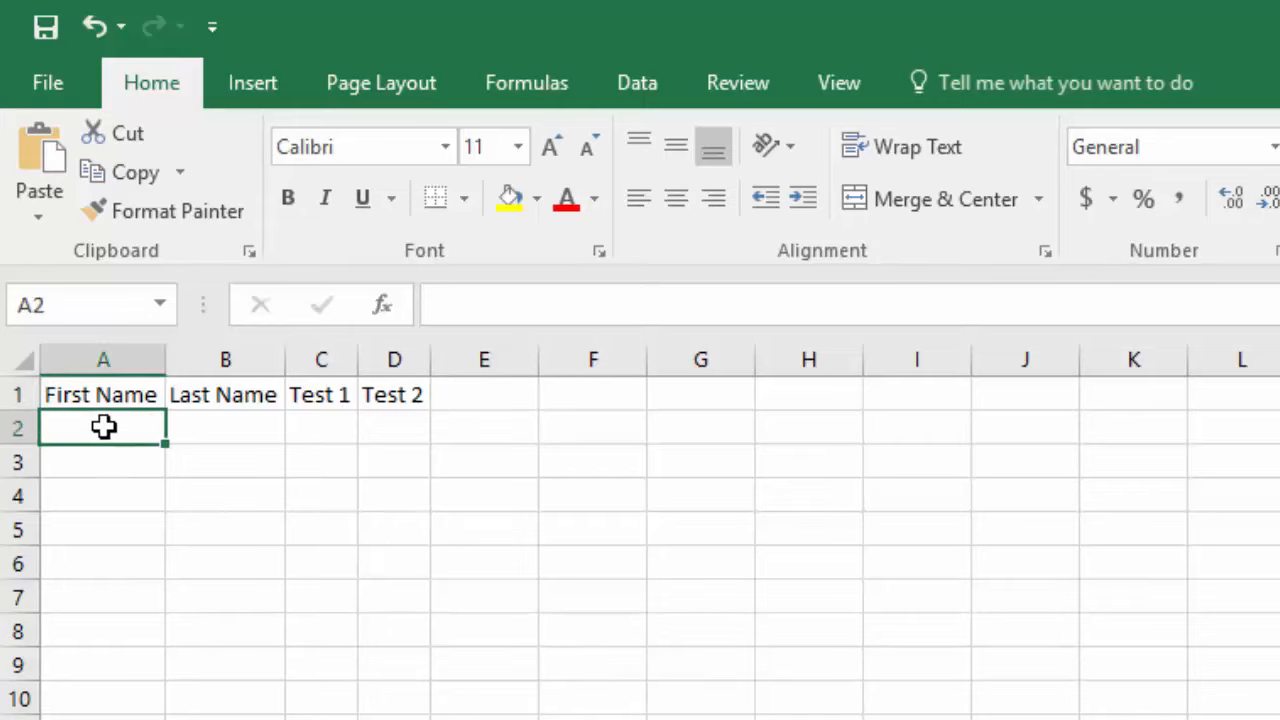
type("James")
left_click(224, 428)
type("Bond")
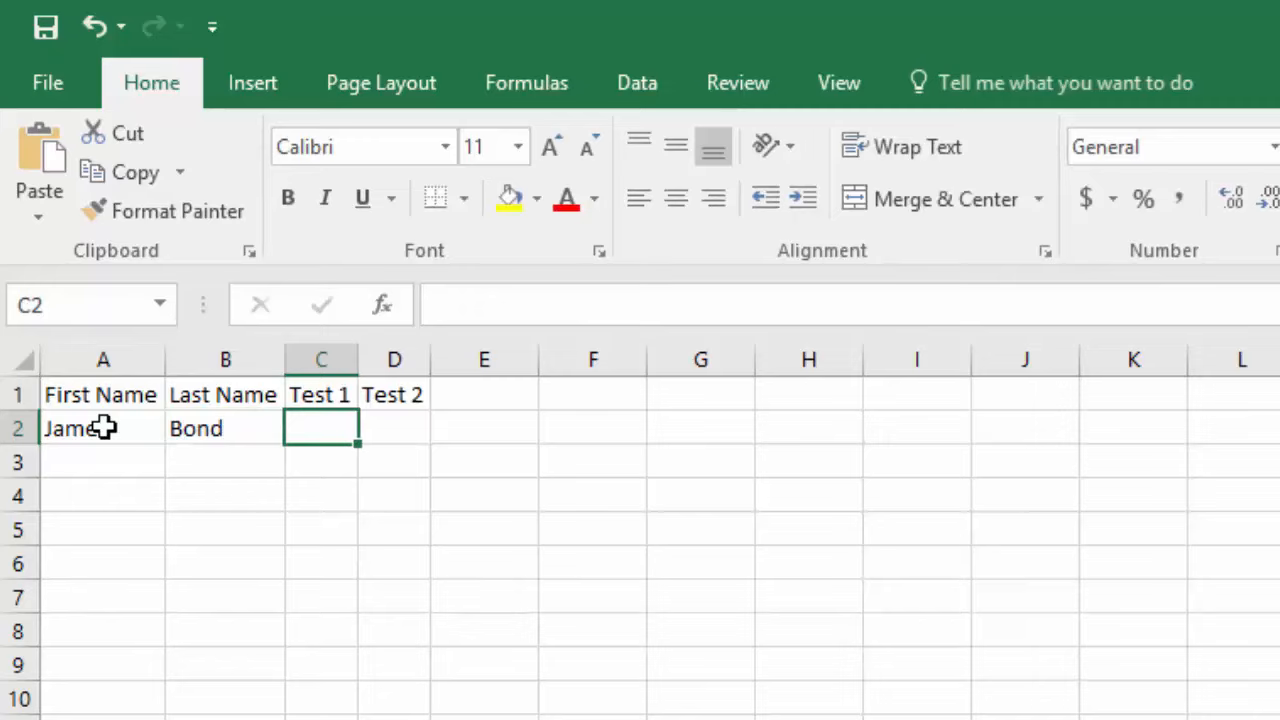
type("99")
left_click(394, 428)
type("87")
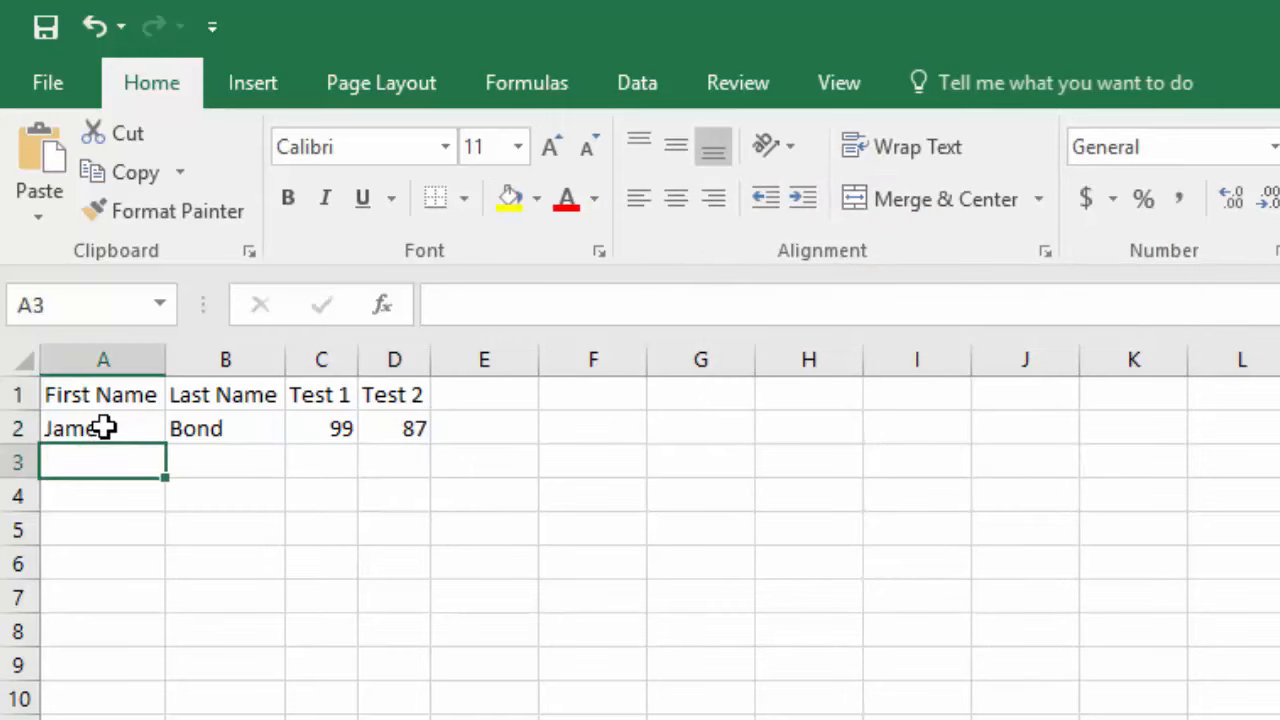
type("Spongebob")
left_click(394, 462)
type("45")
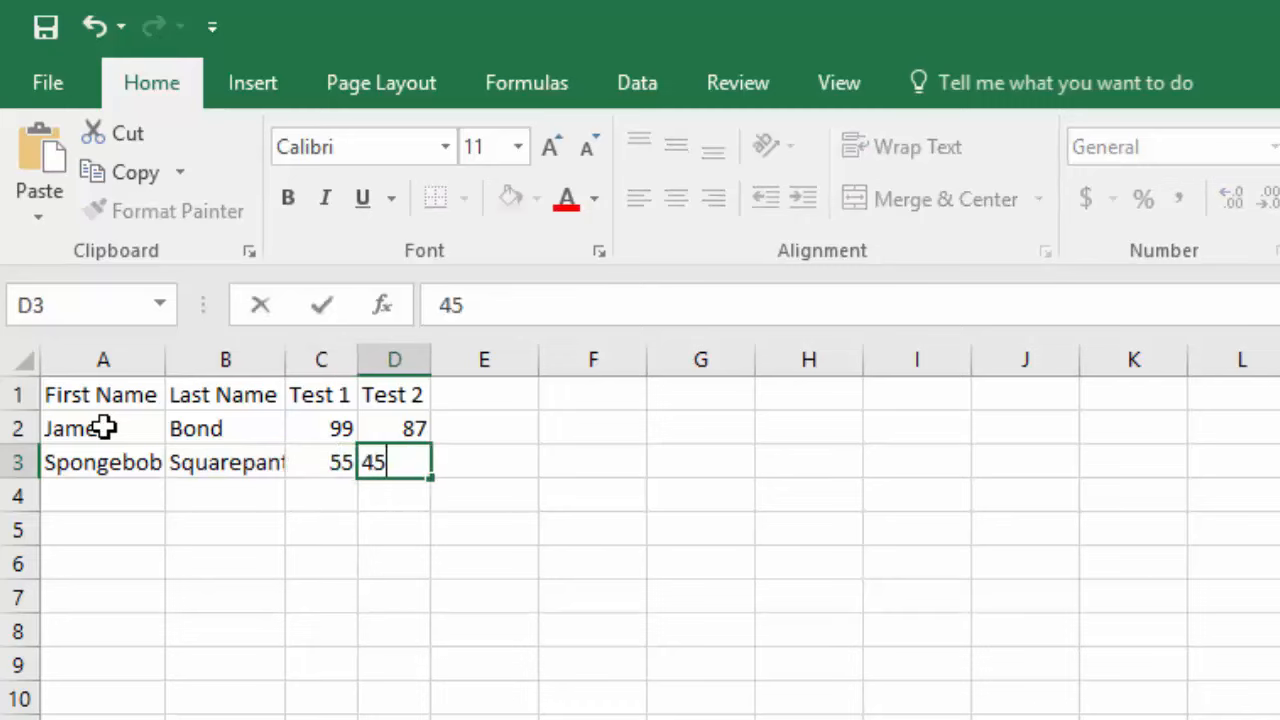
- Enter Rick Grimes, Harry Potter and Bilbo Baggins with test scores such as 67 and 95
type("Rick")
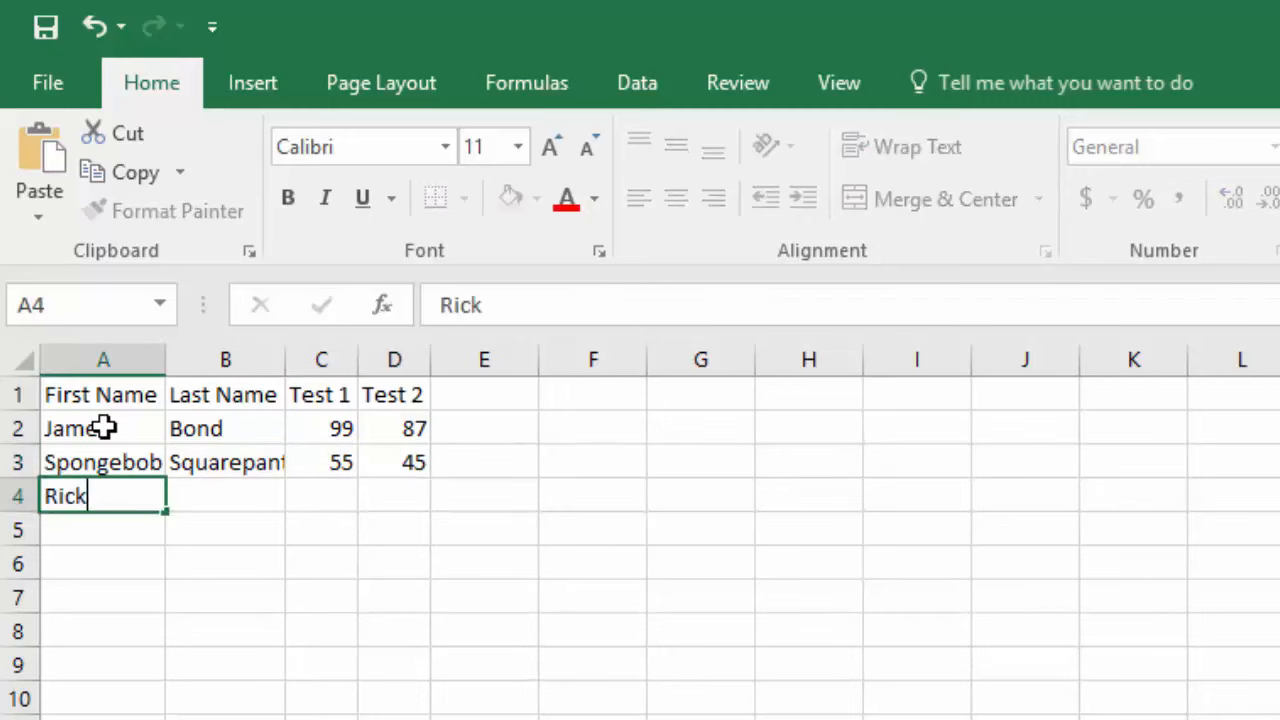
type("Grimes")
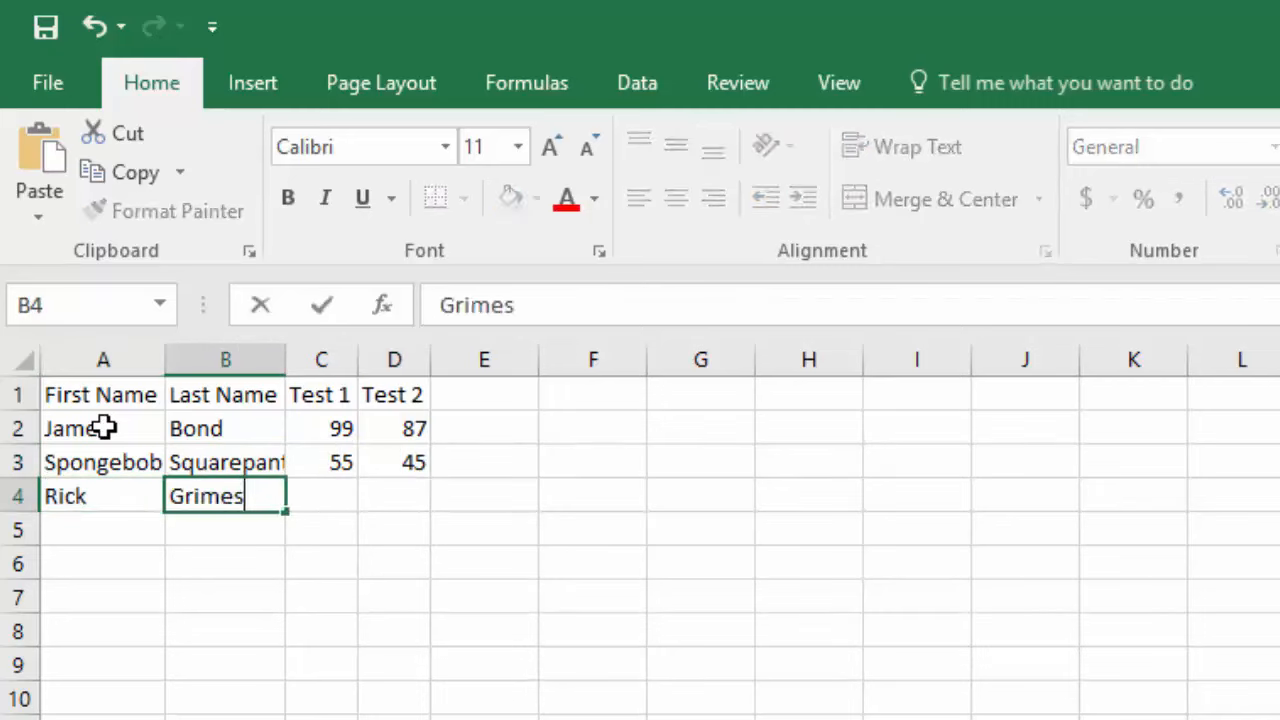
key("tab")
type("94")
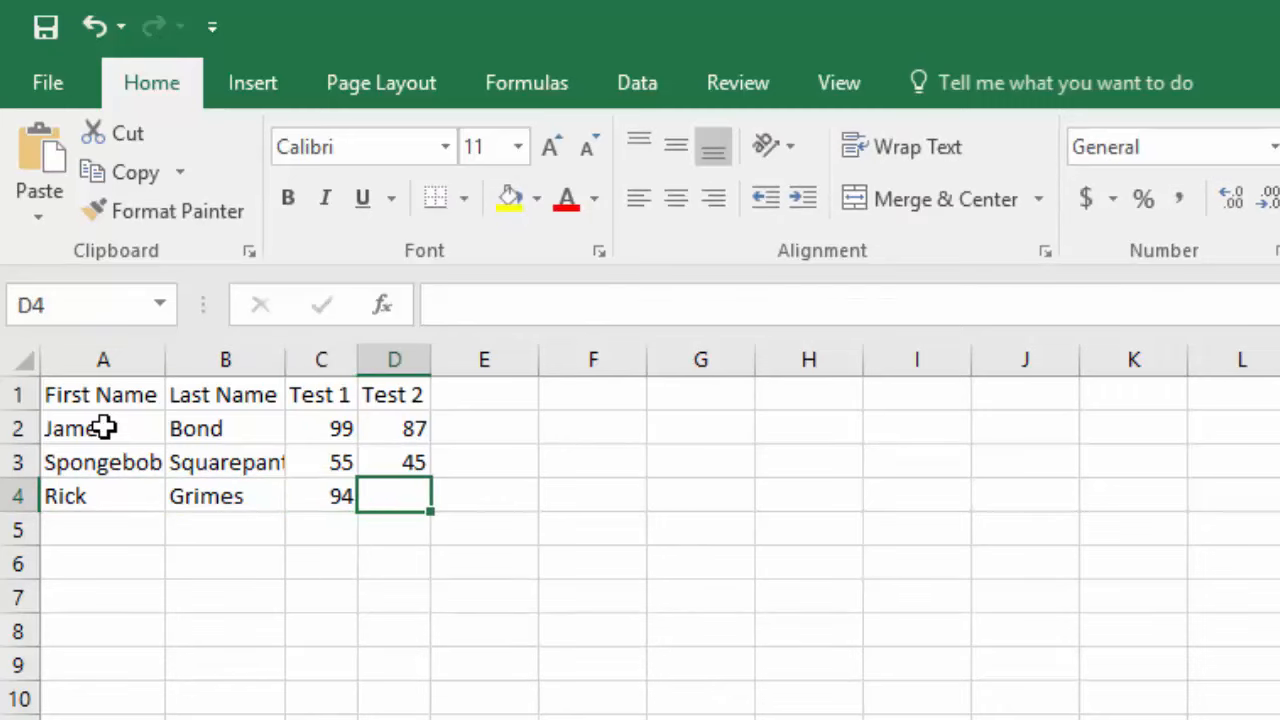
type("67")
left_click(224, 528)
type("Potte")
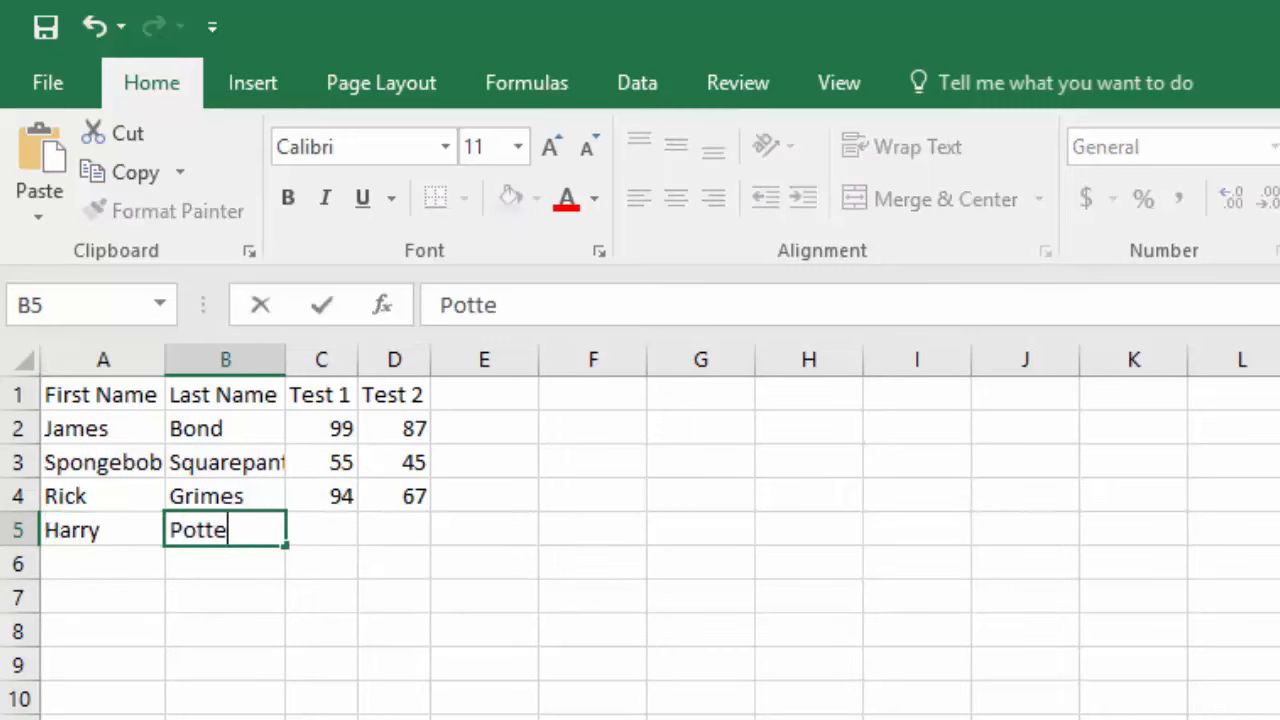
type("r")
left_click(322, 530)
type("100")
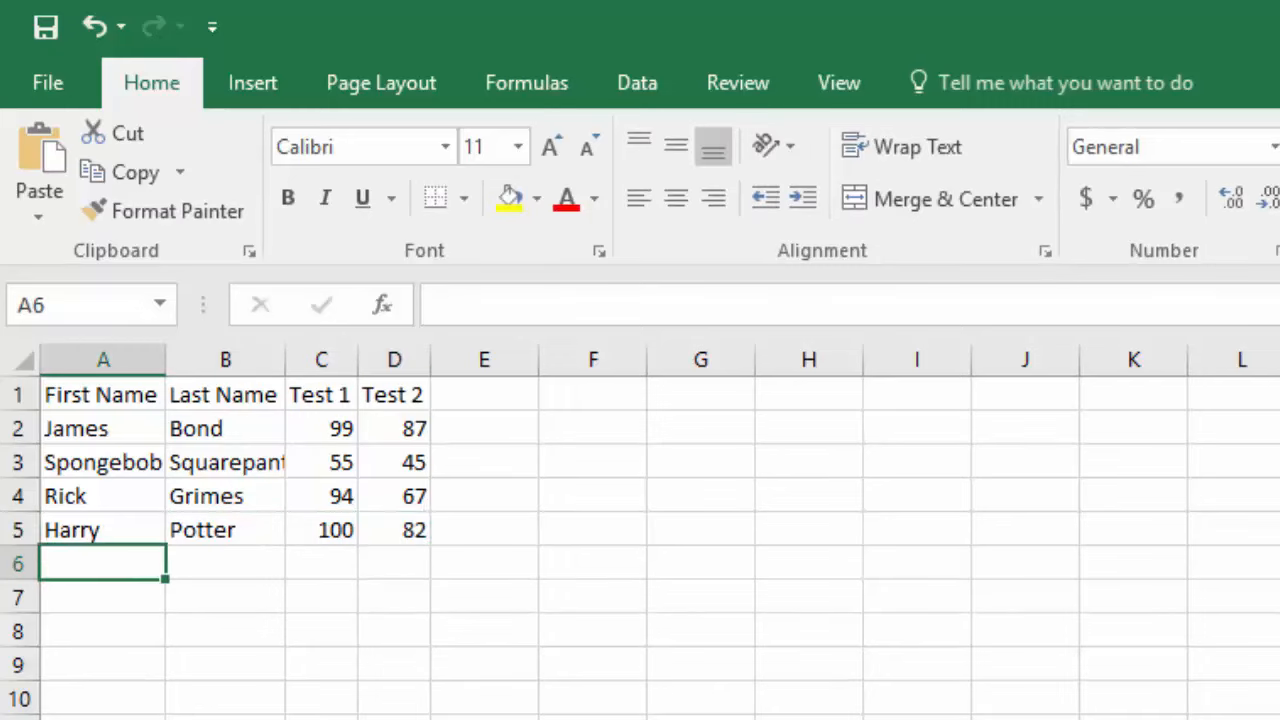
type("Bilbo")
left_click(224, 564)
type("Baggins")
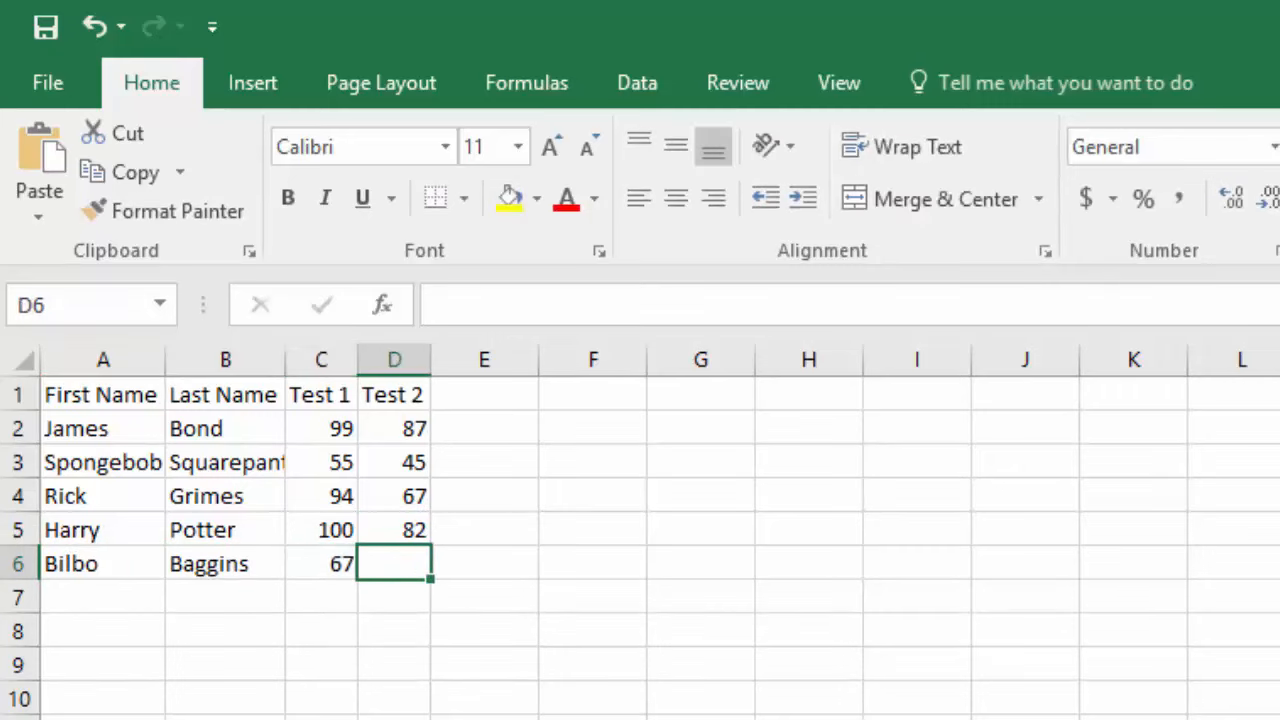
type("95")
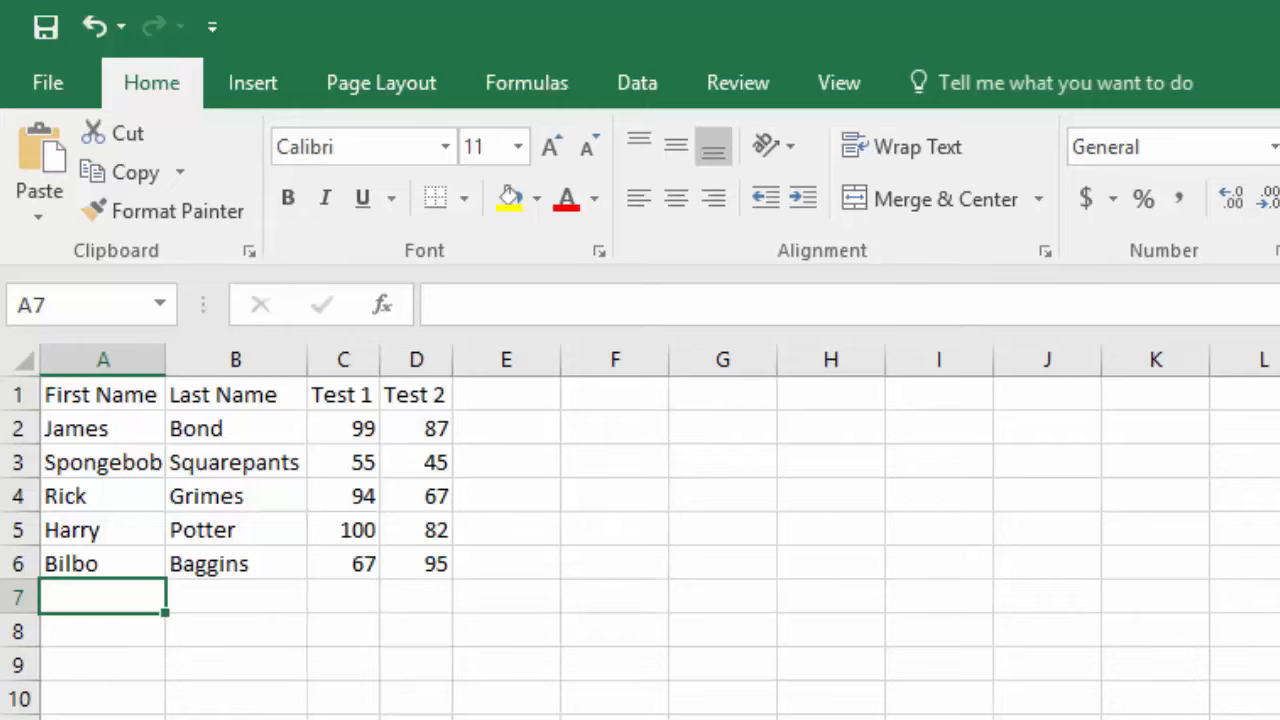
mouse_move(128, 692)
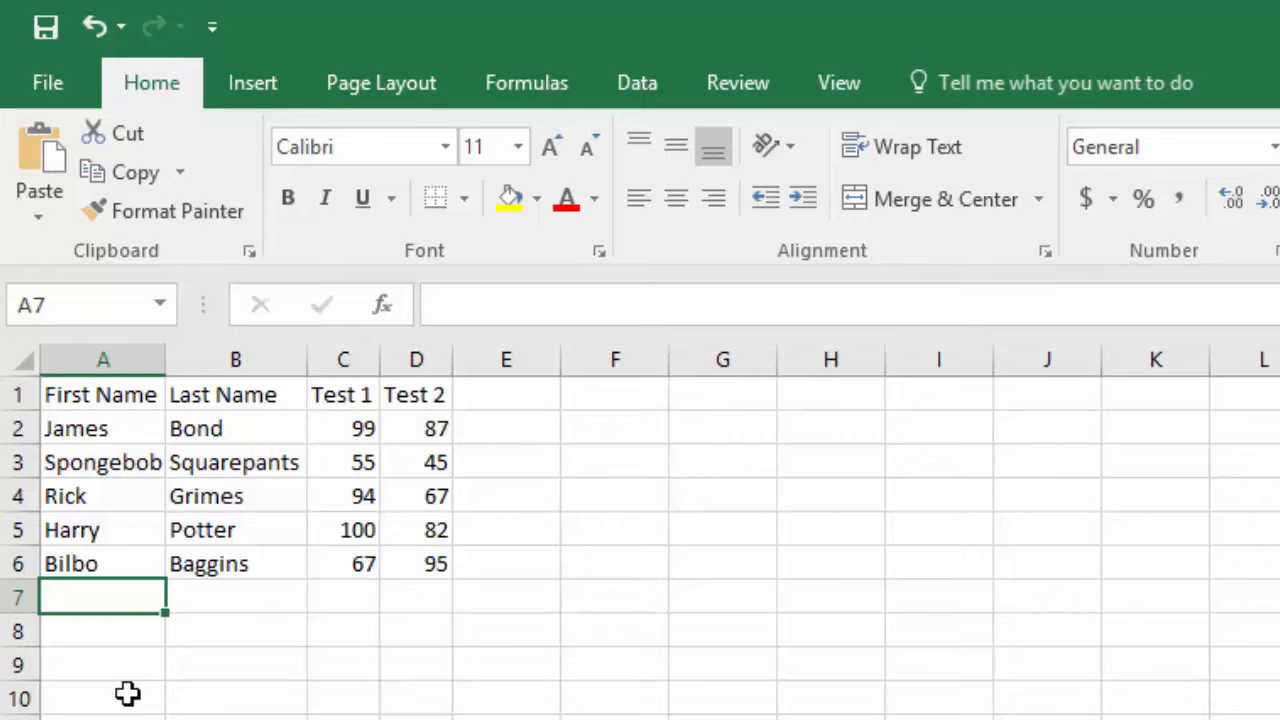
mouse_move(76, 356)
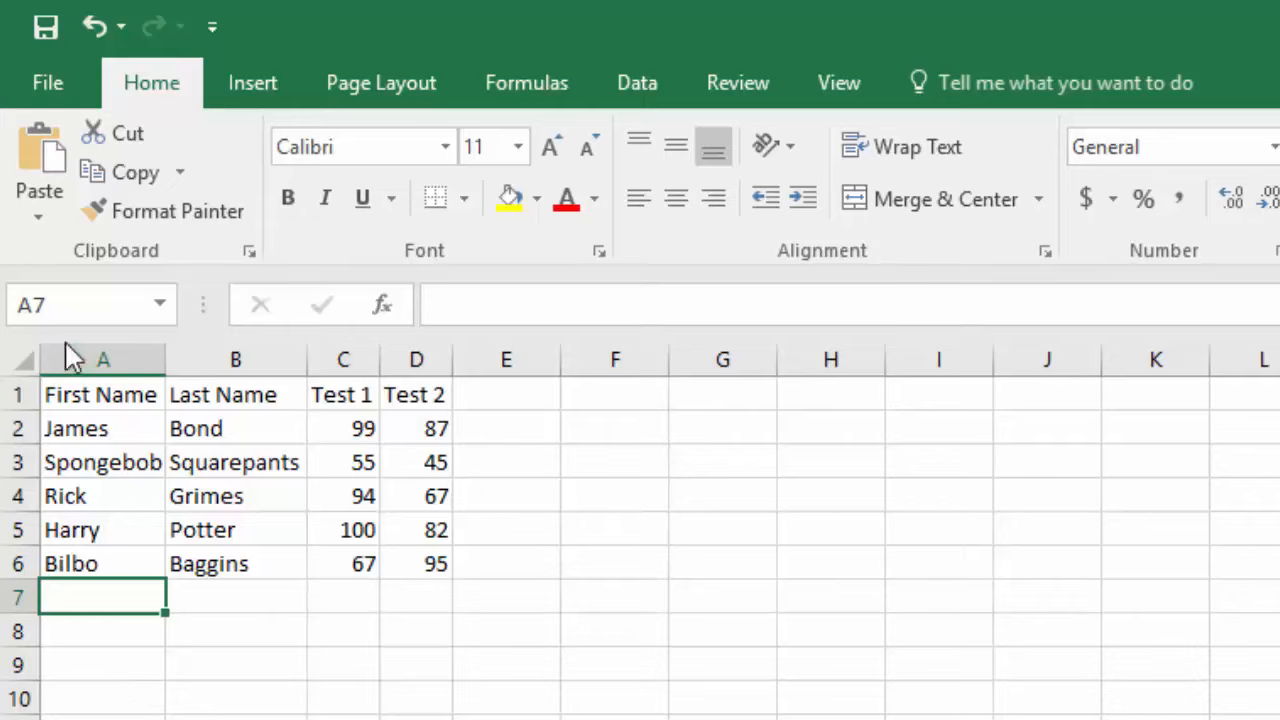
- Insert blank columns before Last Name and First Name, heading the new first column ID
left_click(102, 358)
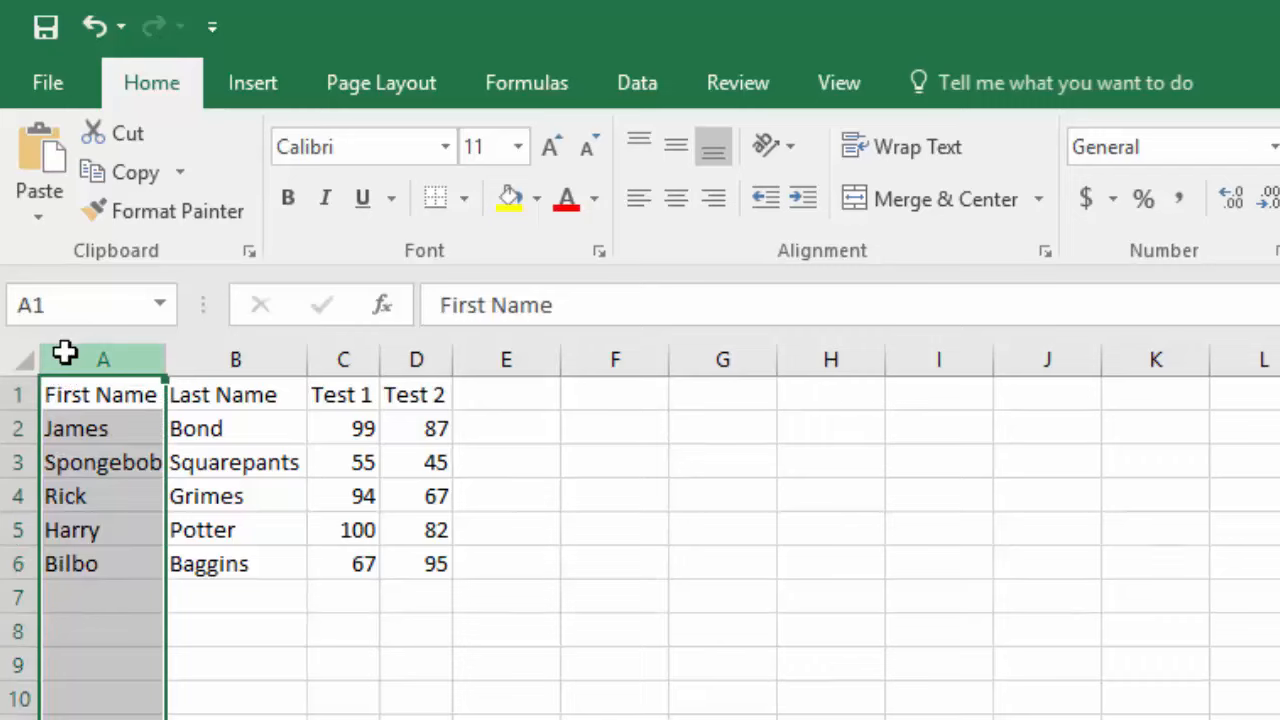
right_click(102, 358)
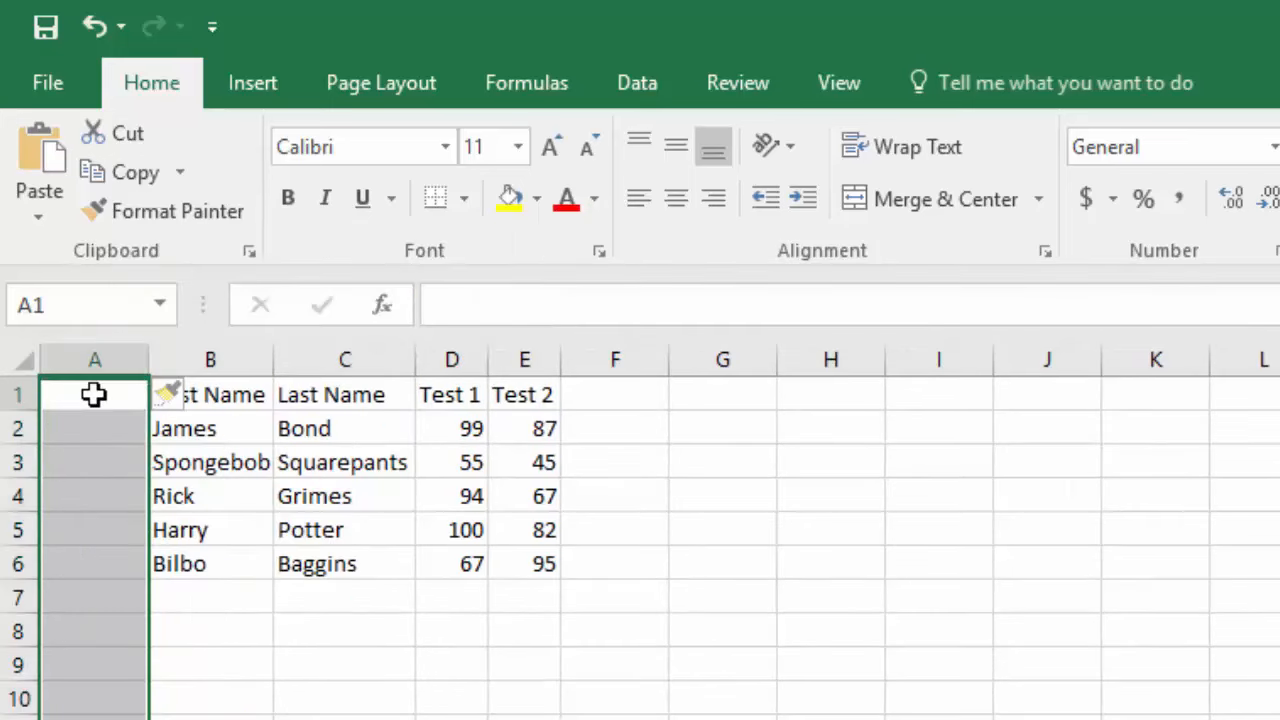
left_click(94, 394)
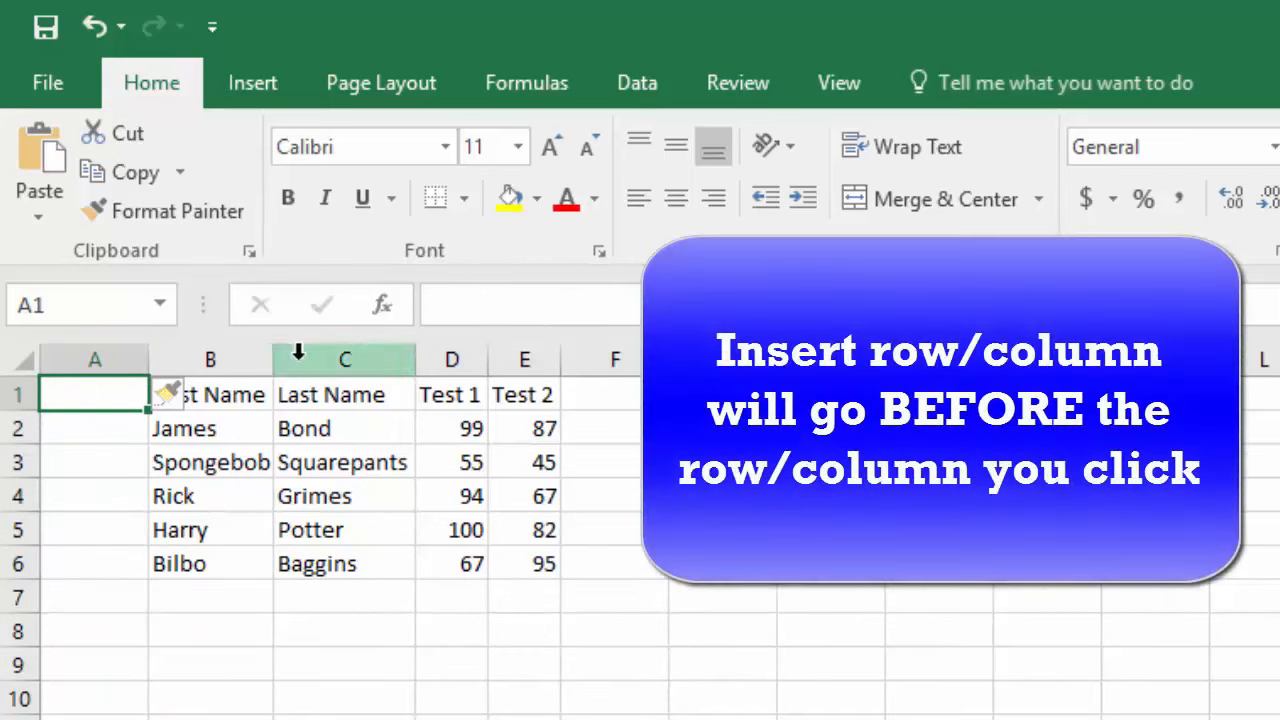
right_click(344, 358)
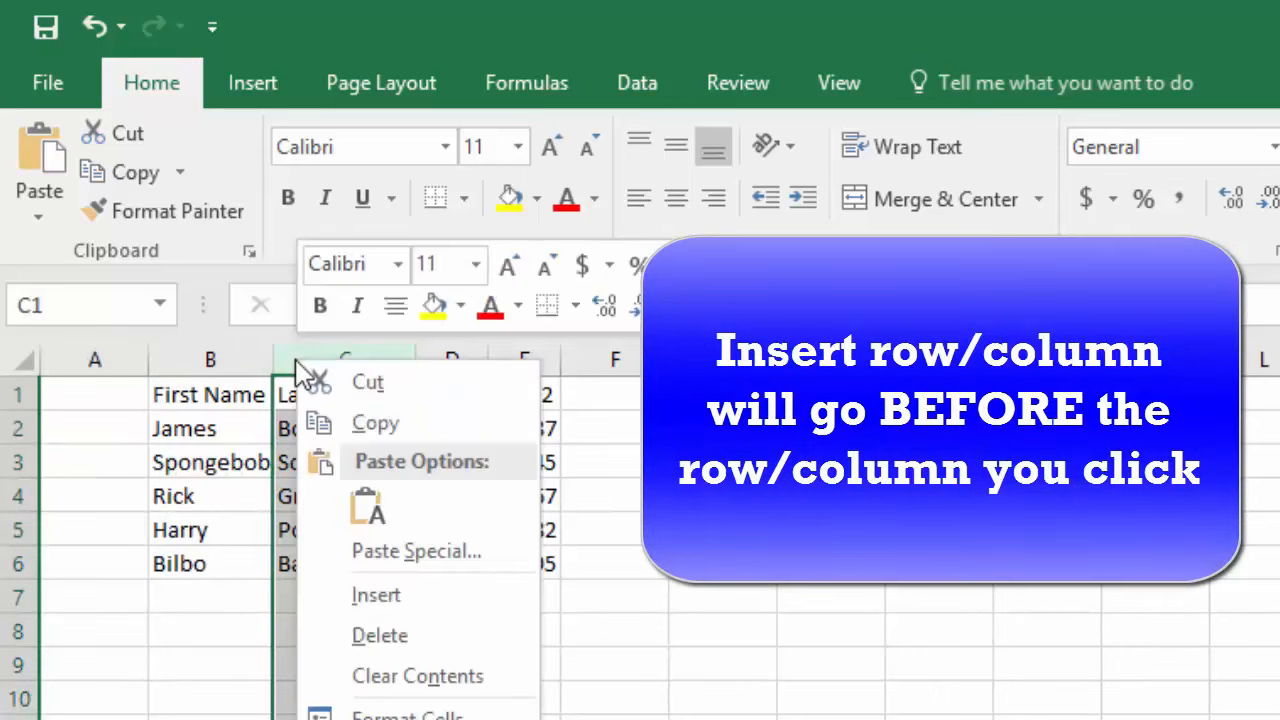
left_click(376, 594)
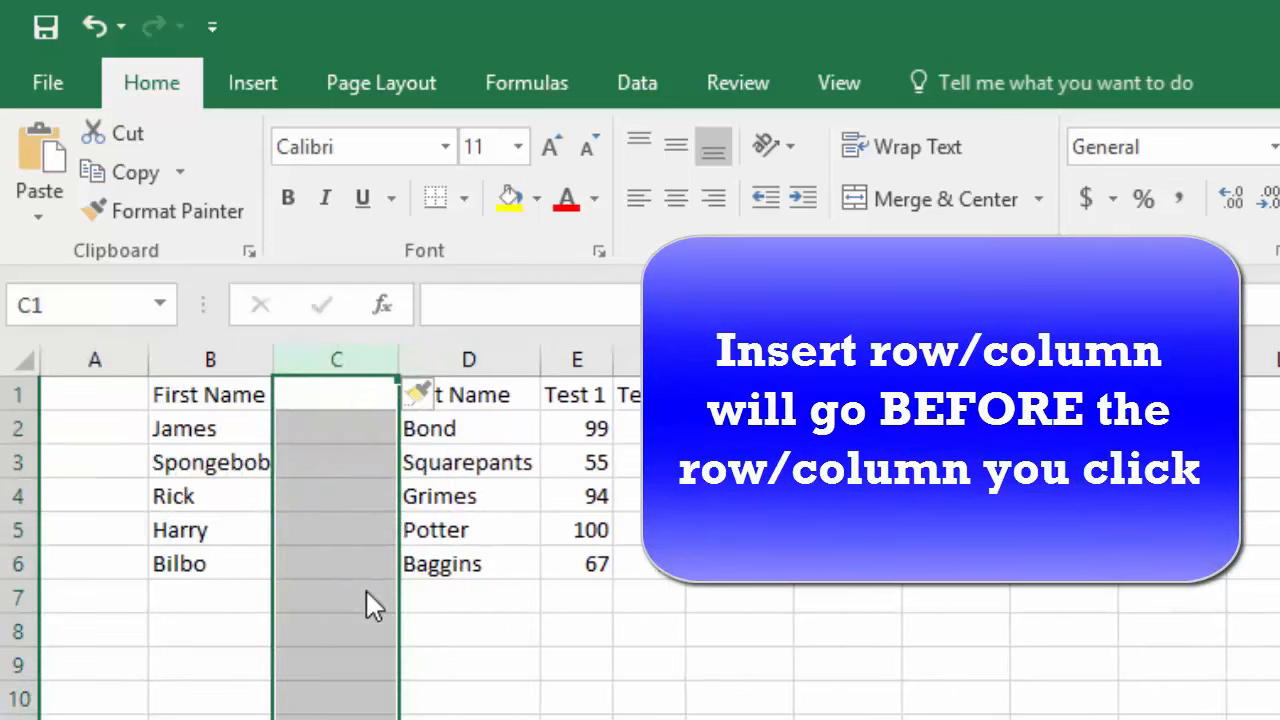
mouse_move(520, 696)
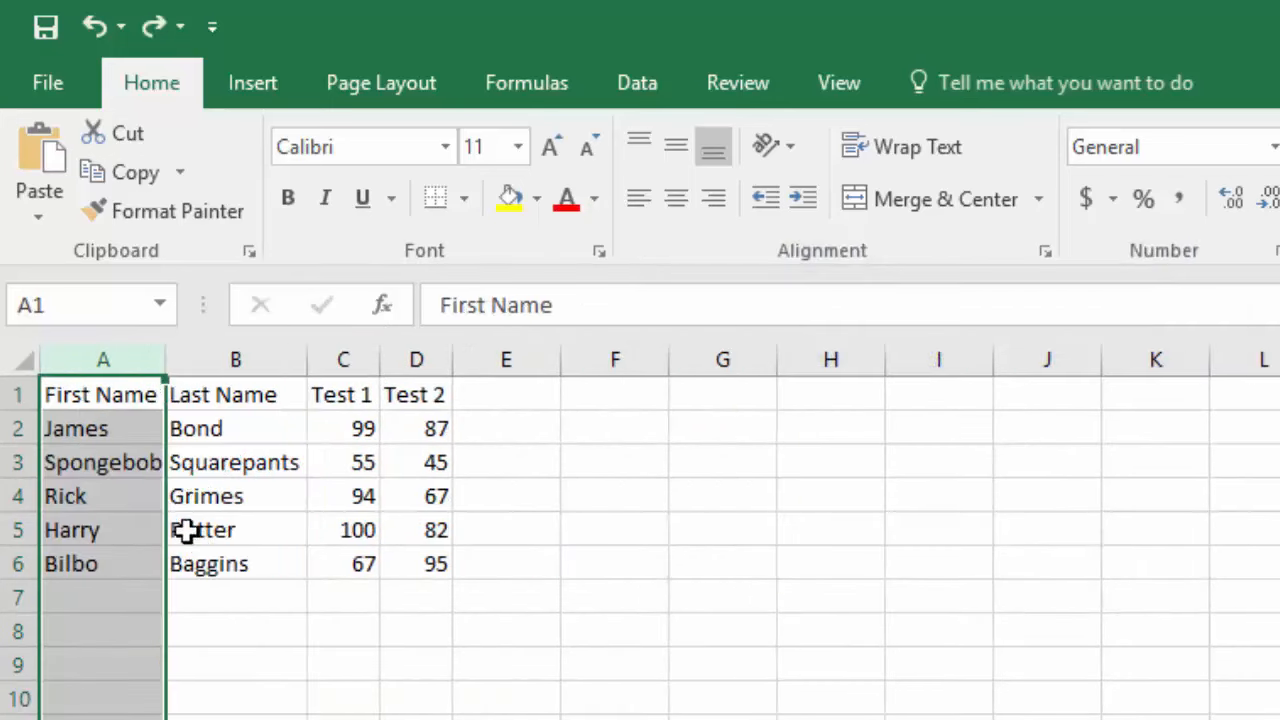
right_click(100, 394)
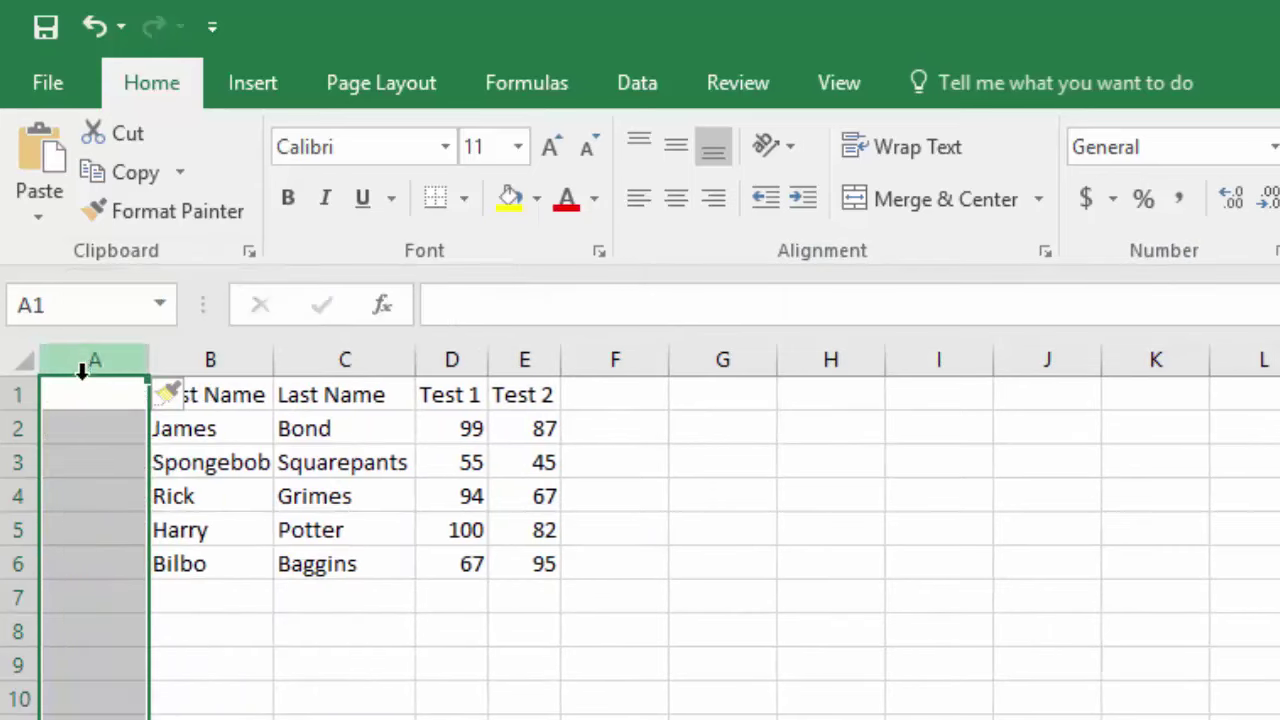
type("ID")
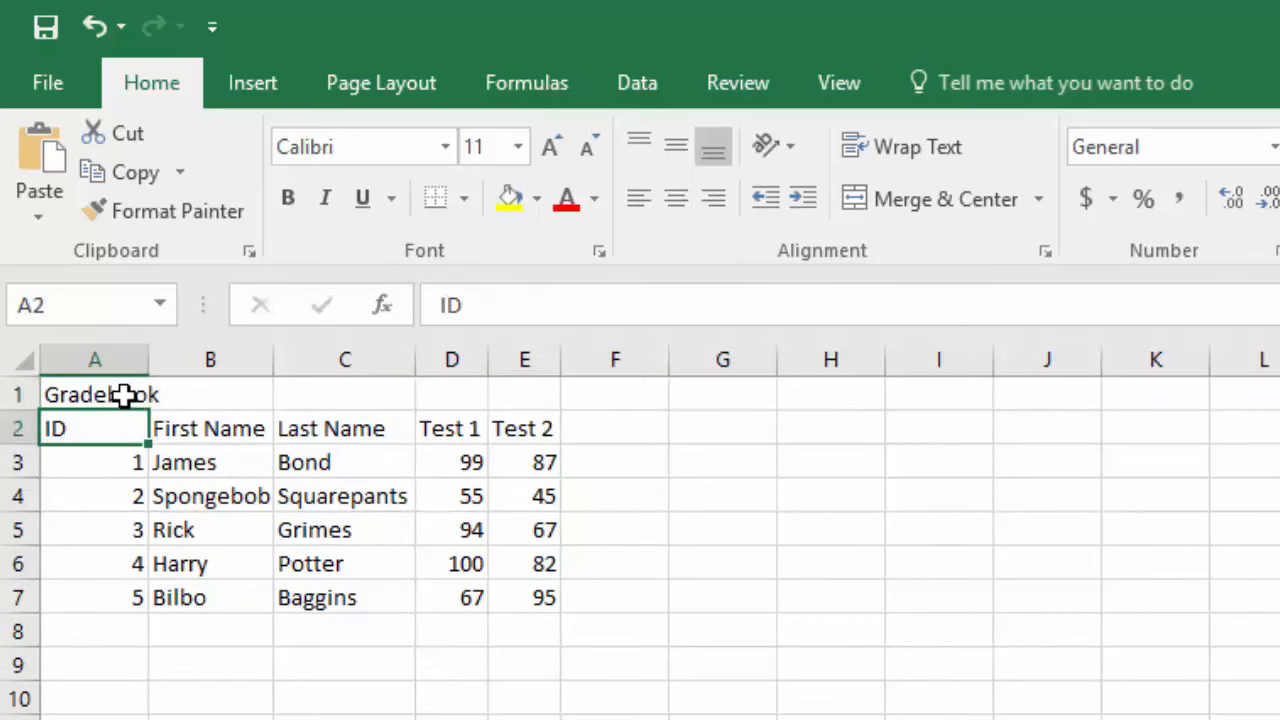
mouse_move(158, 650)
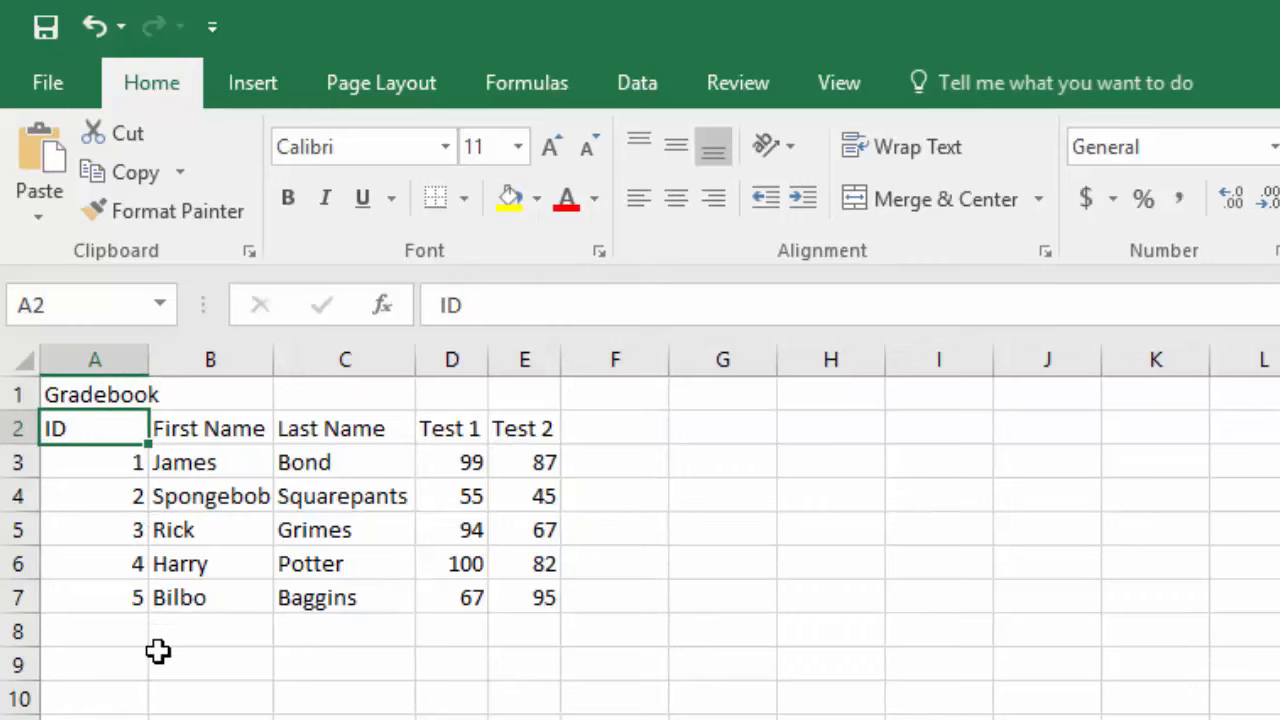
mouse_move(92, 392)
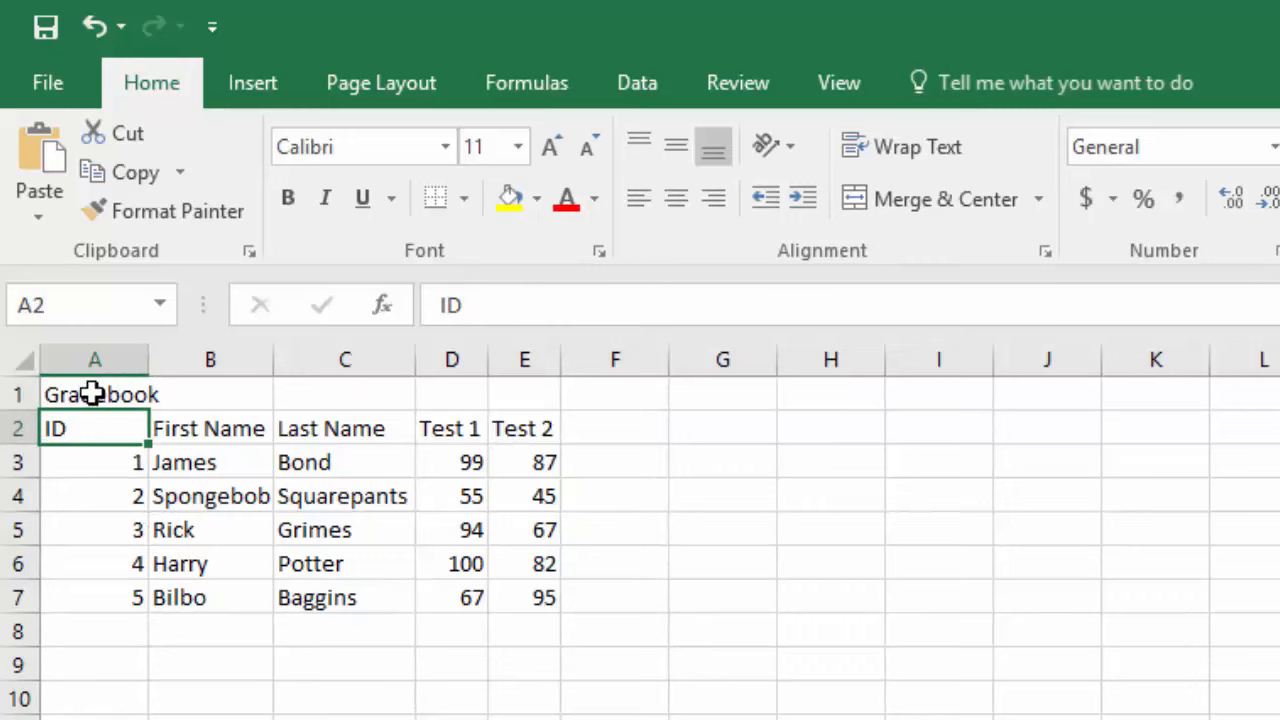
left_click_drag(94, 428, 344, 428)
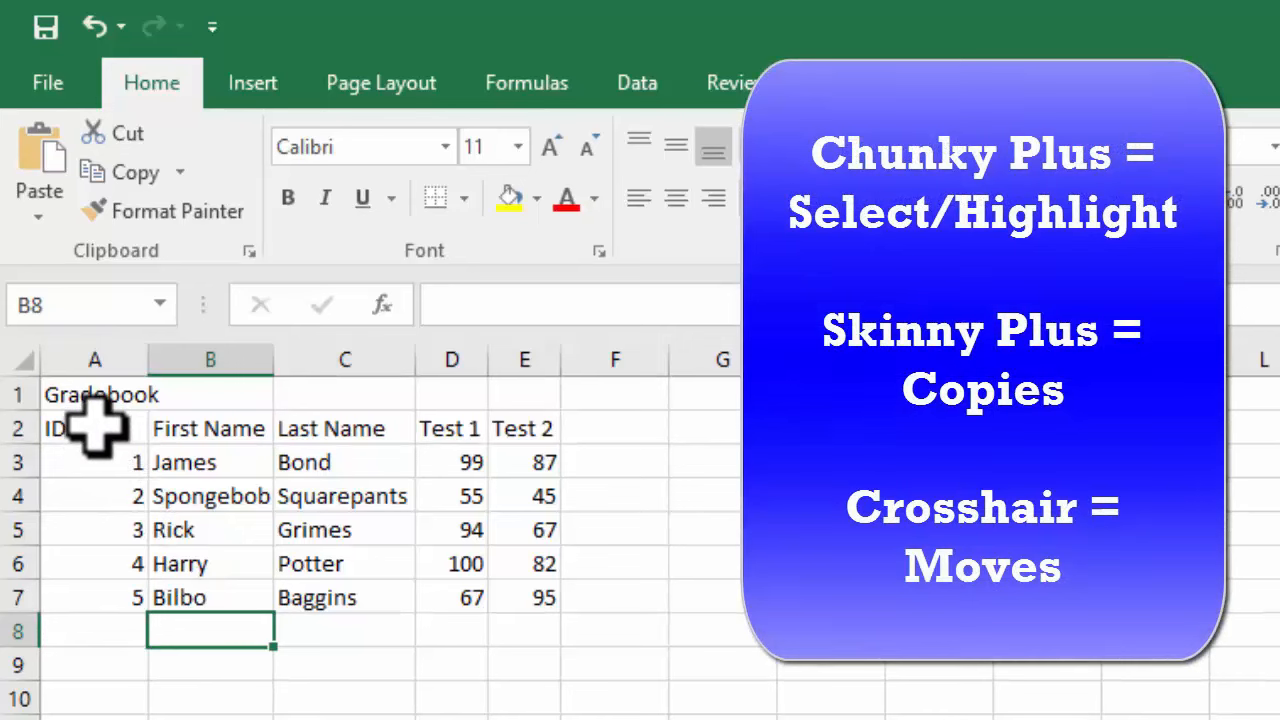
left_click(94, 428)
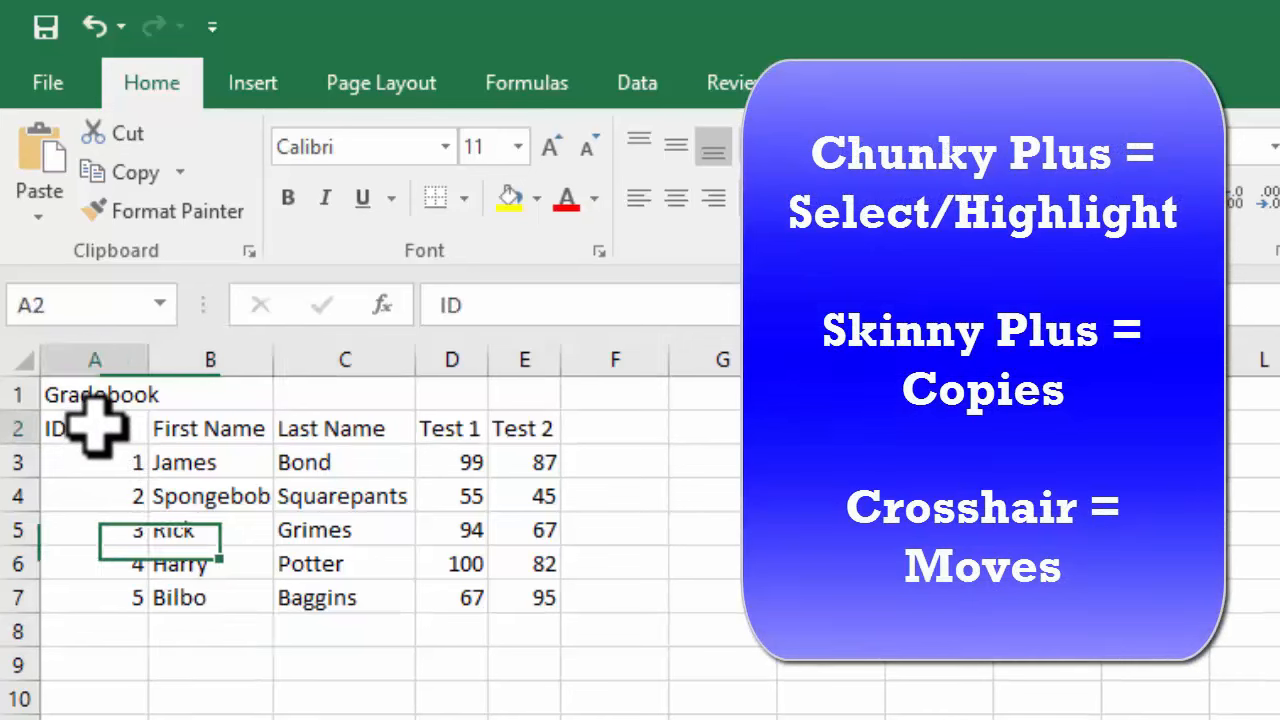
left_click(208, 428)
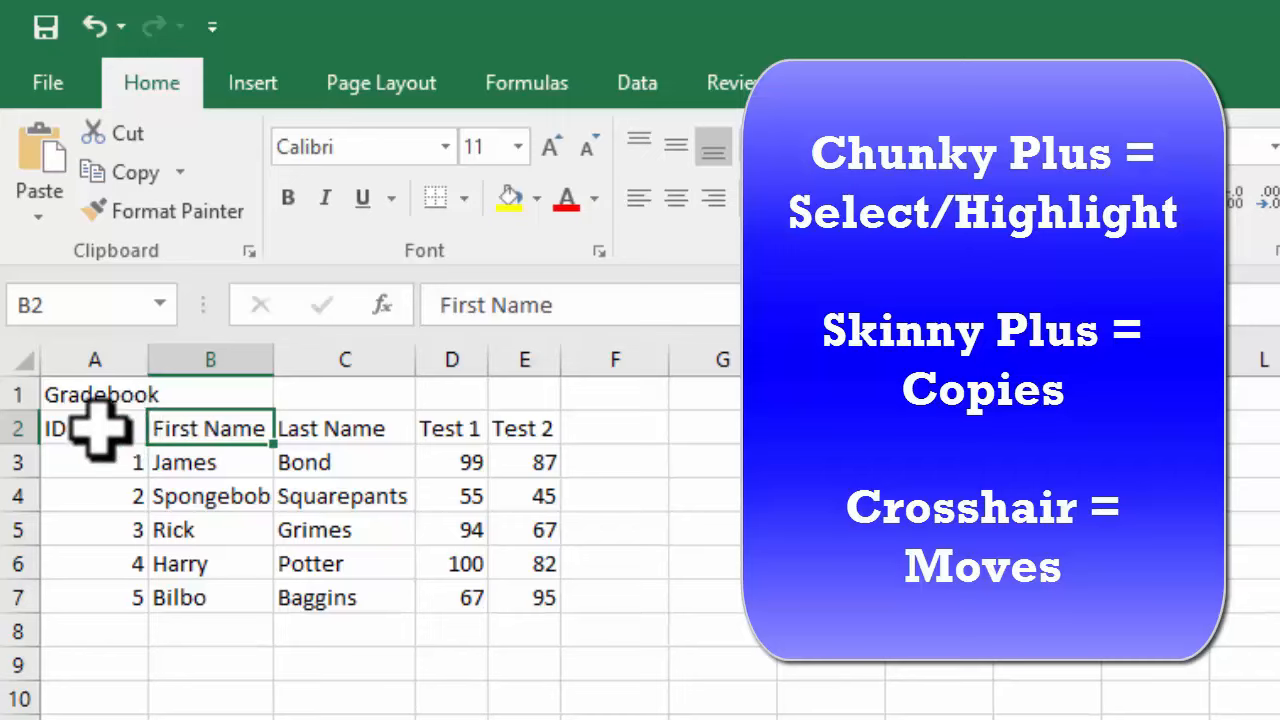
left_click(94, 428)
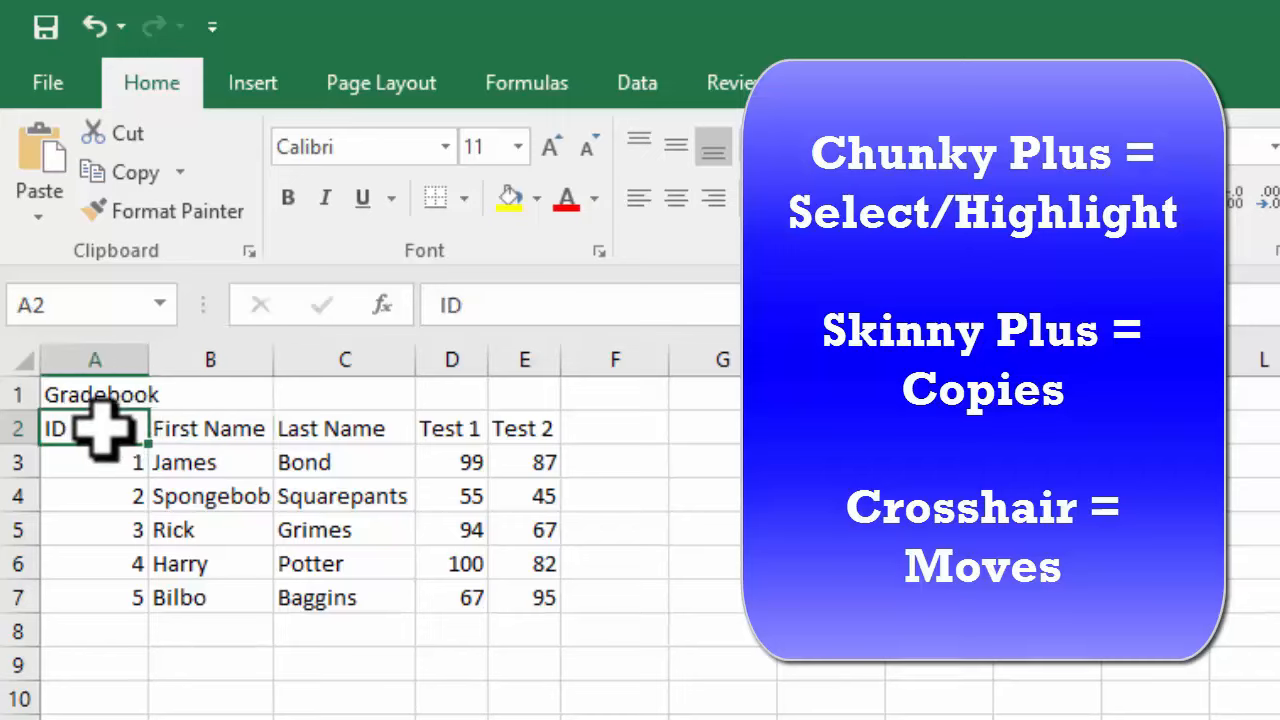
left_click_drag(96, 428, 524, 428)
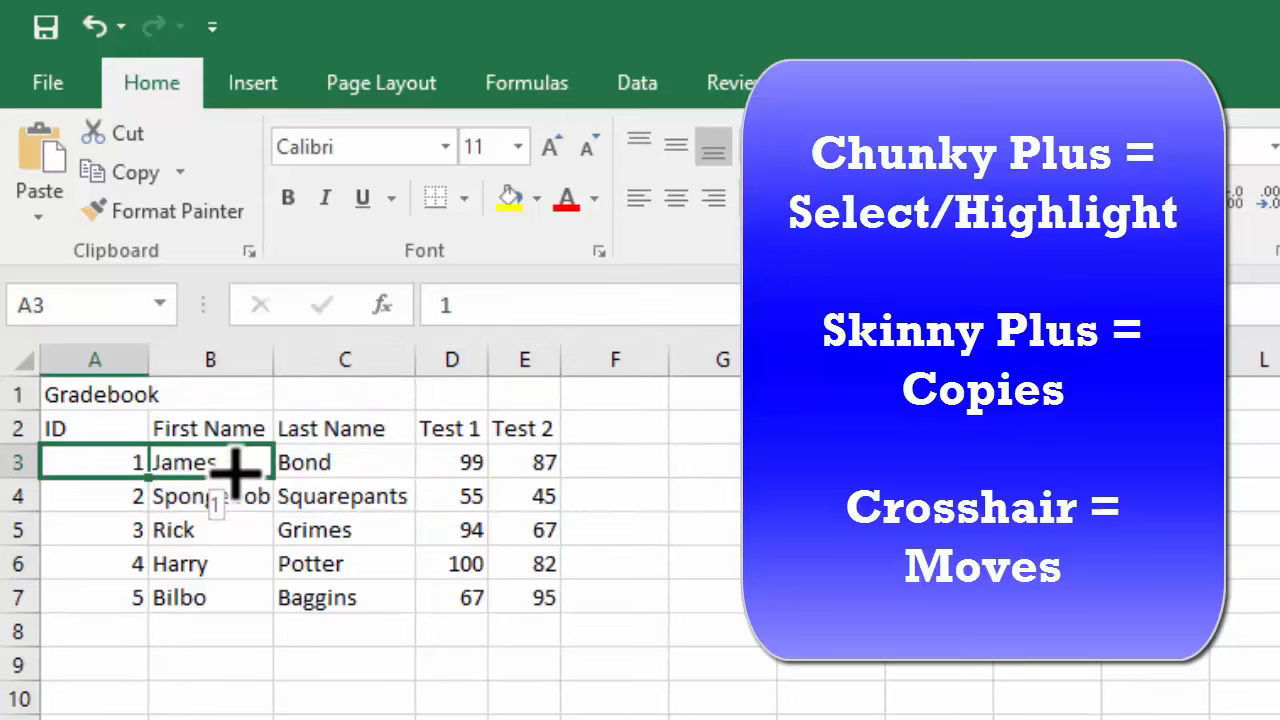
left_click_drag(150, 460, 544, 460)
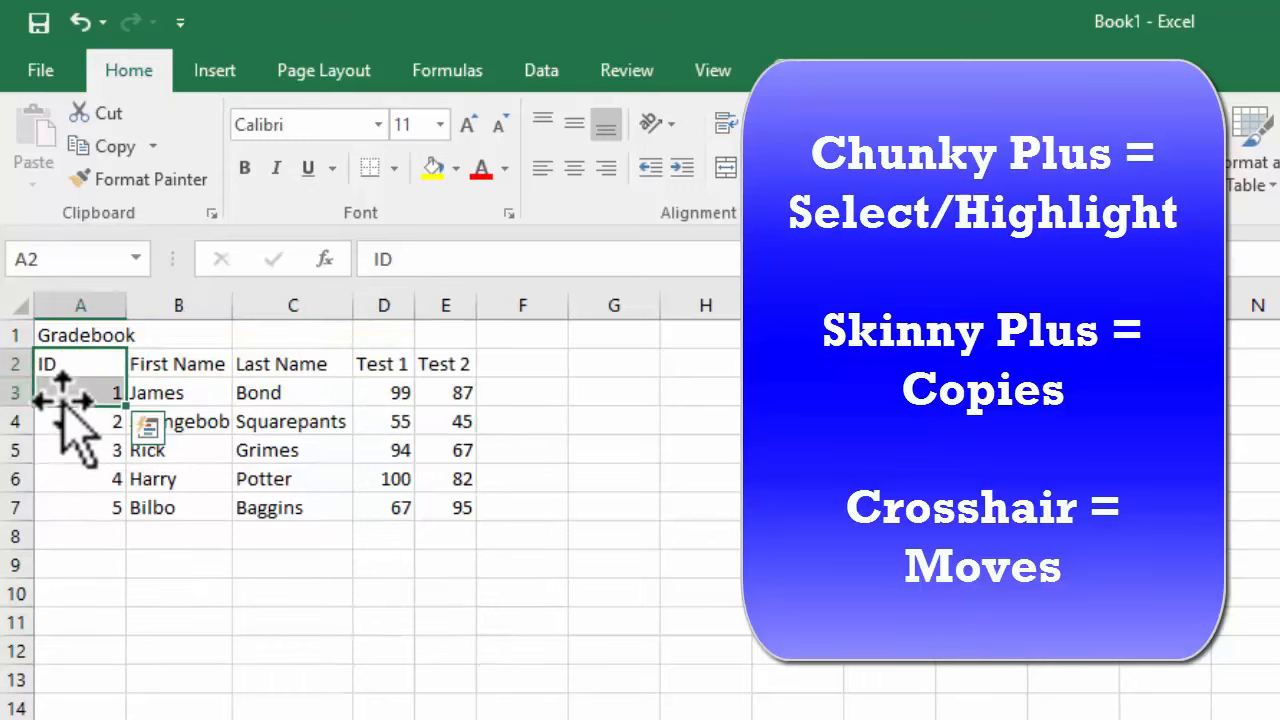
left_click_drag(80, 378, 80, 650)
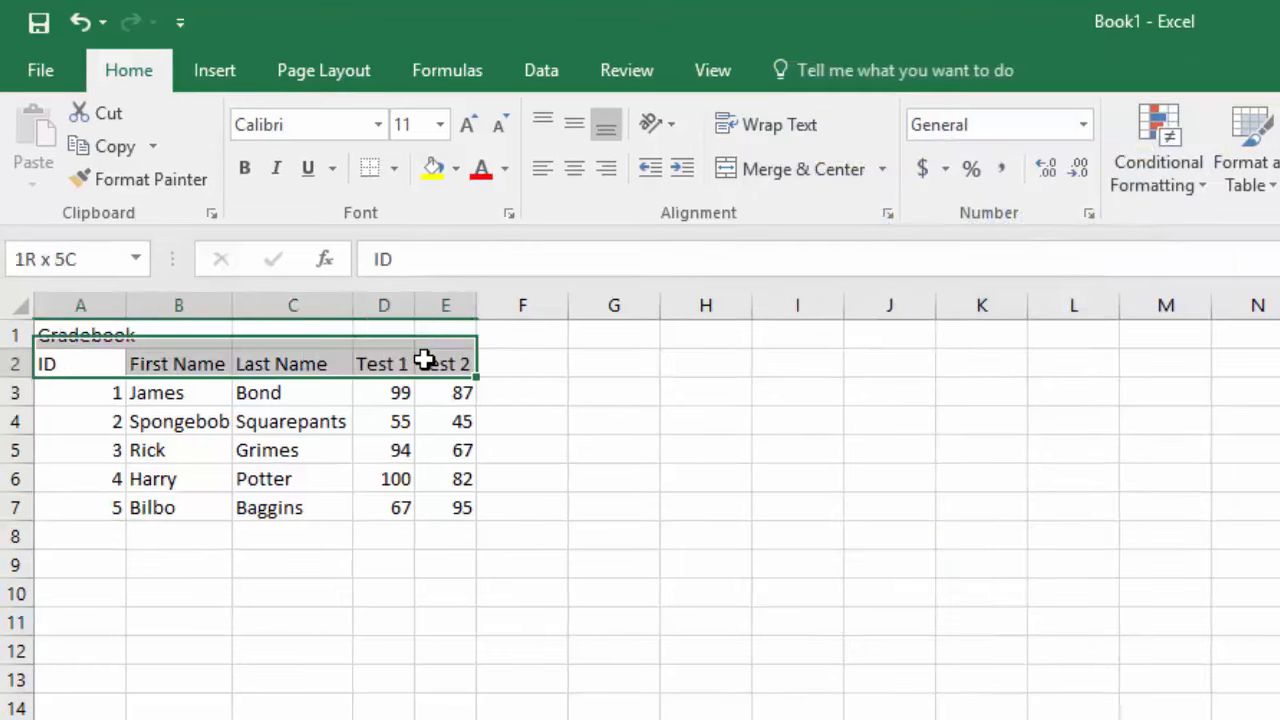
- Bold the heading row in Antique No 14 font and center the ID numbers and test scores
left_click(244, 168)
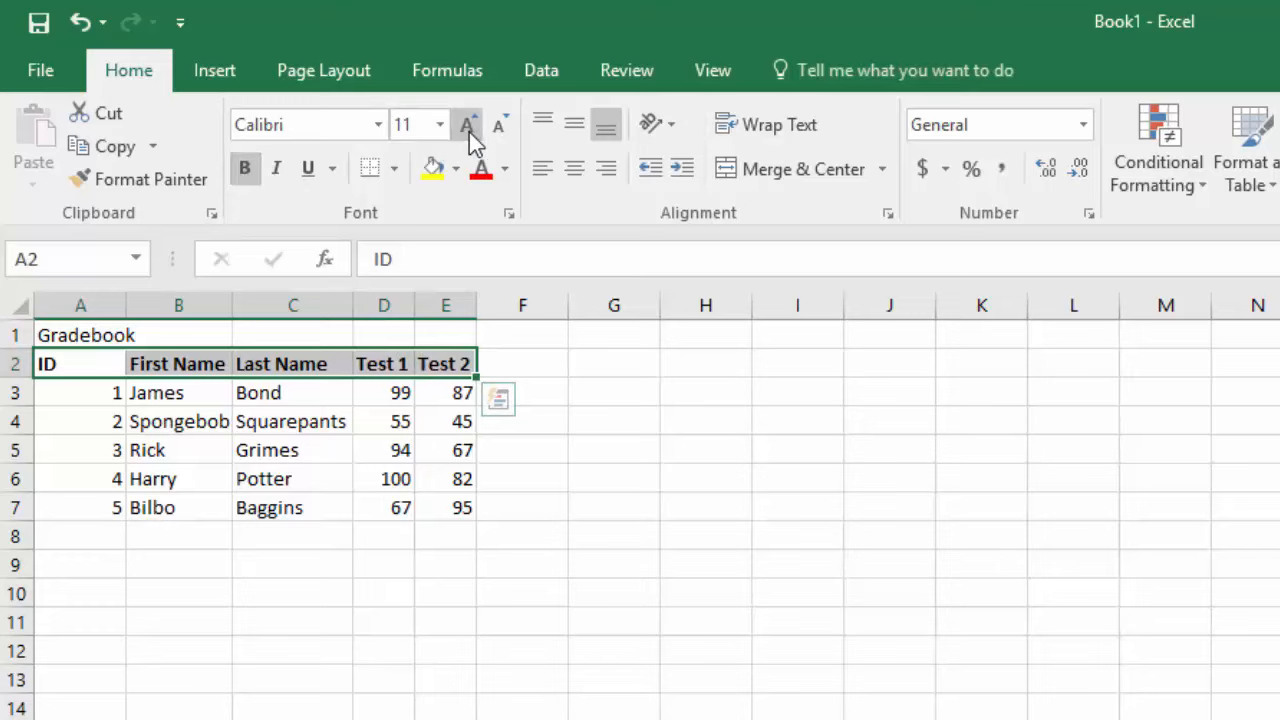
left_click(466, 124)
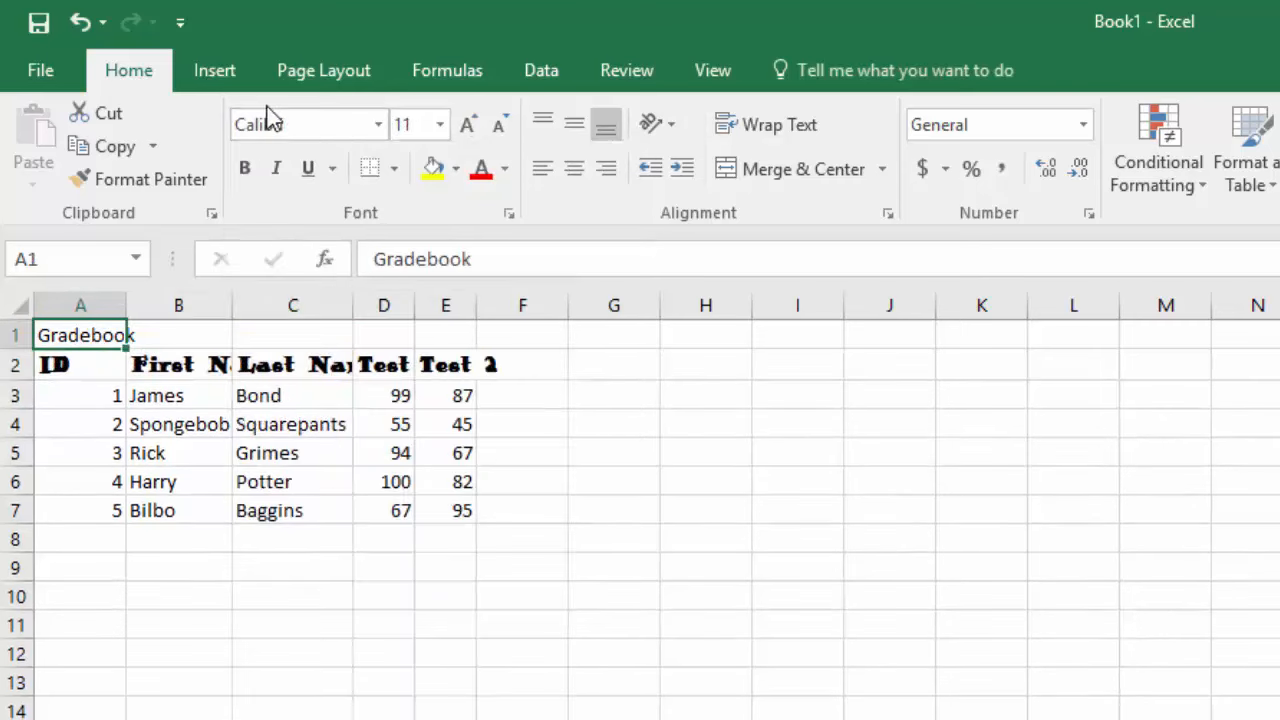
mouse_move(468, 124)
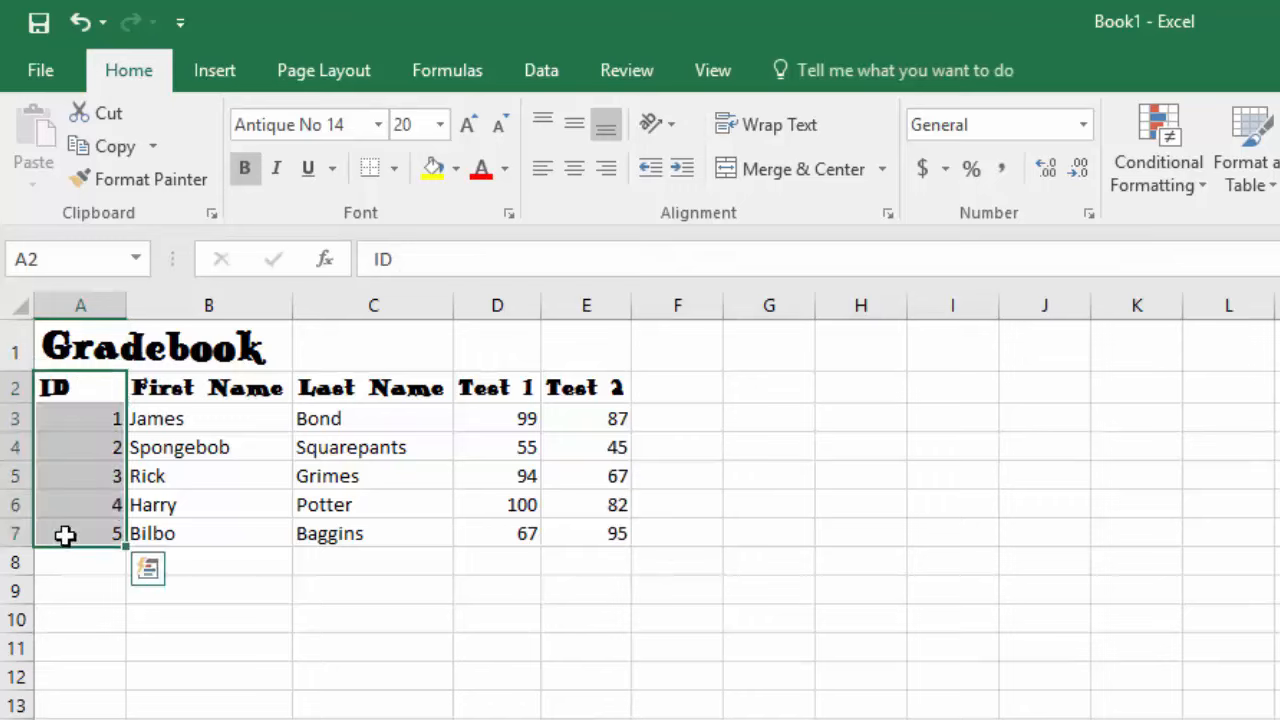
left_click(574, 168)
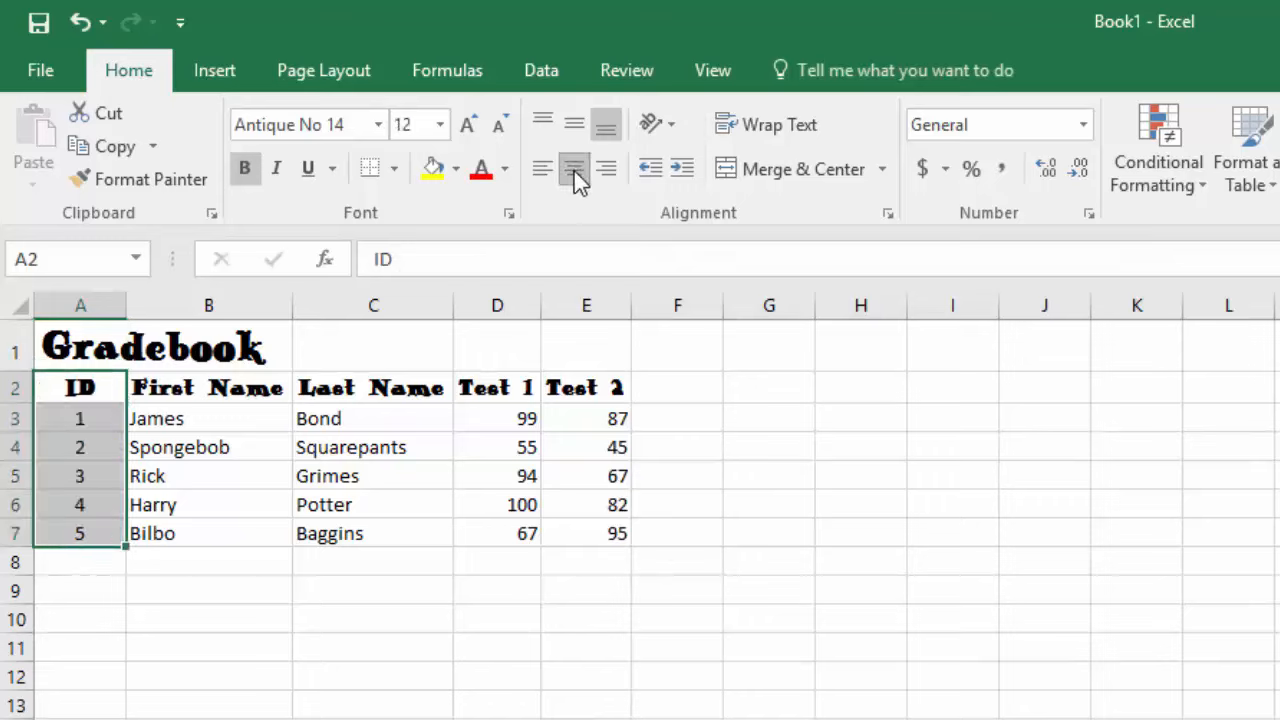
left_click_drag(496, 388, 496, 504)
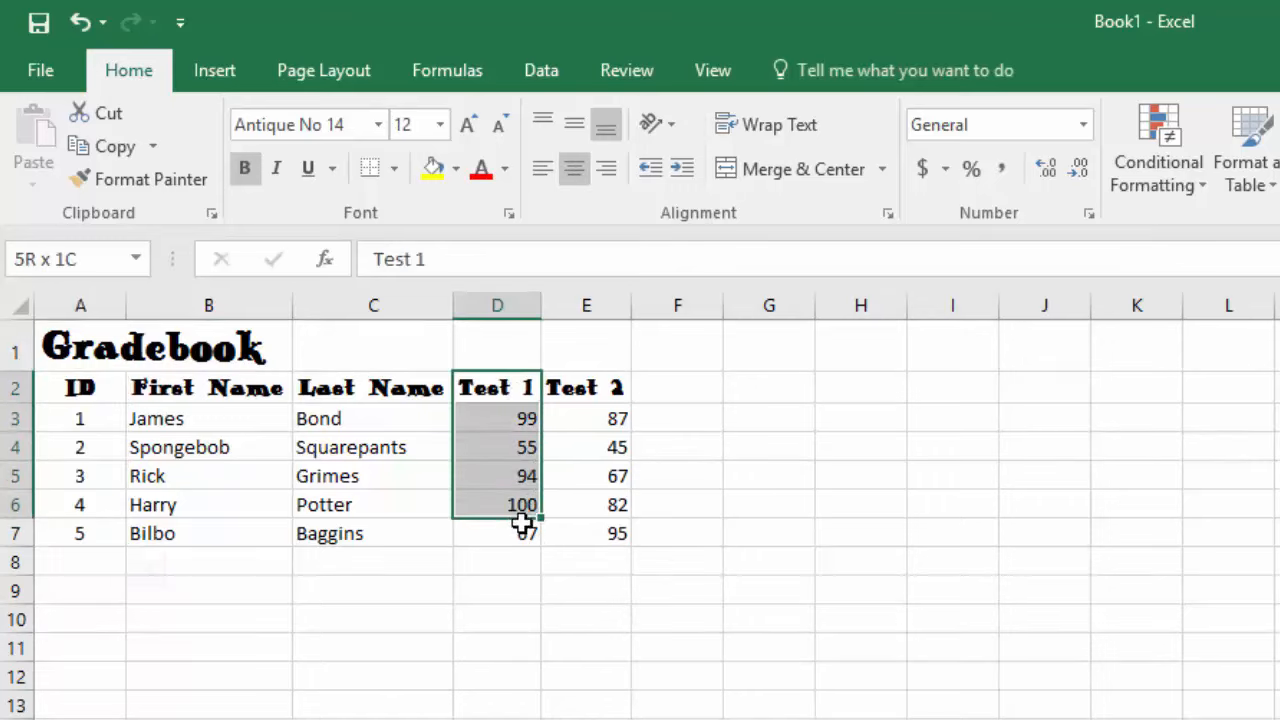
left_click_drag(496, 388, 586, 532)
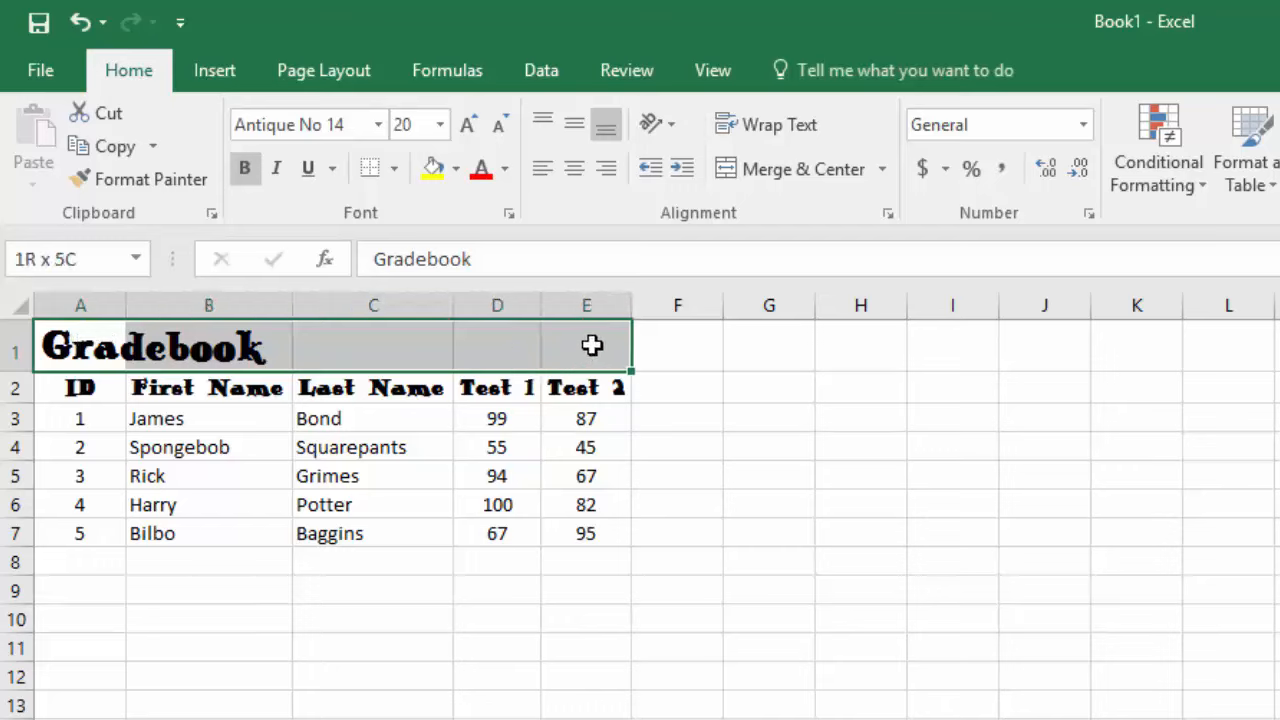
- Merge and center the Gradebook title across A1:E1 and enlarge its font
left_click(80, 348)
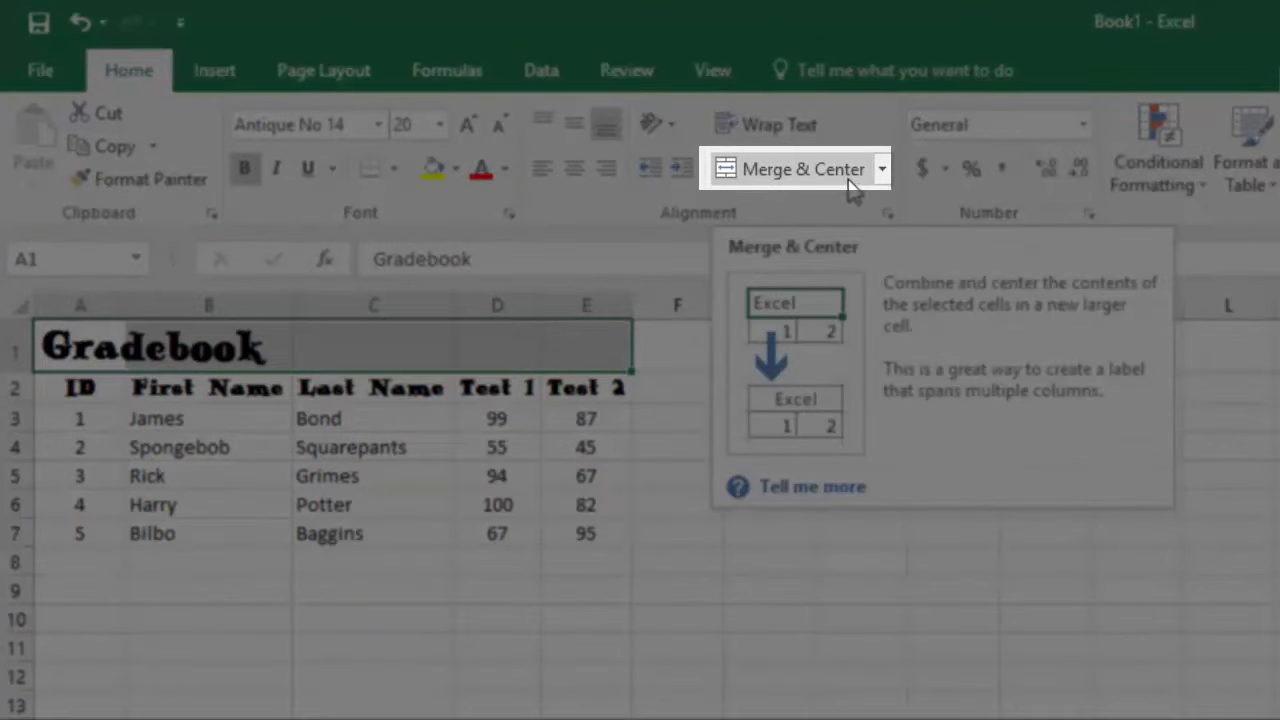
left_click(790, 168)
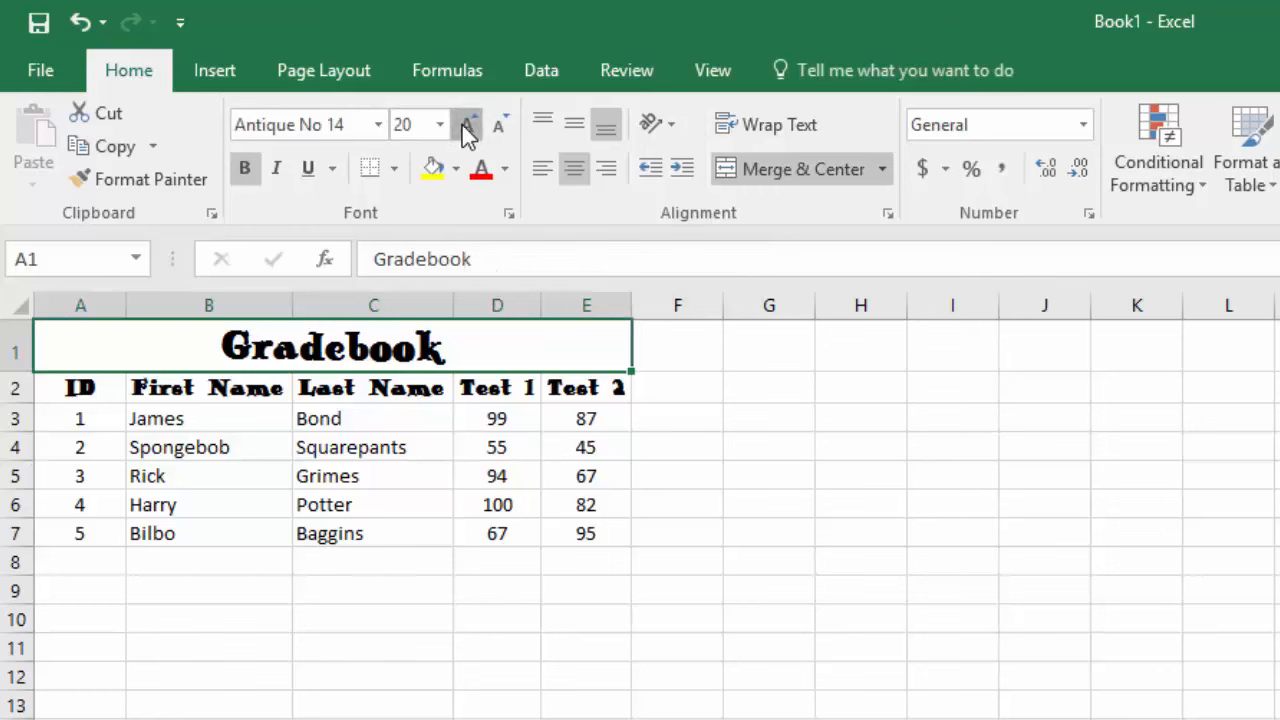
left_click(504, 168)
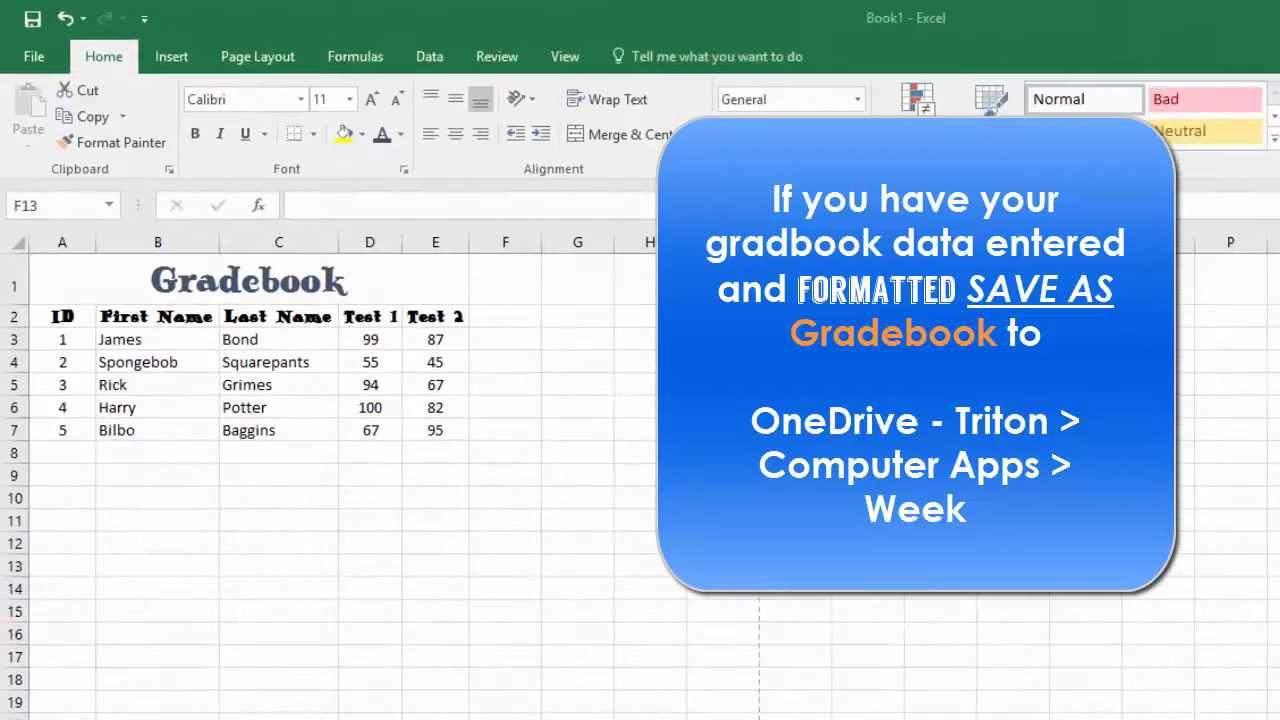
- Start Save As and browse for a folder to save the workbook into
left_click(32, 56)
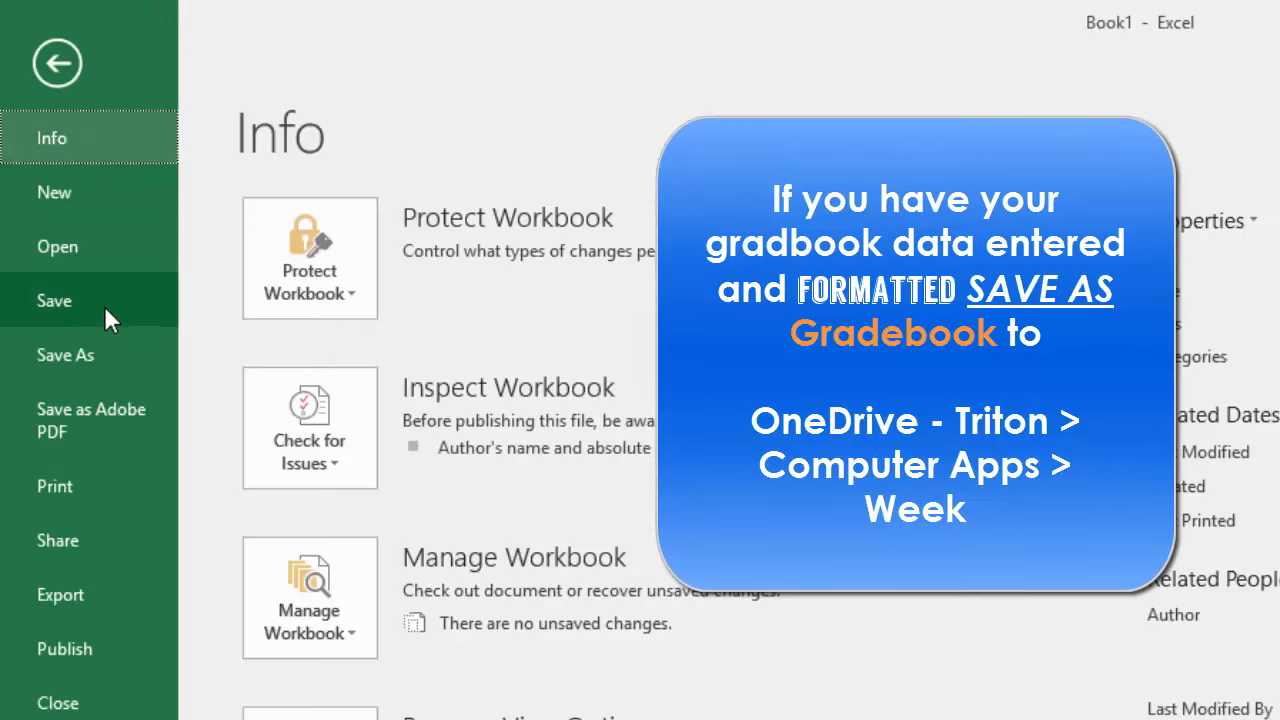
mouse_move(116, 364)
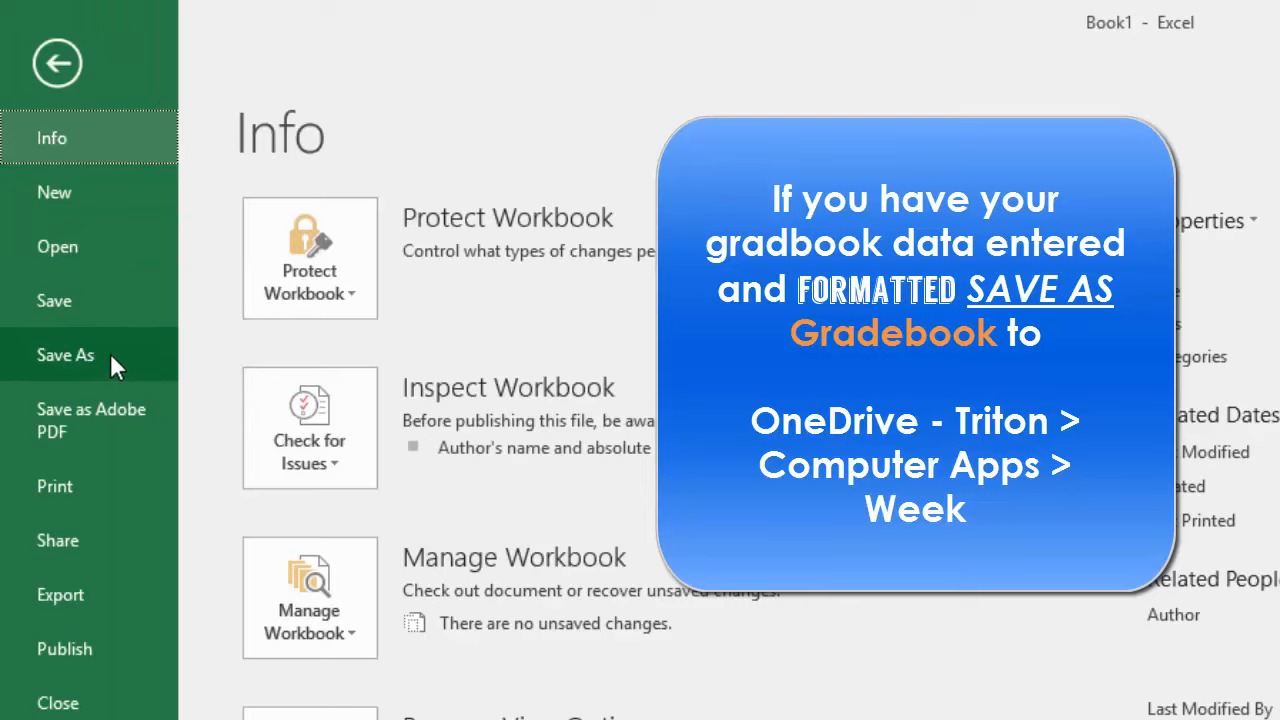
left_click(66, 356)
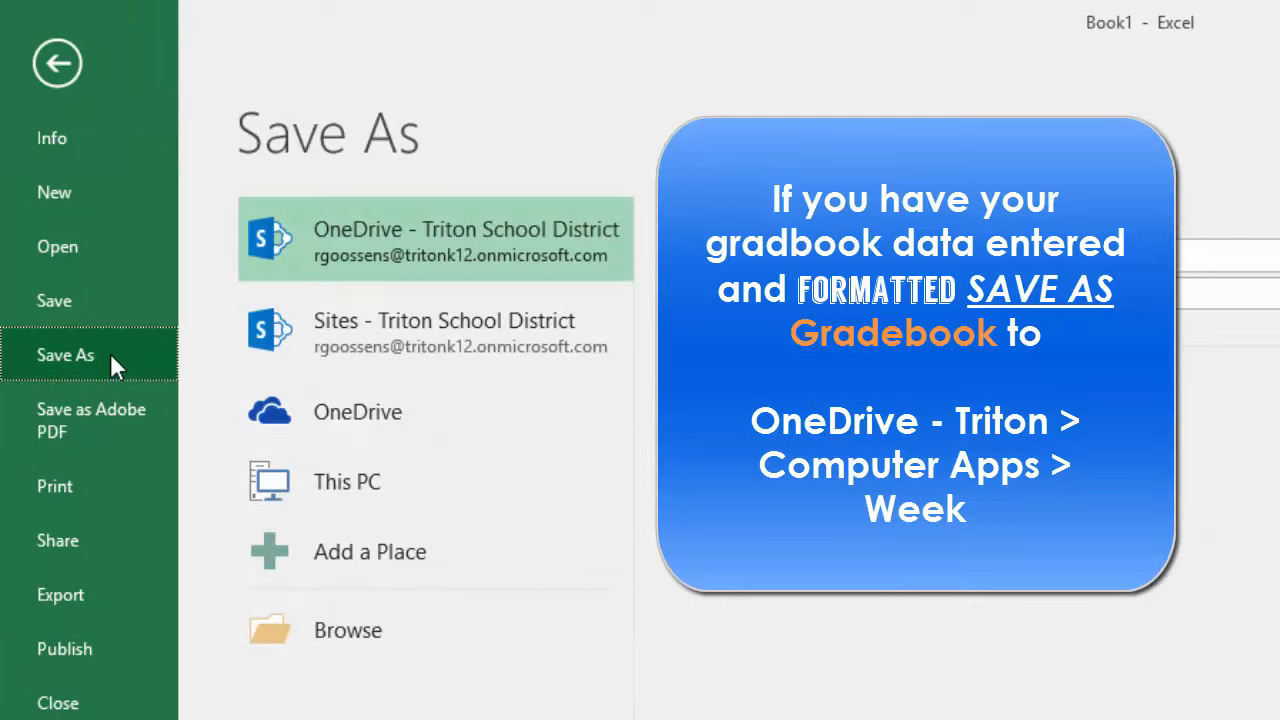
mouse_move(448, 614)
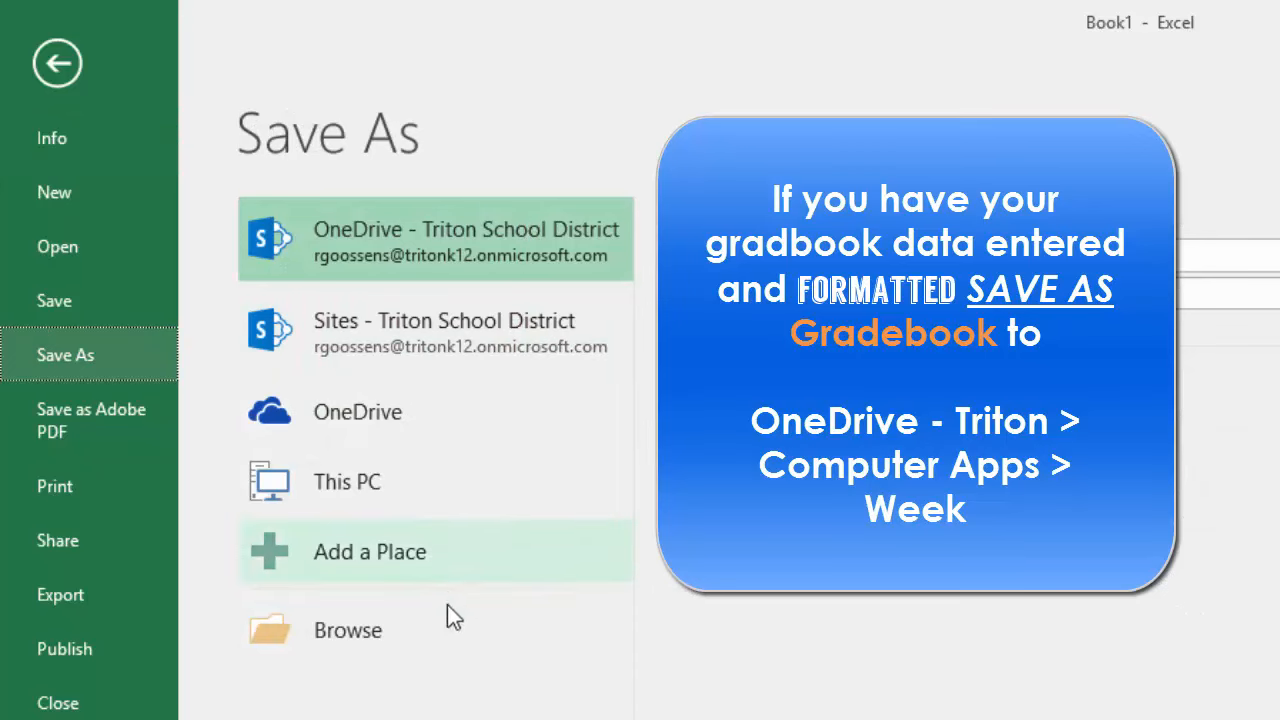
mouse_move(378, 650)
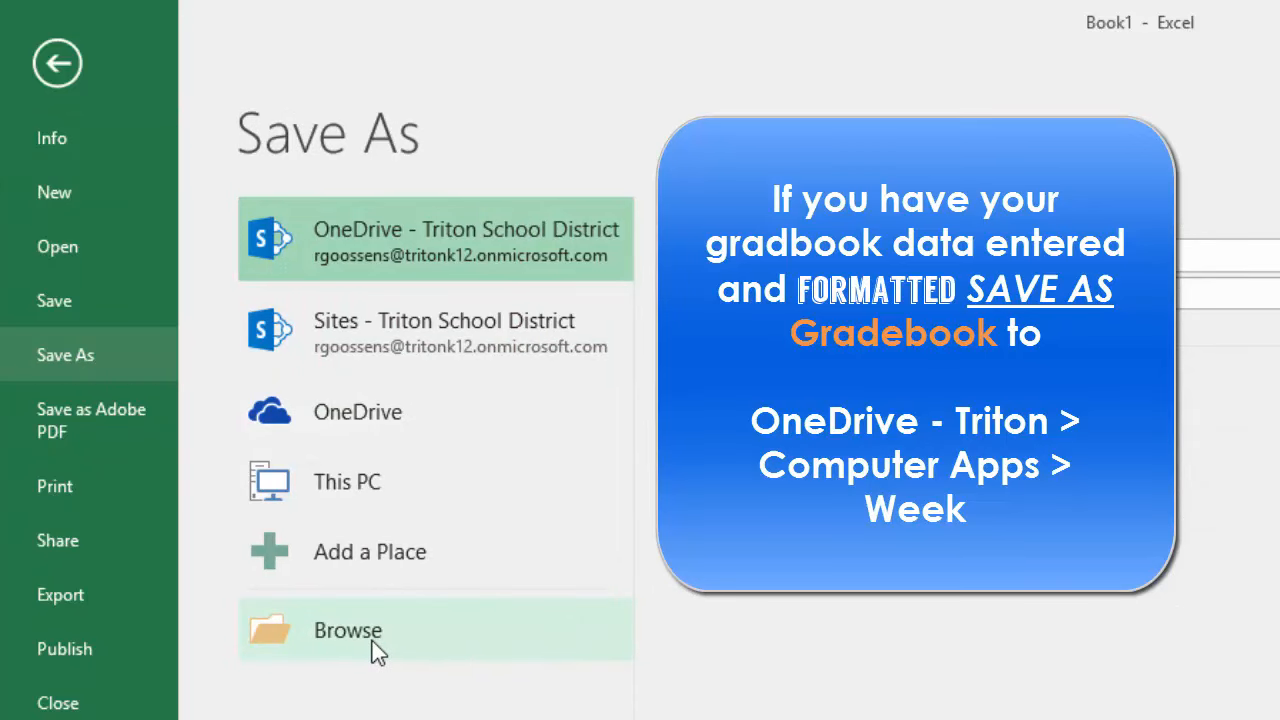
left_click(348, 630)
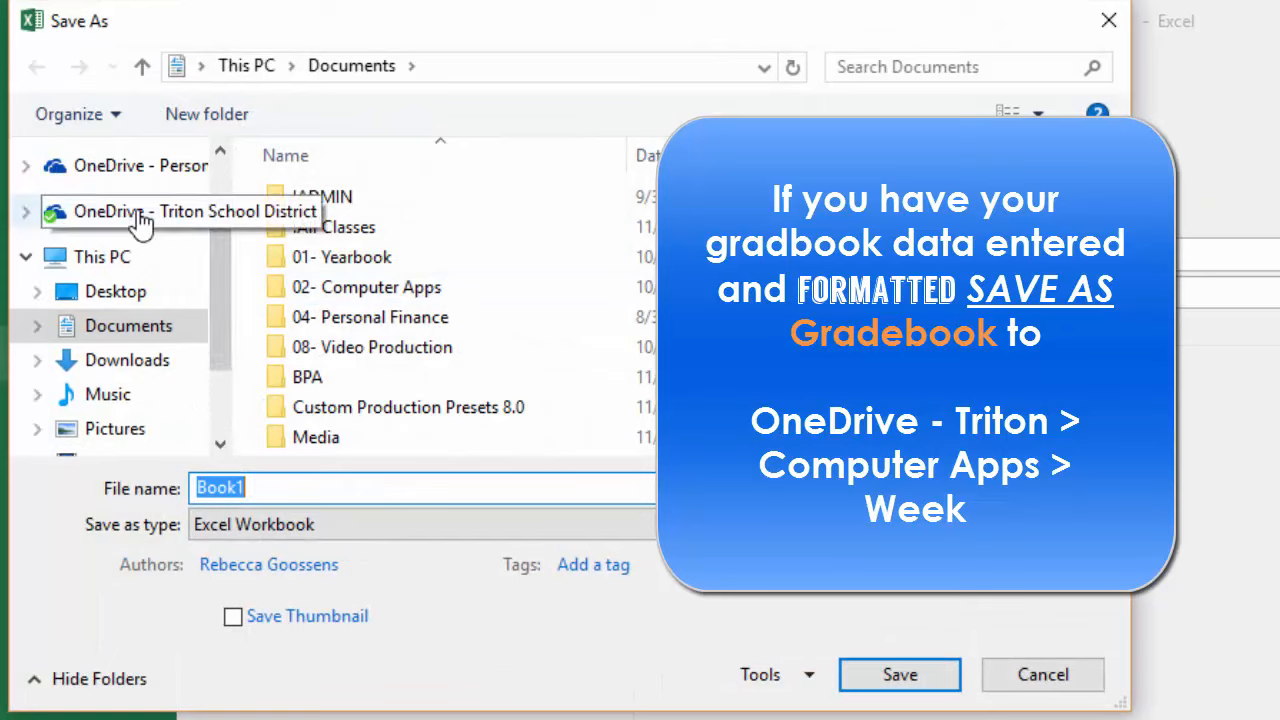
- Navigate OneDrive > Computer Apps > Week 09 and name the file Gradebook
double_click(366, 288)
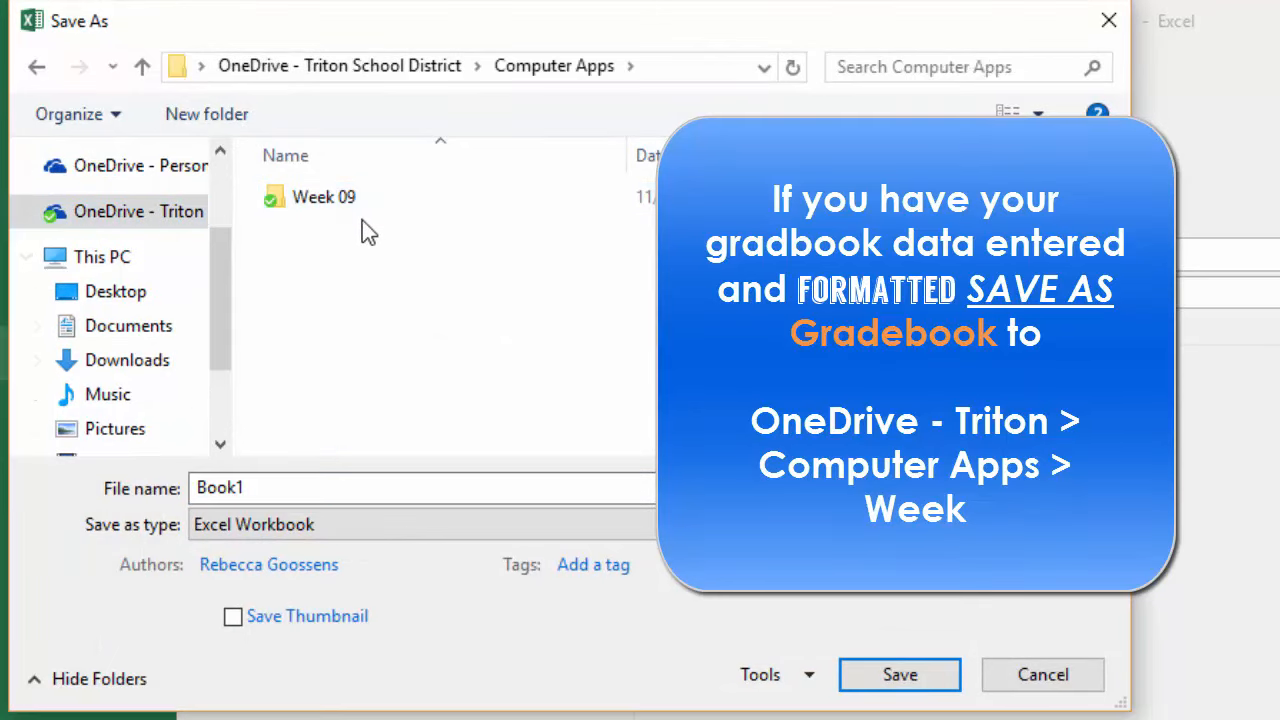
double_click(324, 196)
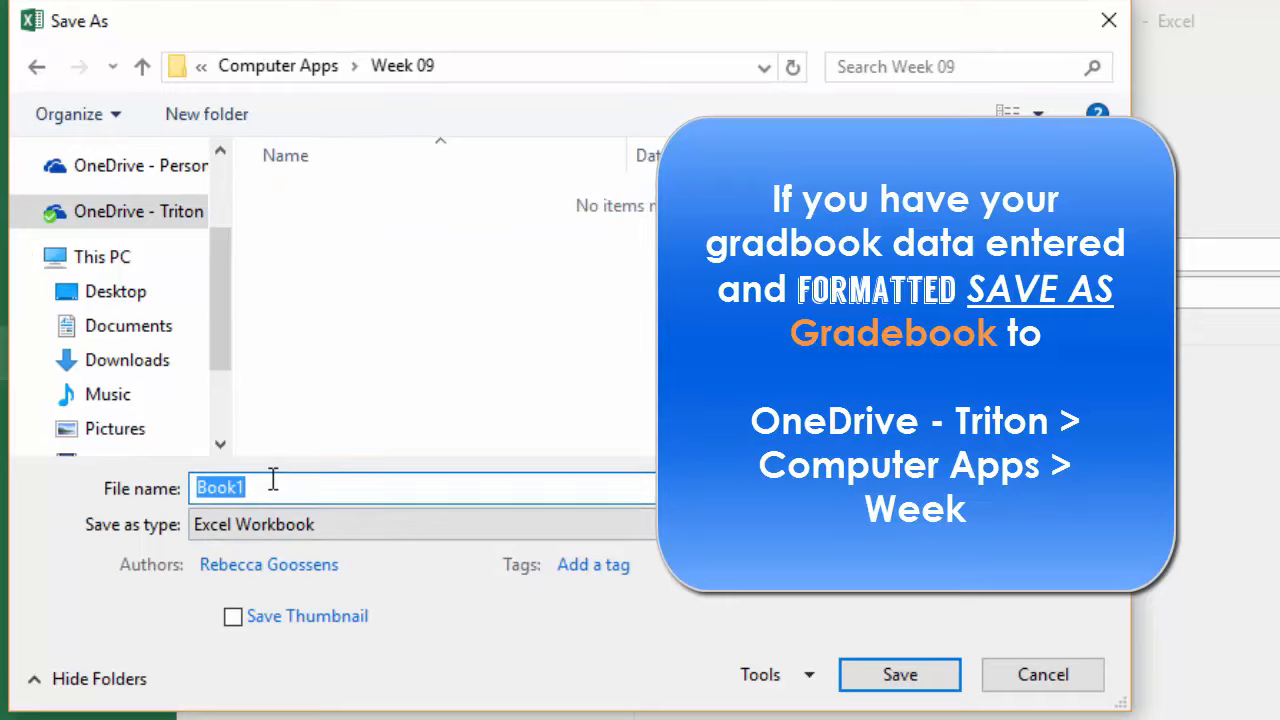
type("Gradebook")
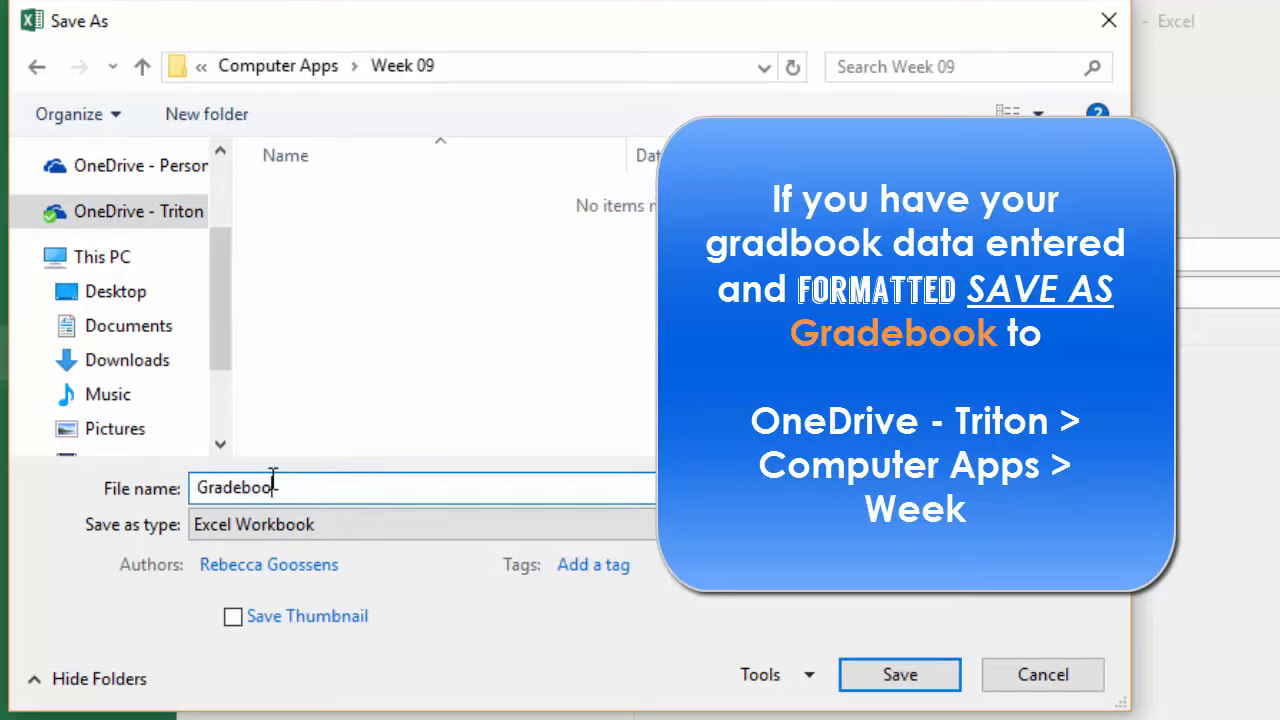
mouse_move(900, 674)
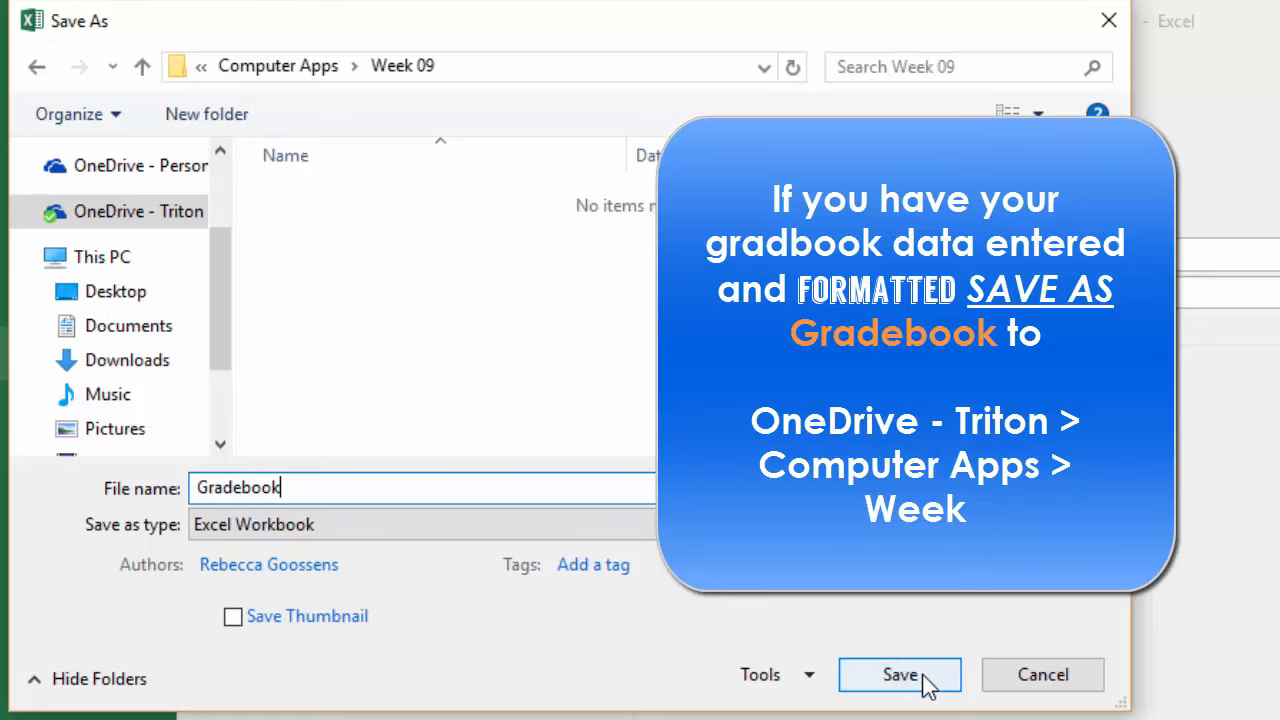